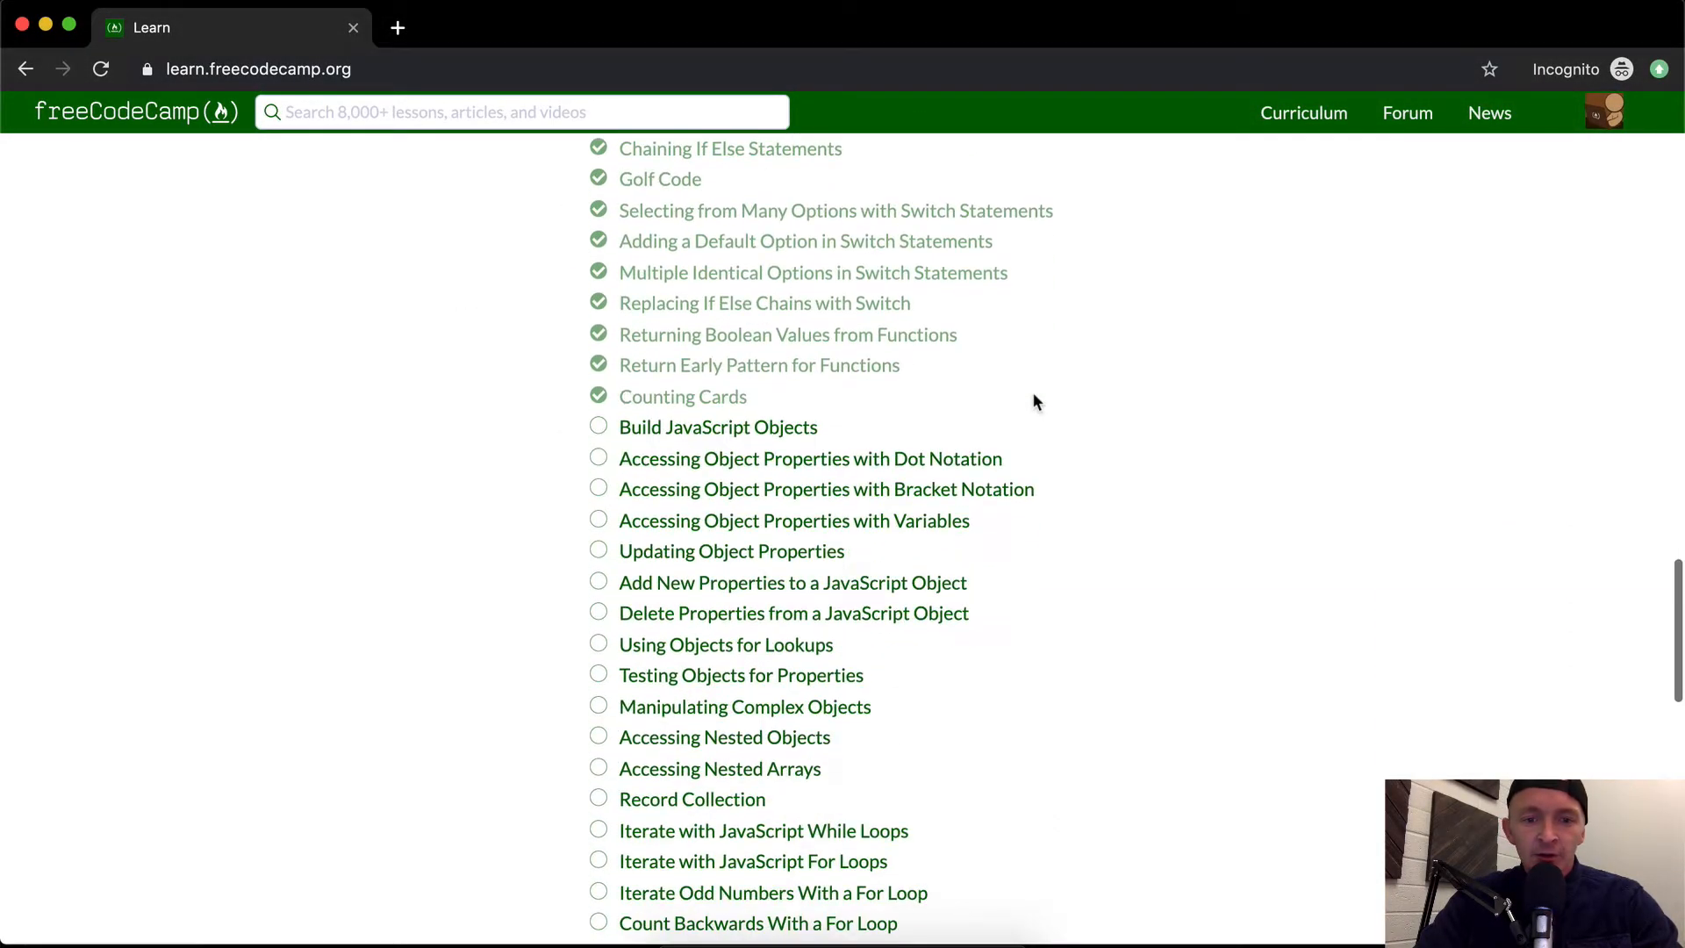
Open the 'Build JavaScript Objects' challenge from the Basic JavaScript curriculum list
click(718, 427)
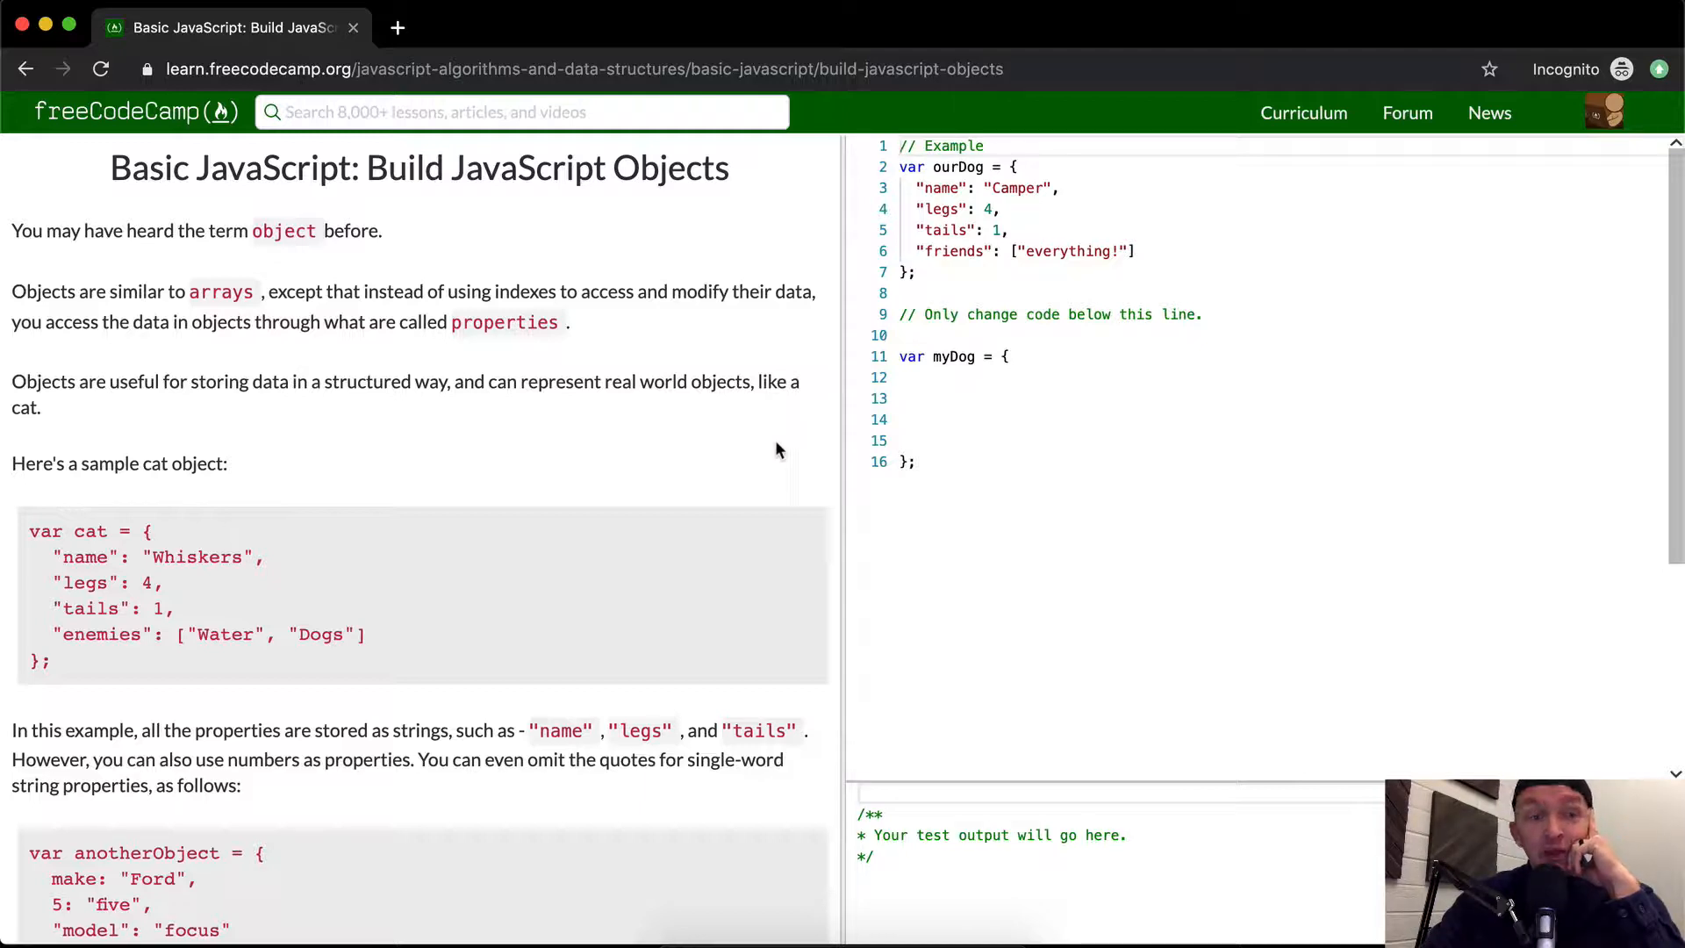
mouse_move(795, 473)
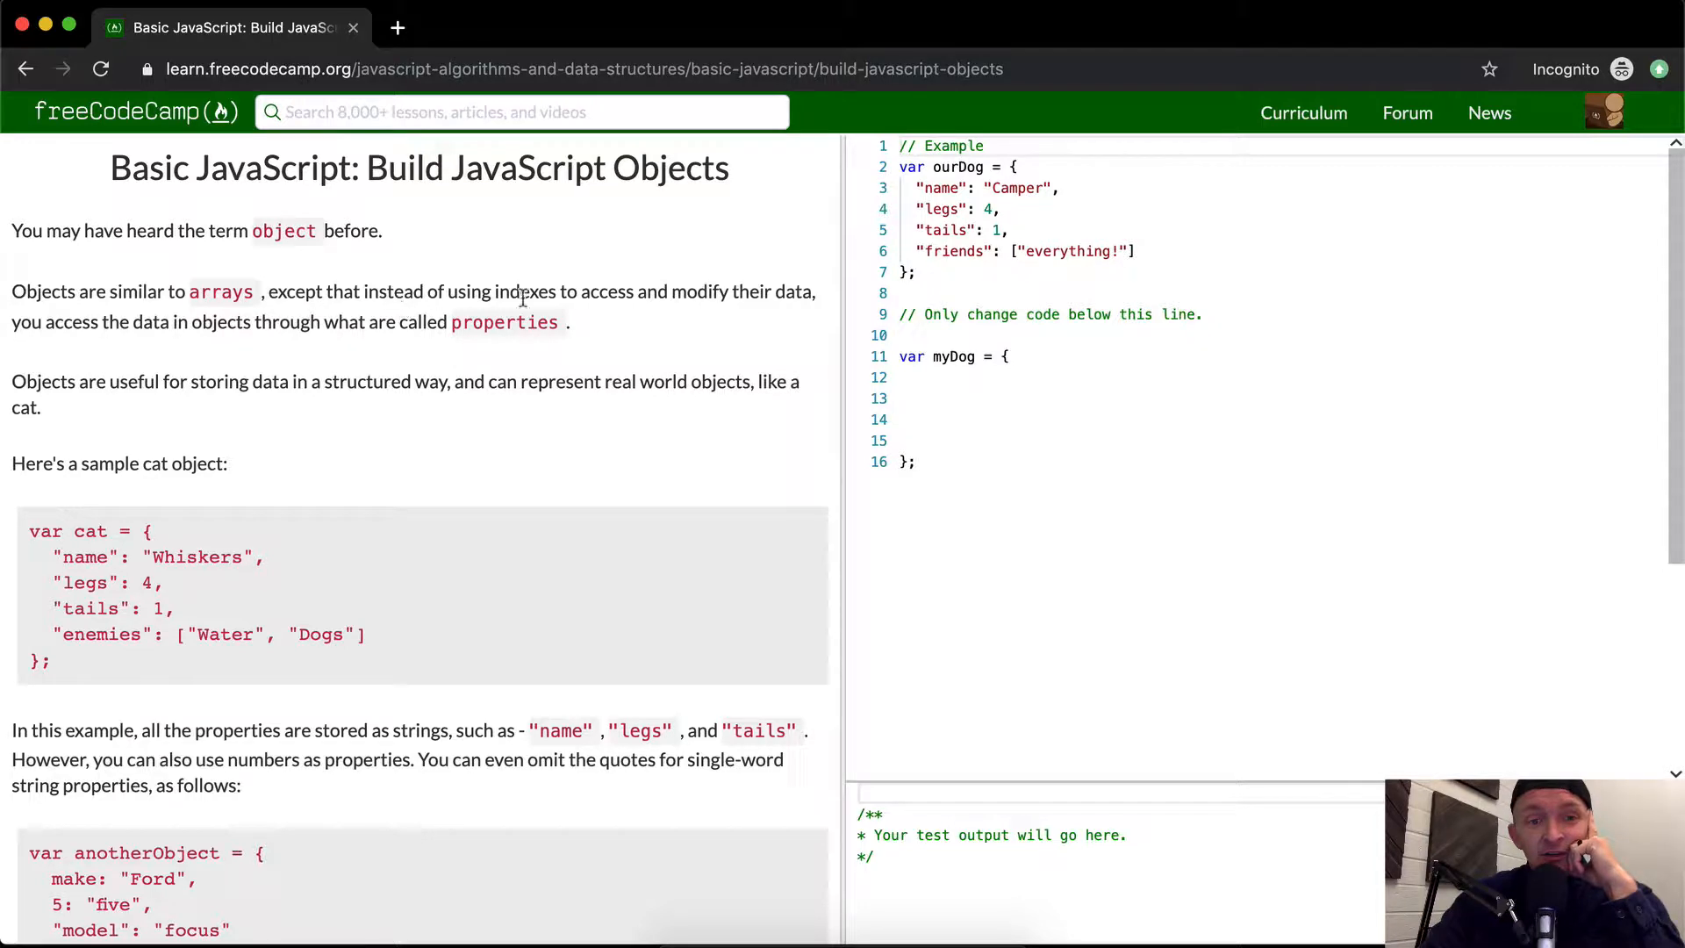
mouse_move(651, 298)
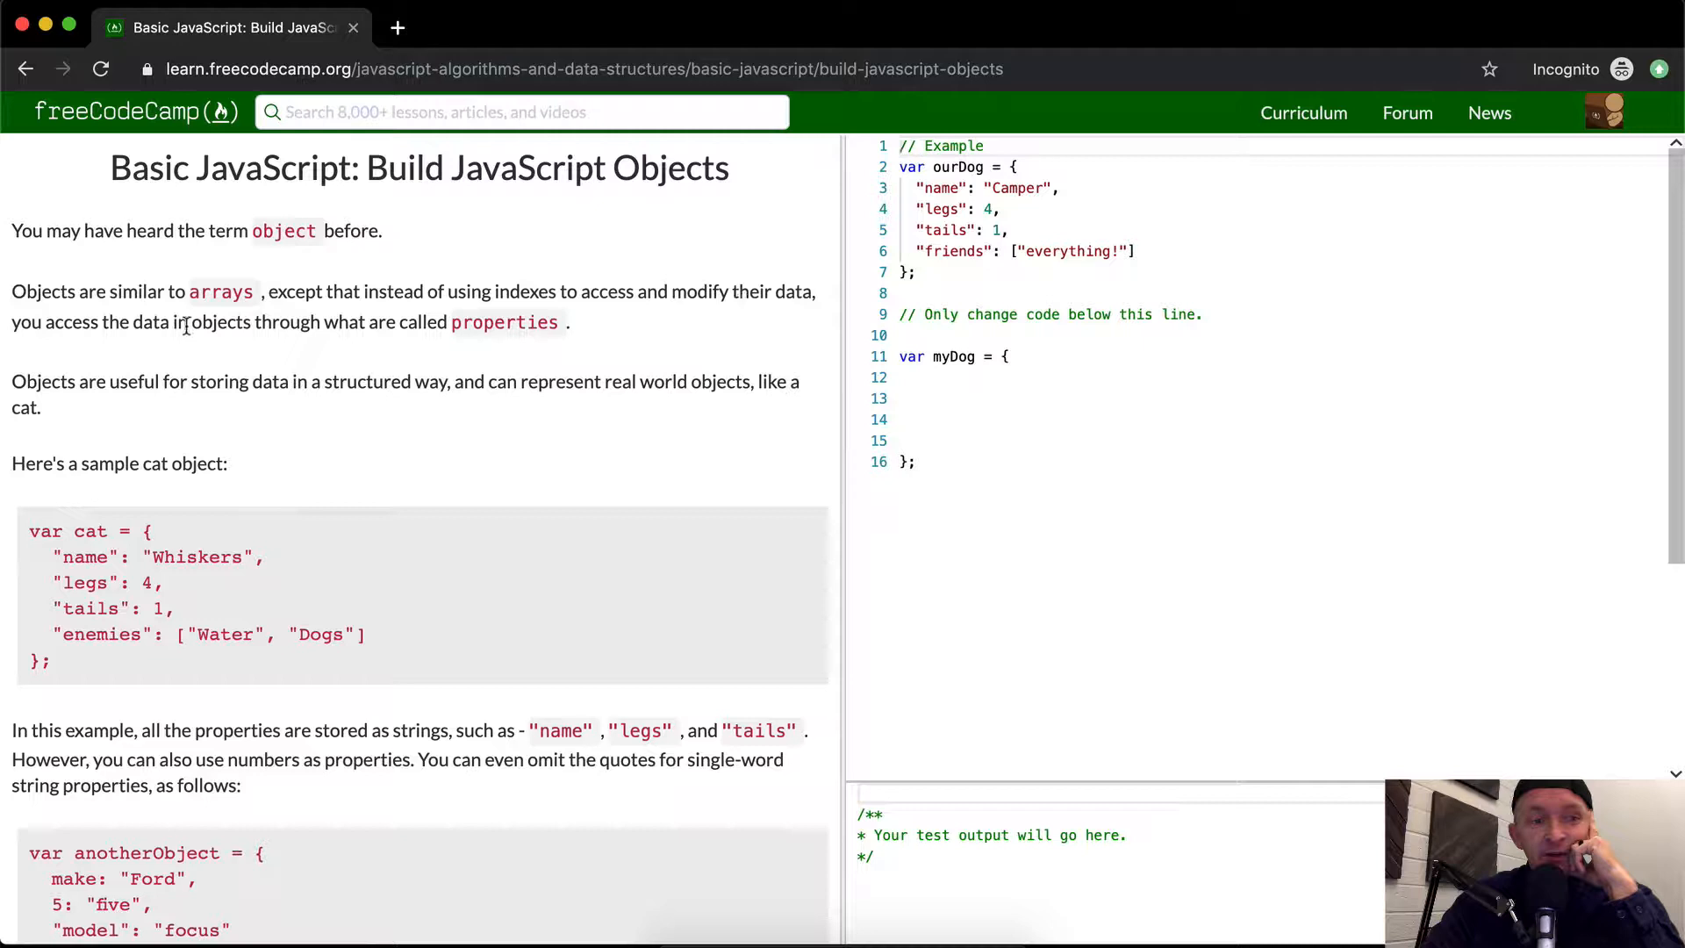
mouse_move(304, 341)
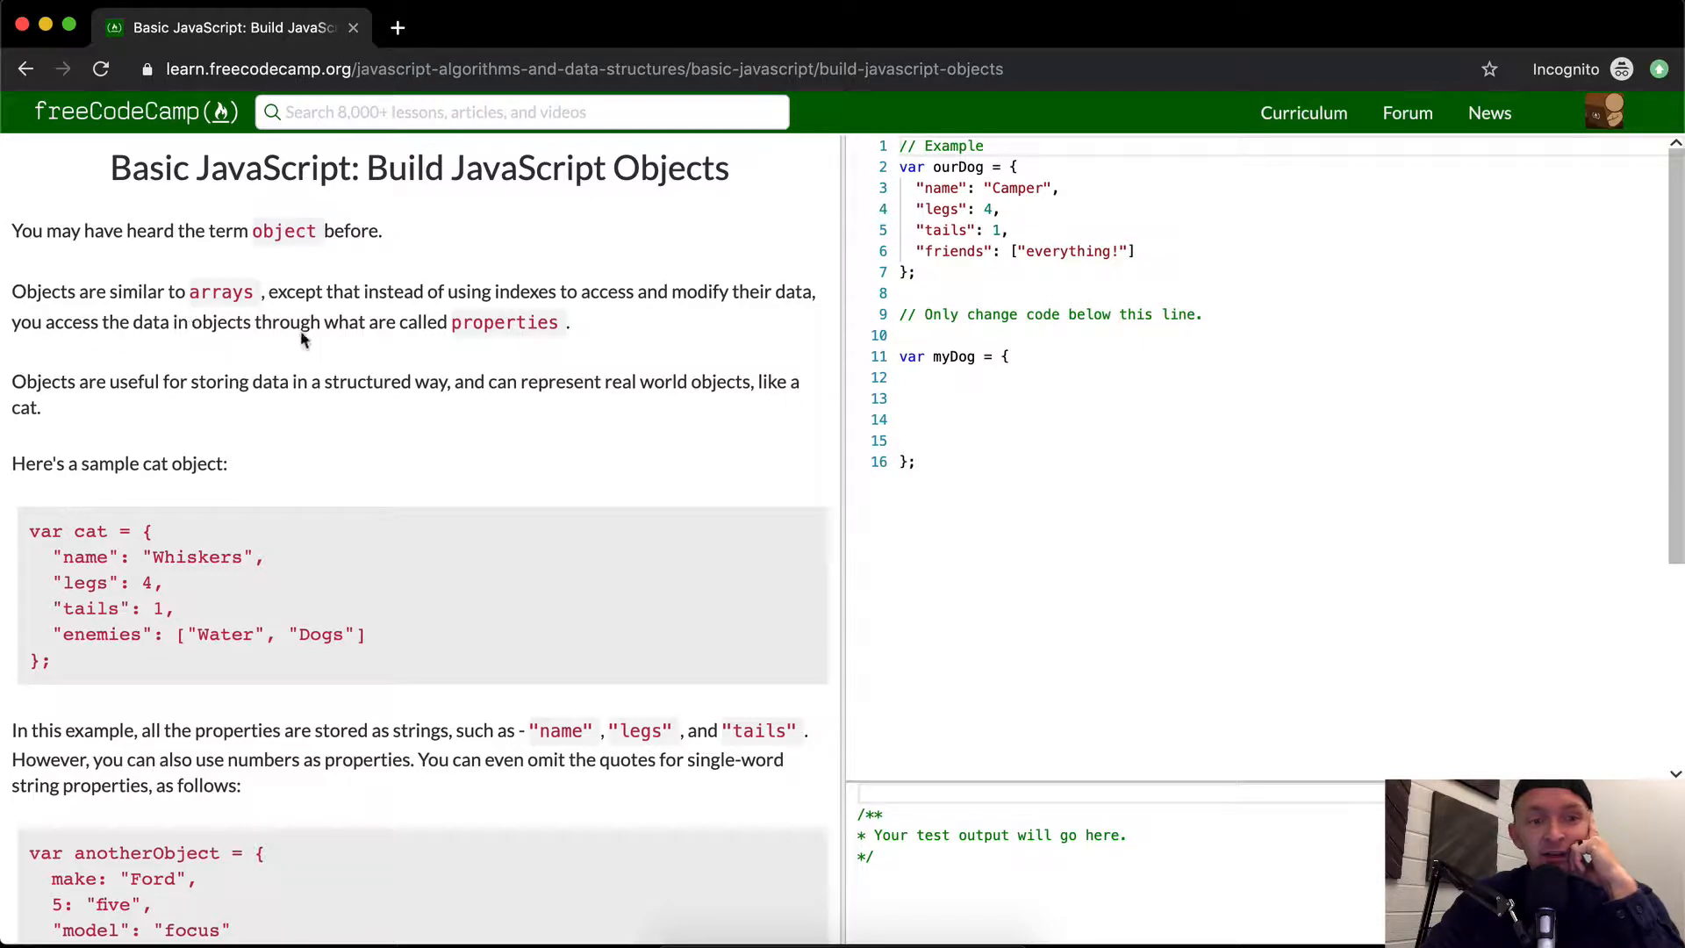
mouse_move(92, 401)
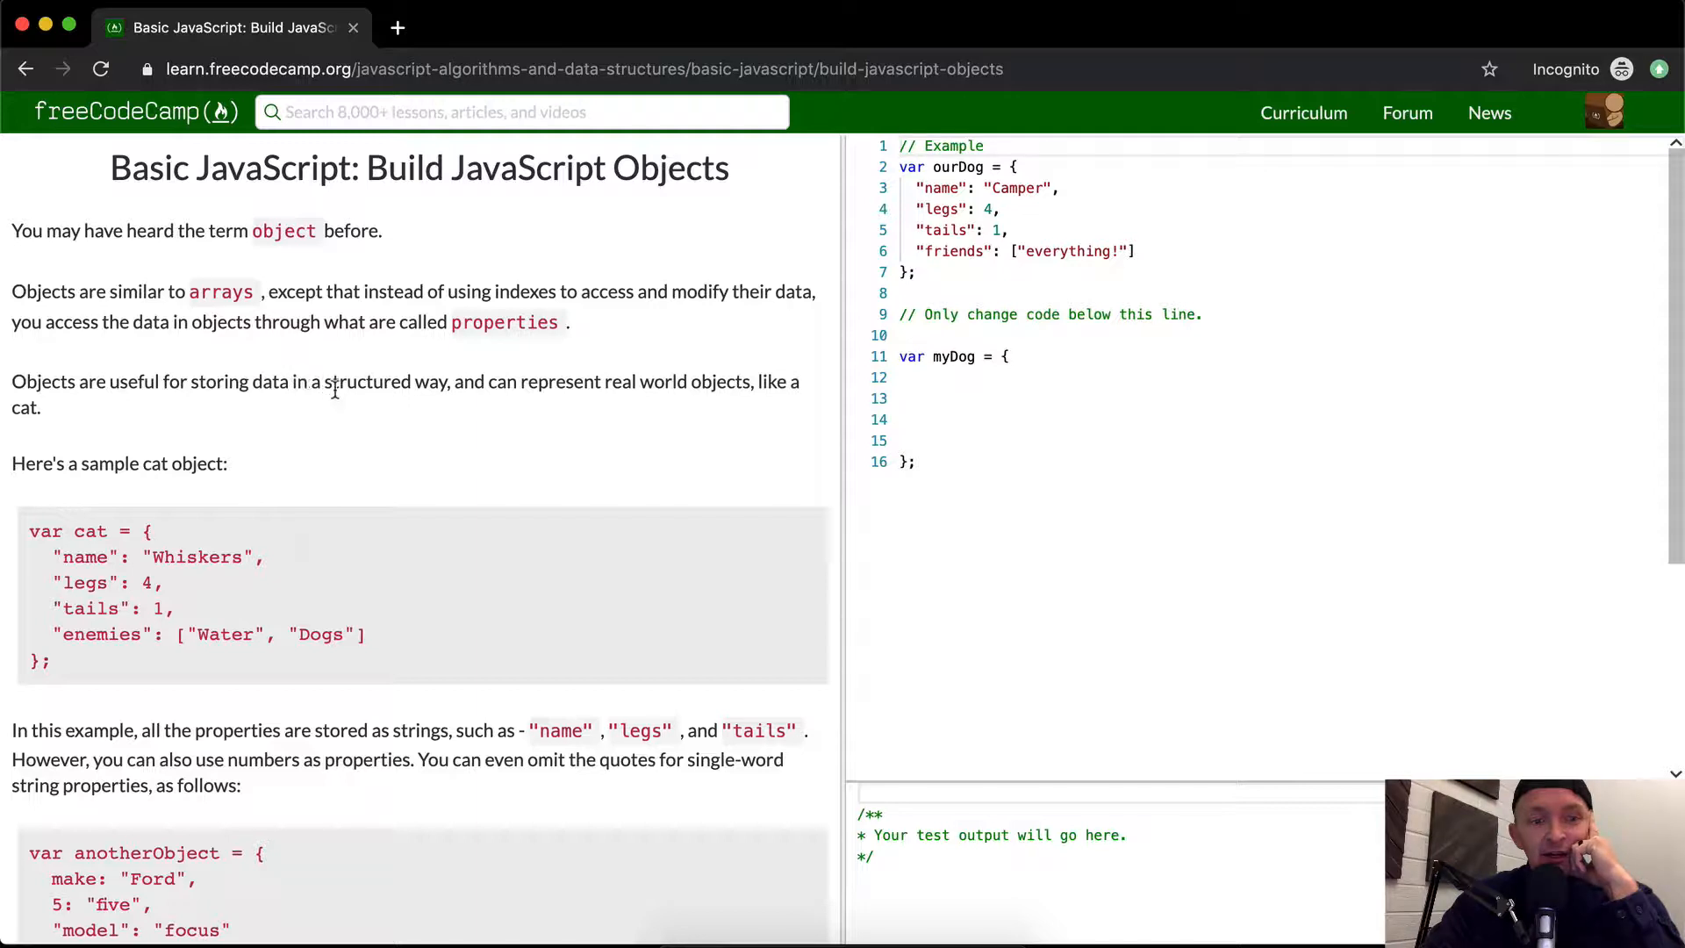
mouse_move(591, 401)
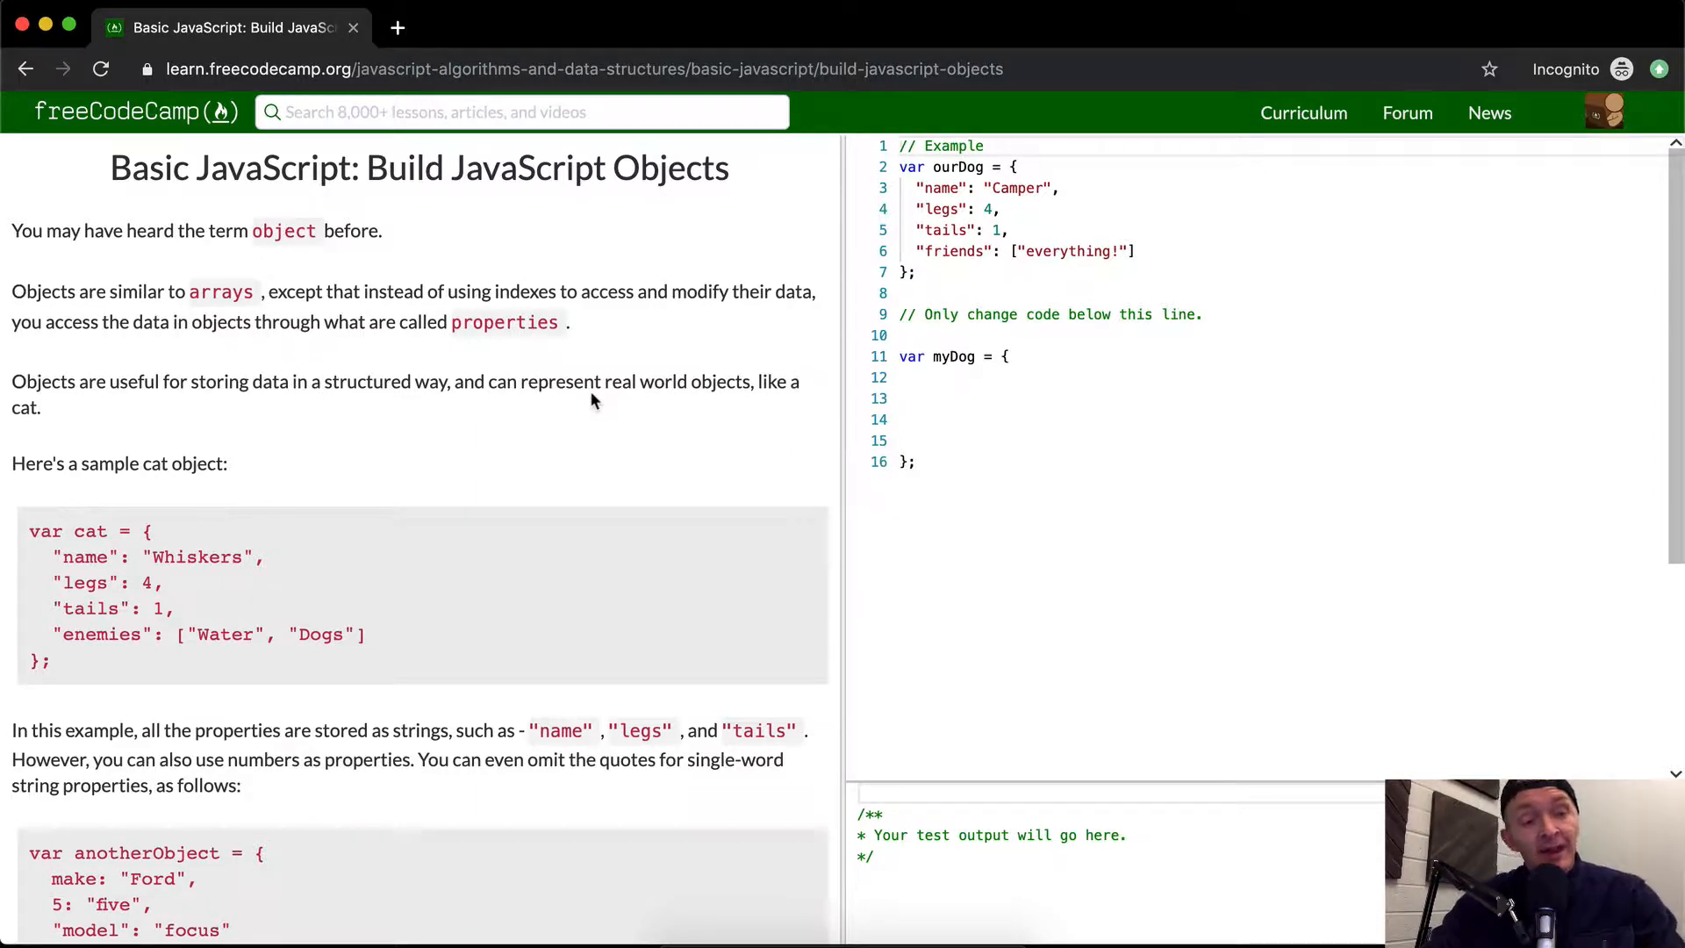
mouse_move(283, 503)
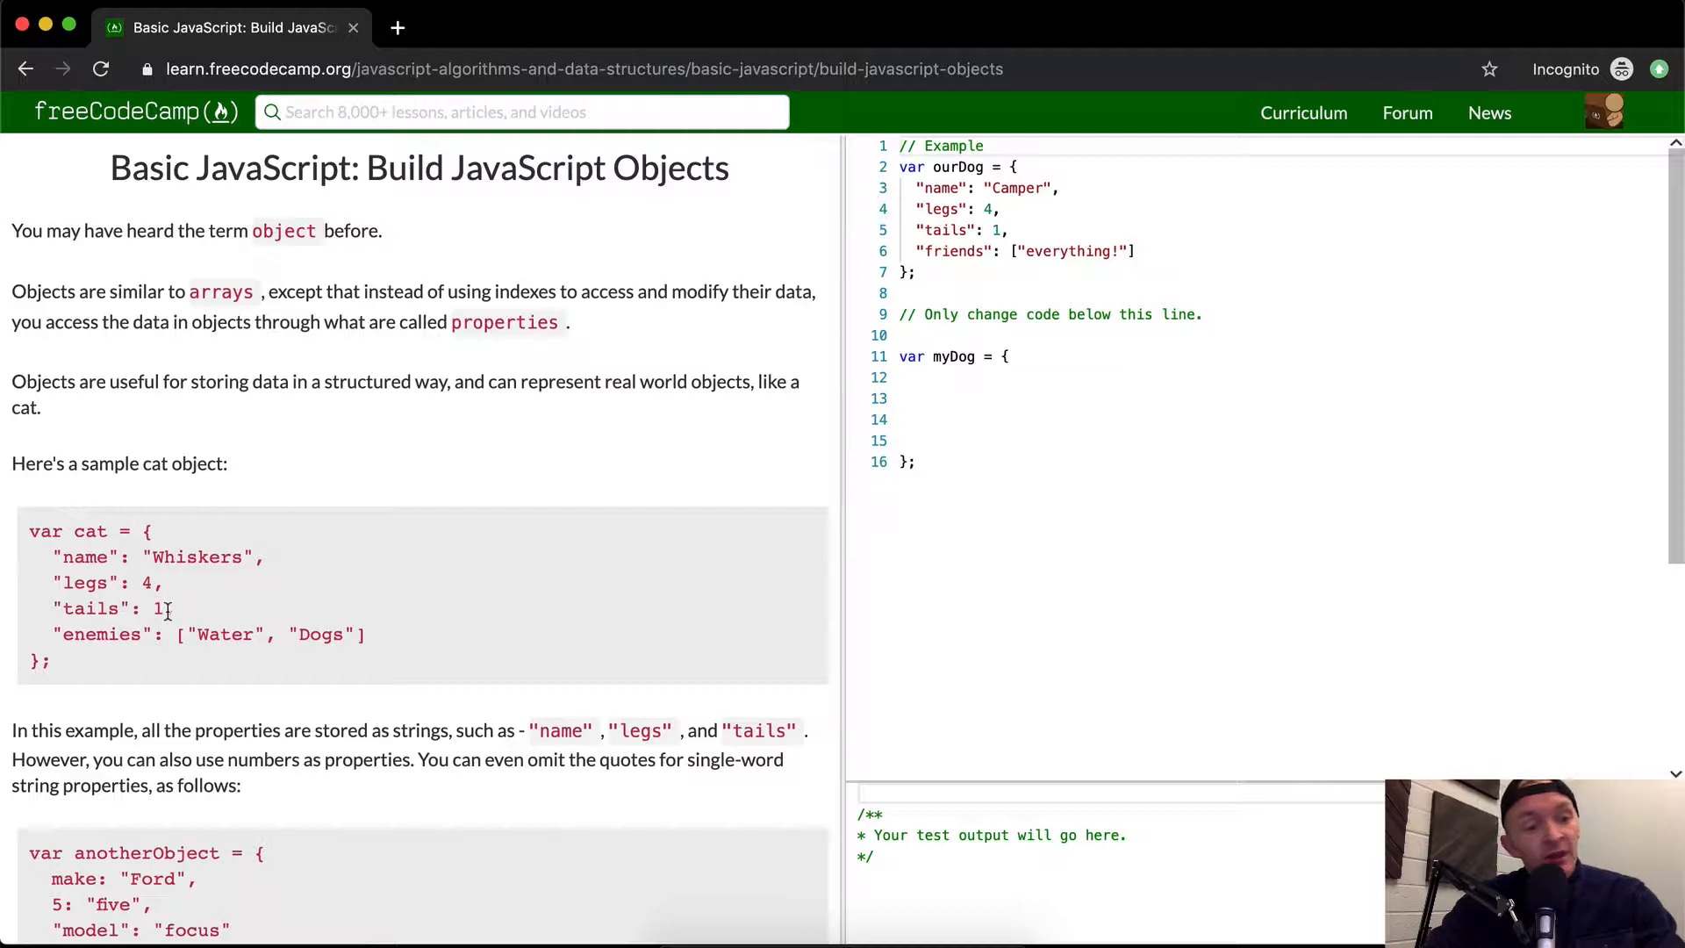
double_click(196, 556)
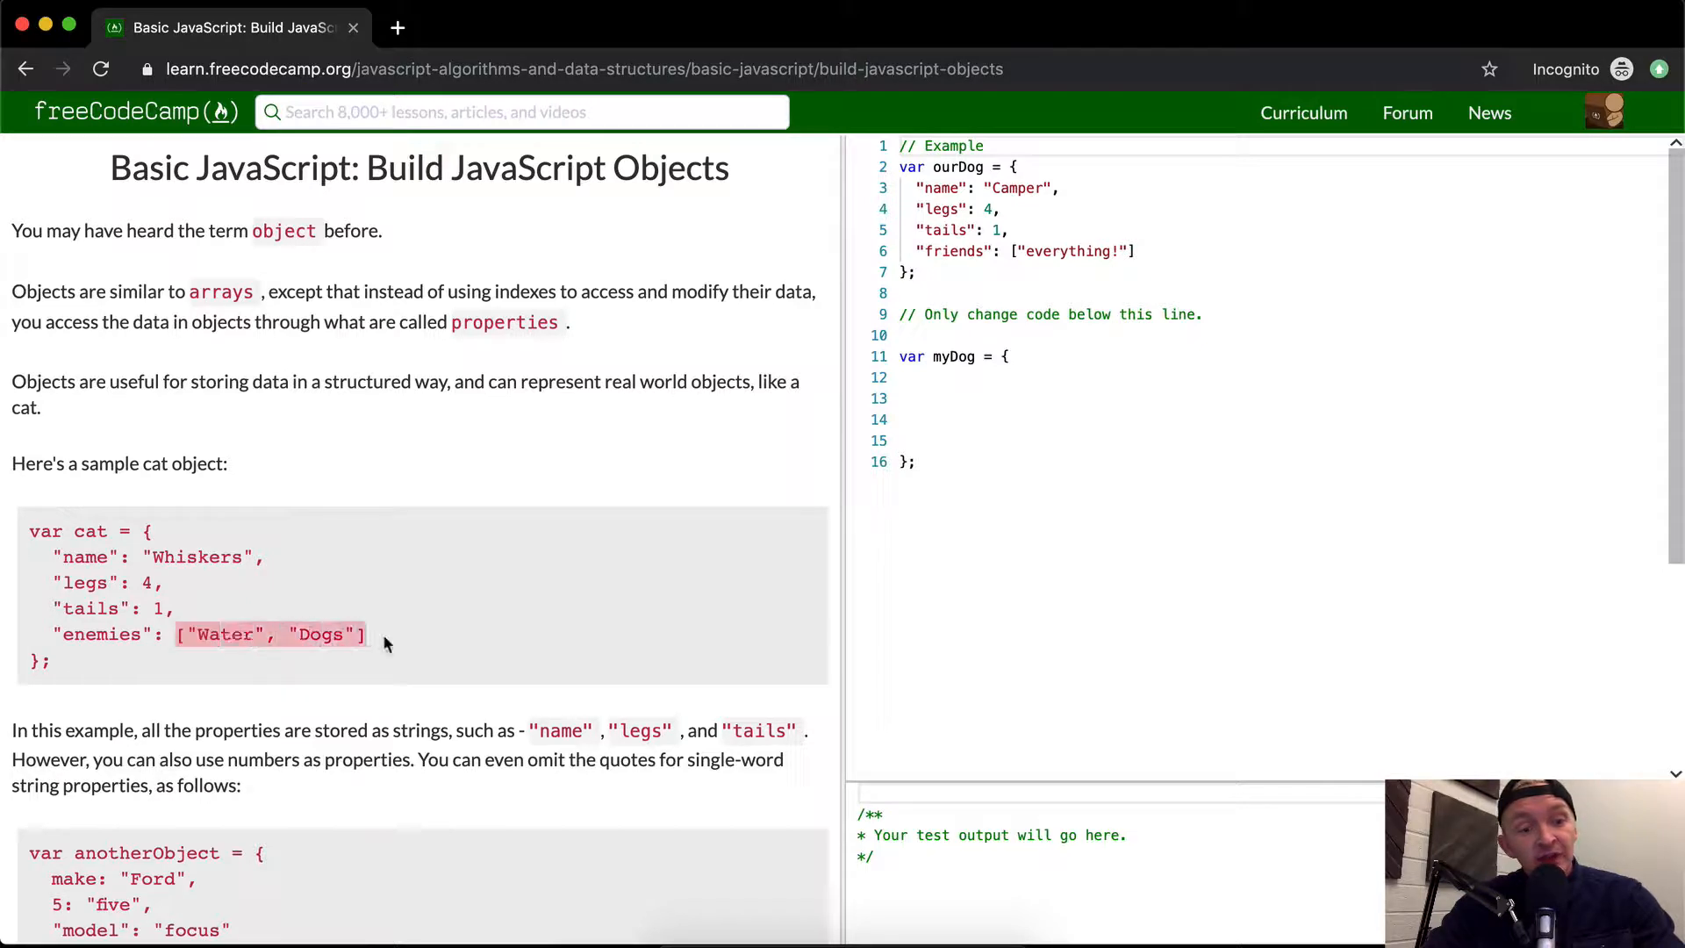
mouse_move(234, 634)
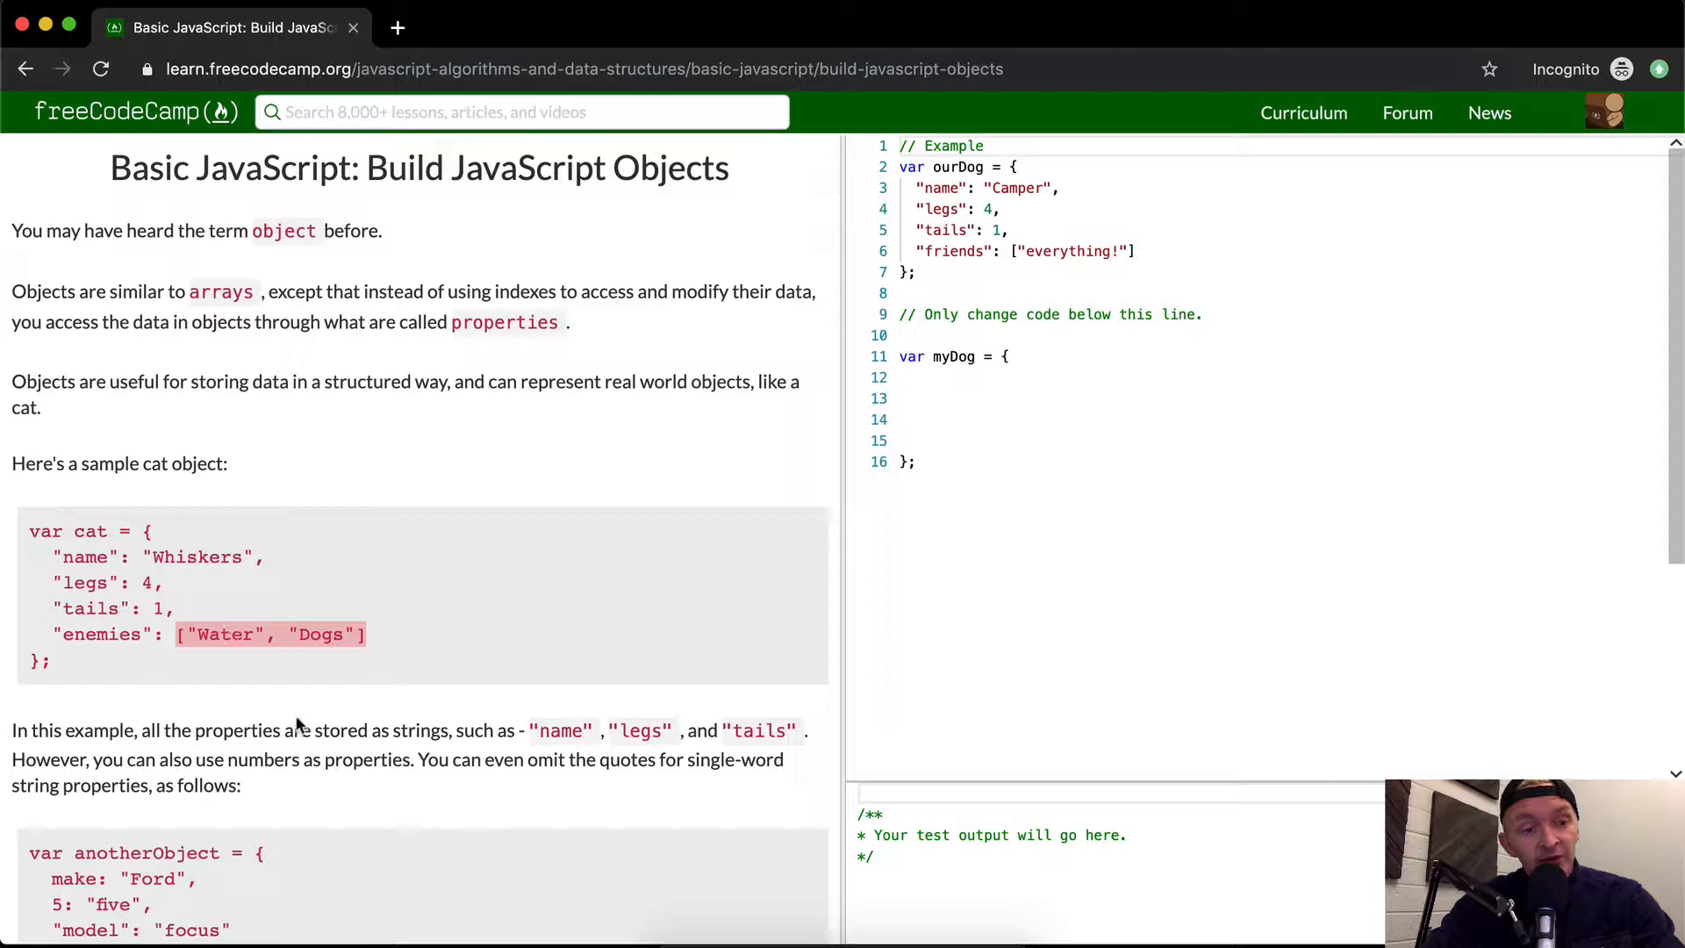
scroll(down, 3)
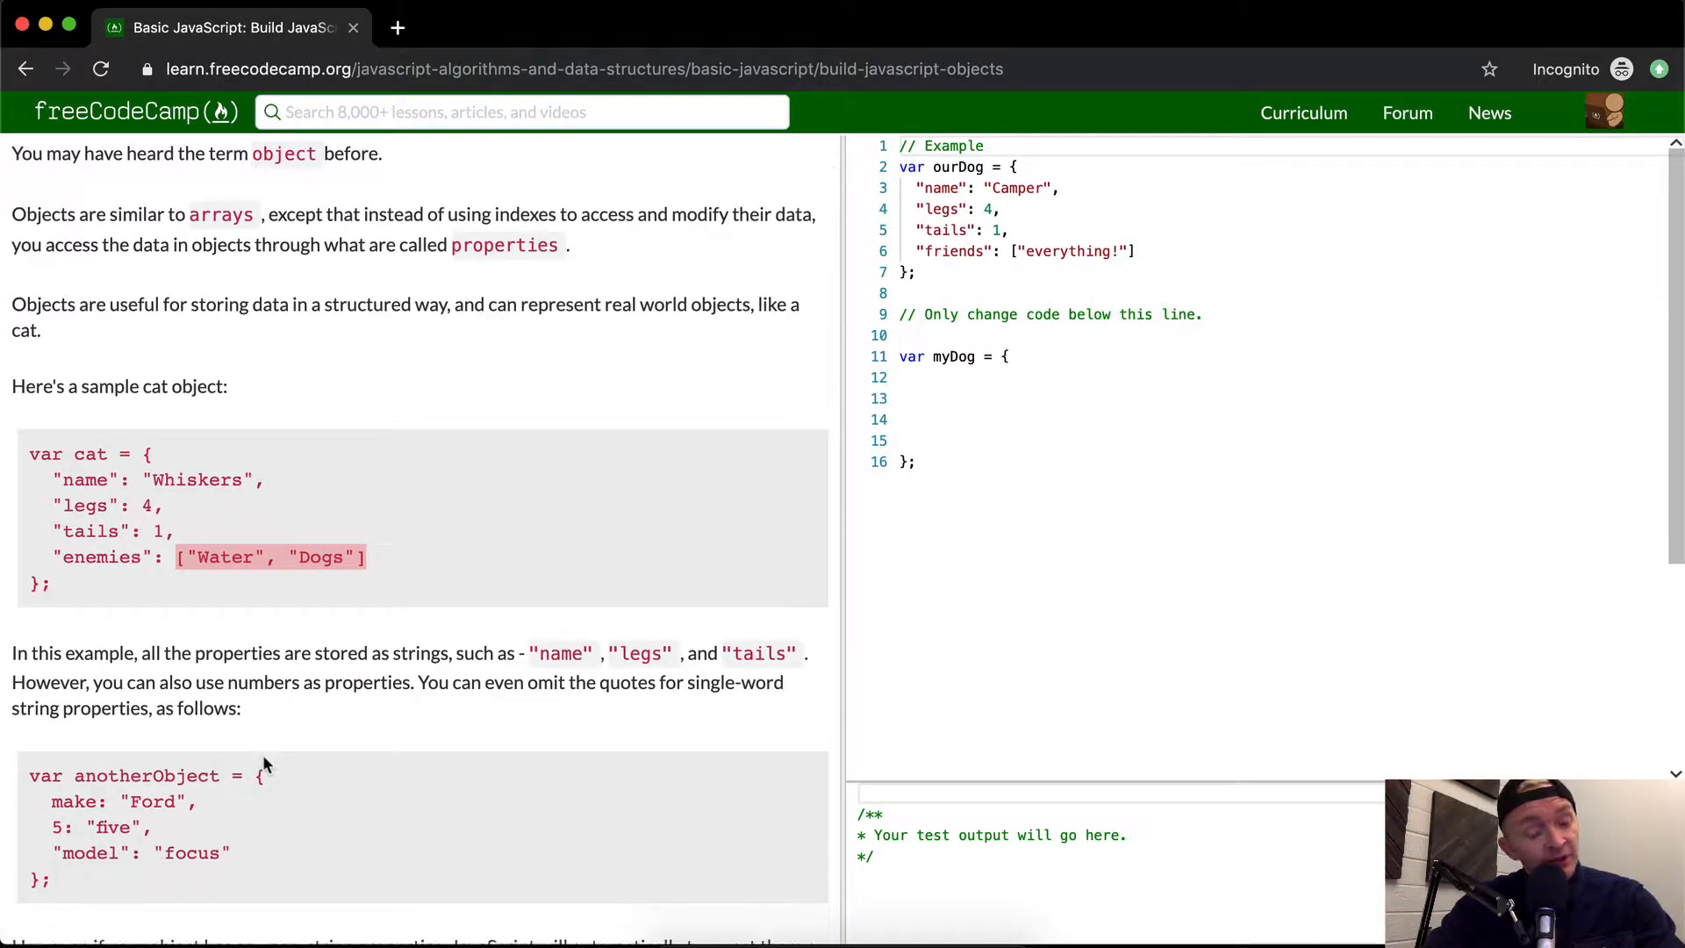
scroll(down, 3)
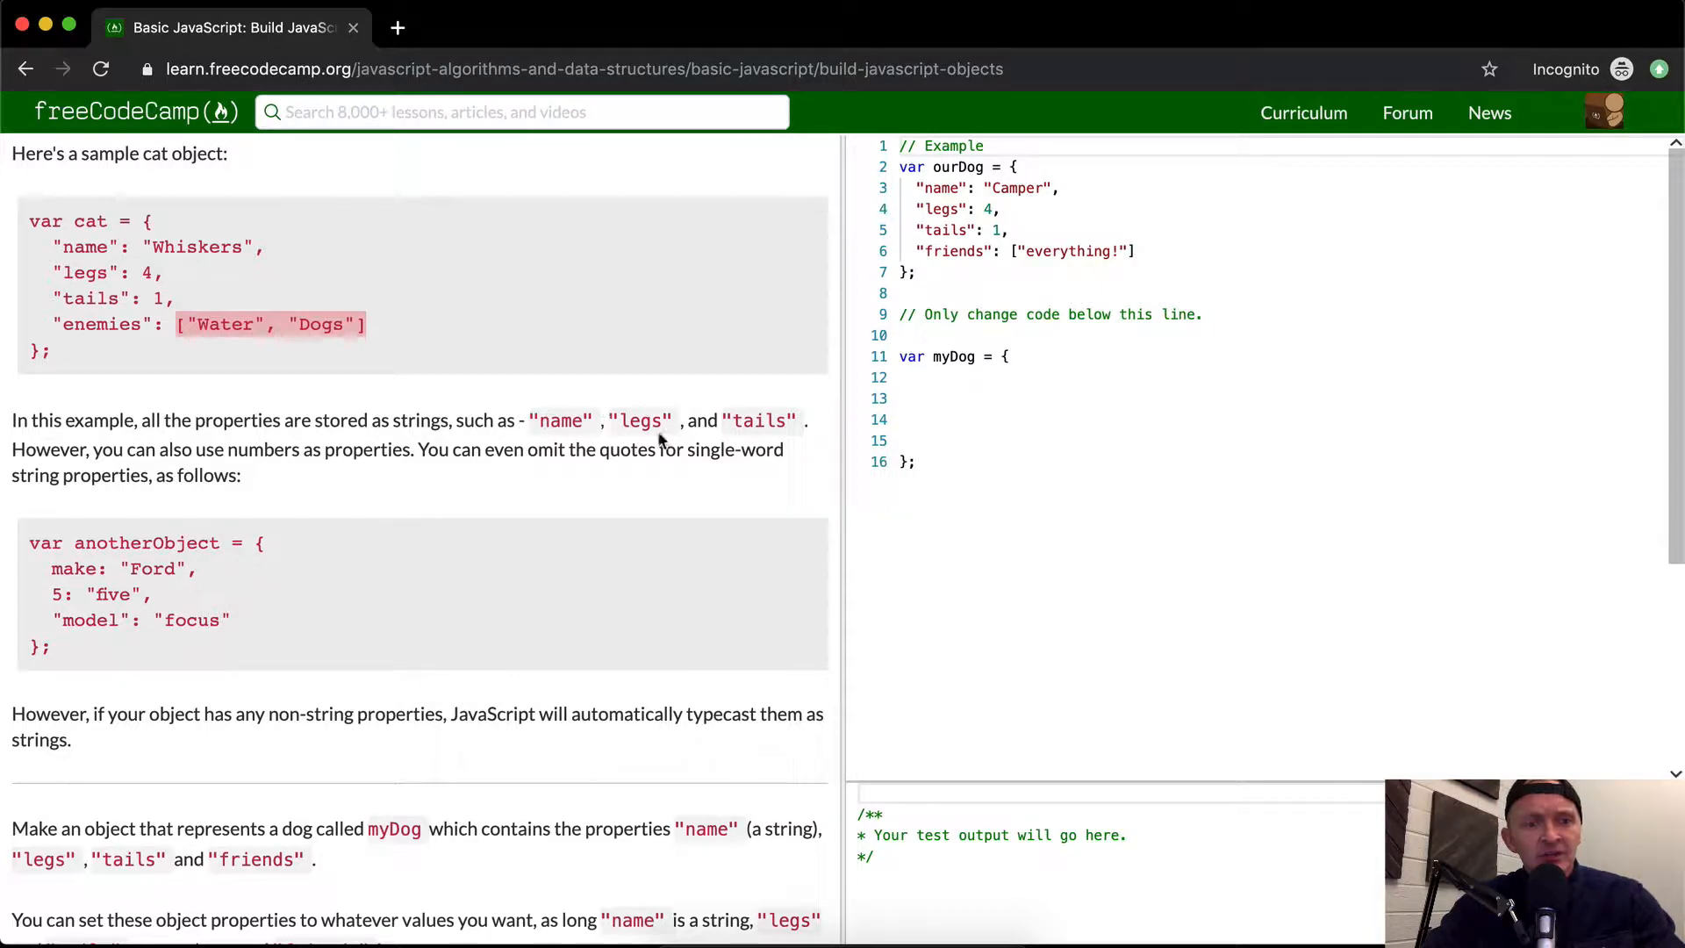
mouse_move(288, 500)
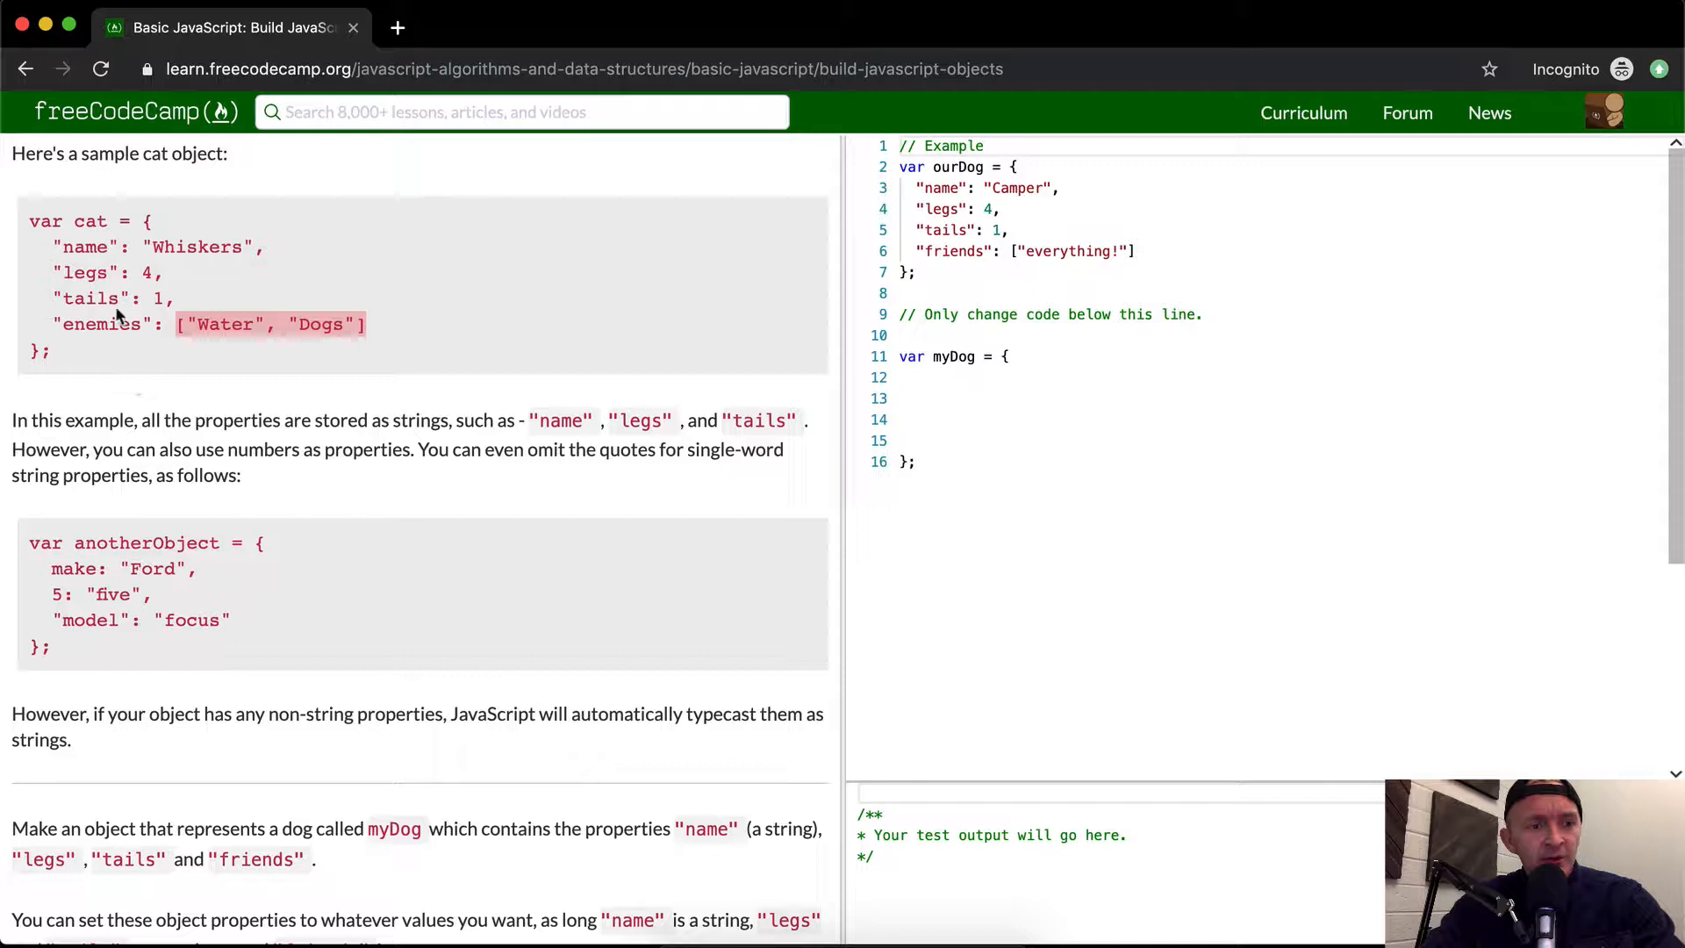
mouse_move(116, 252)
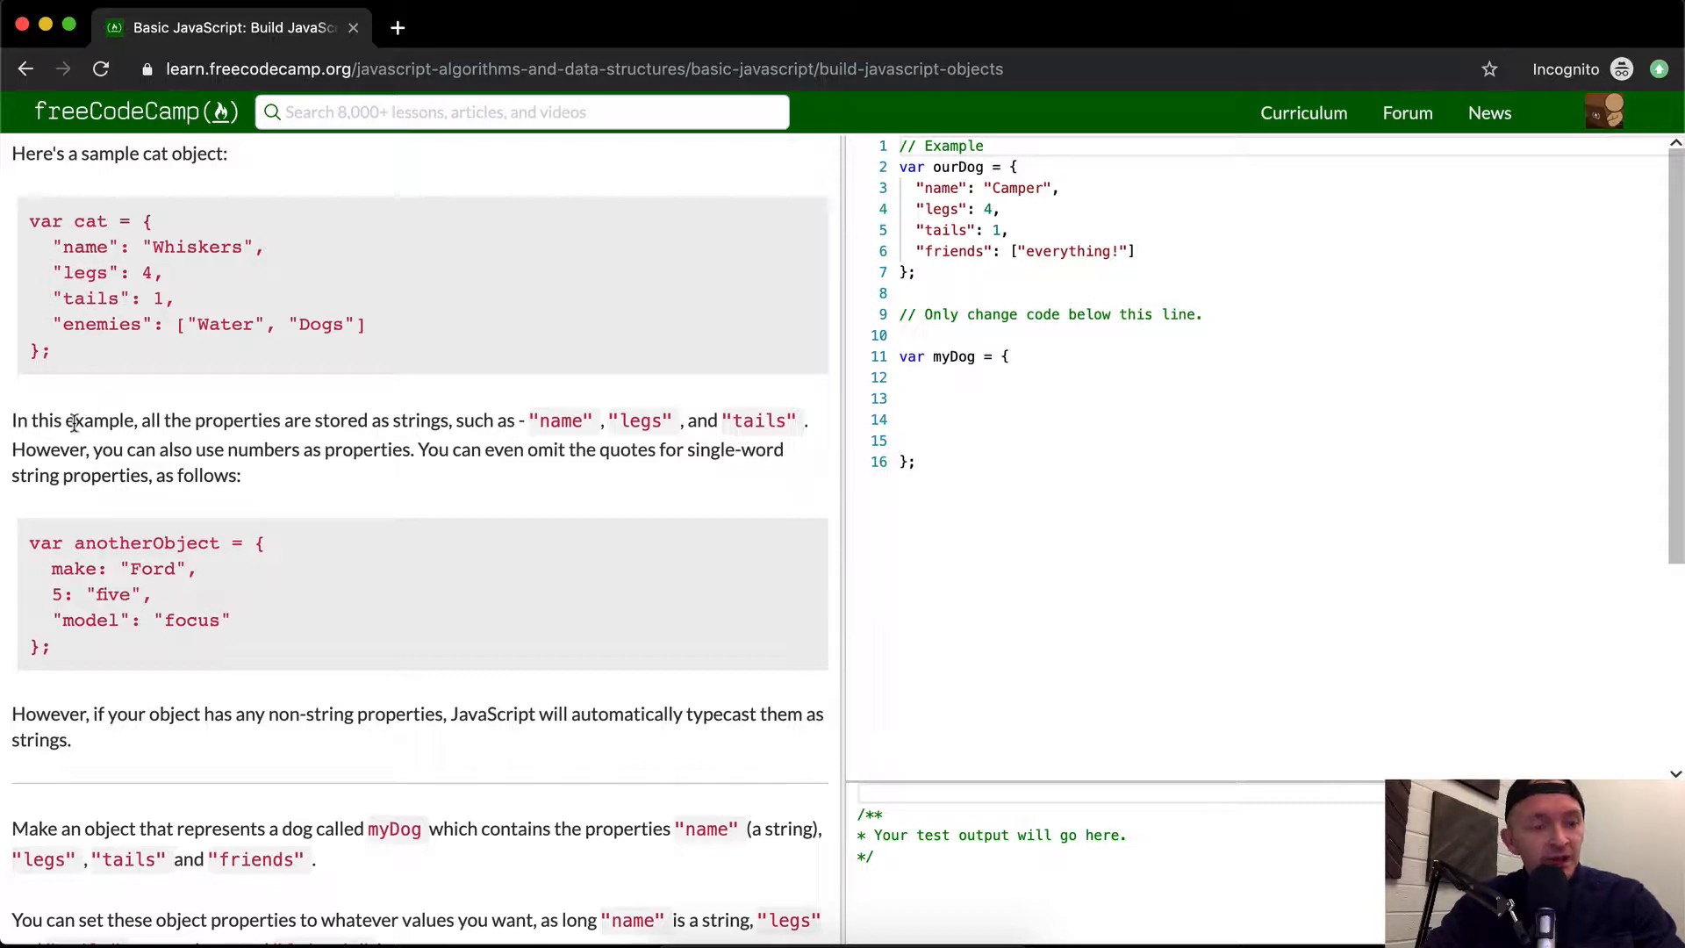
mouse_move(317, 451)
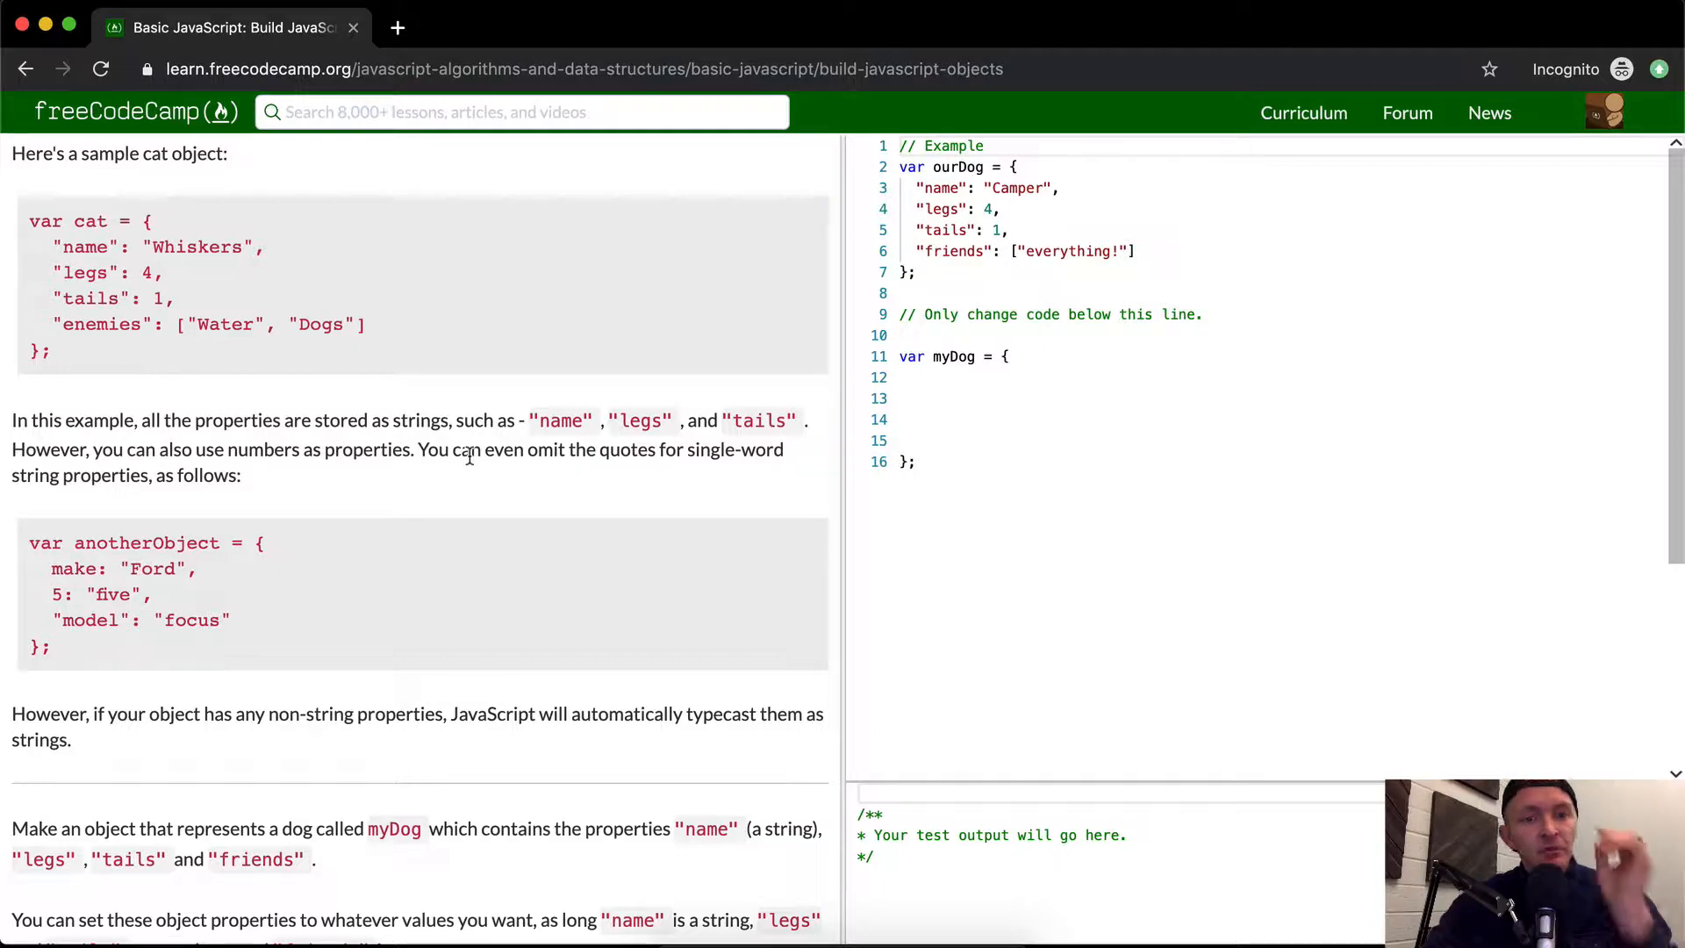
mouse_move(330, 364)
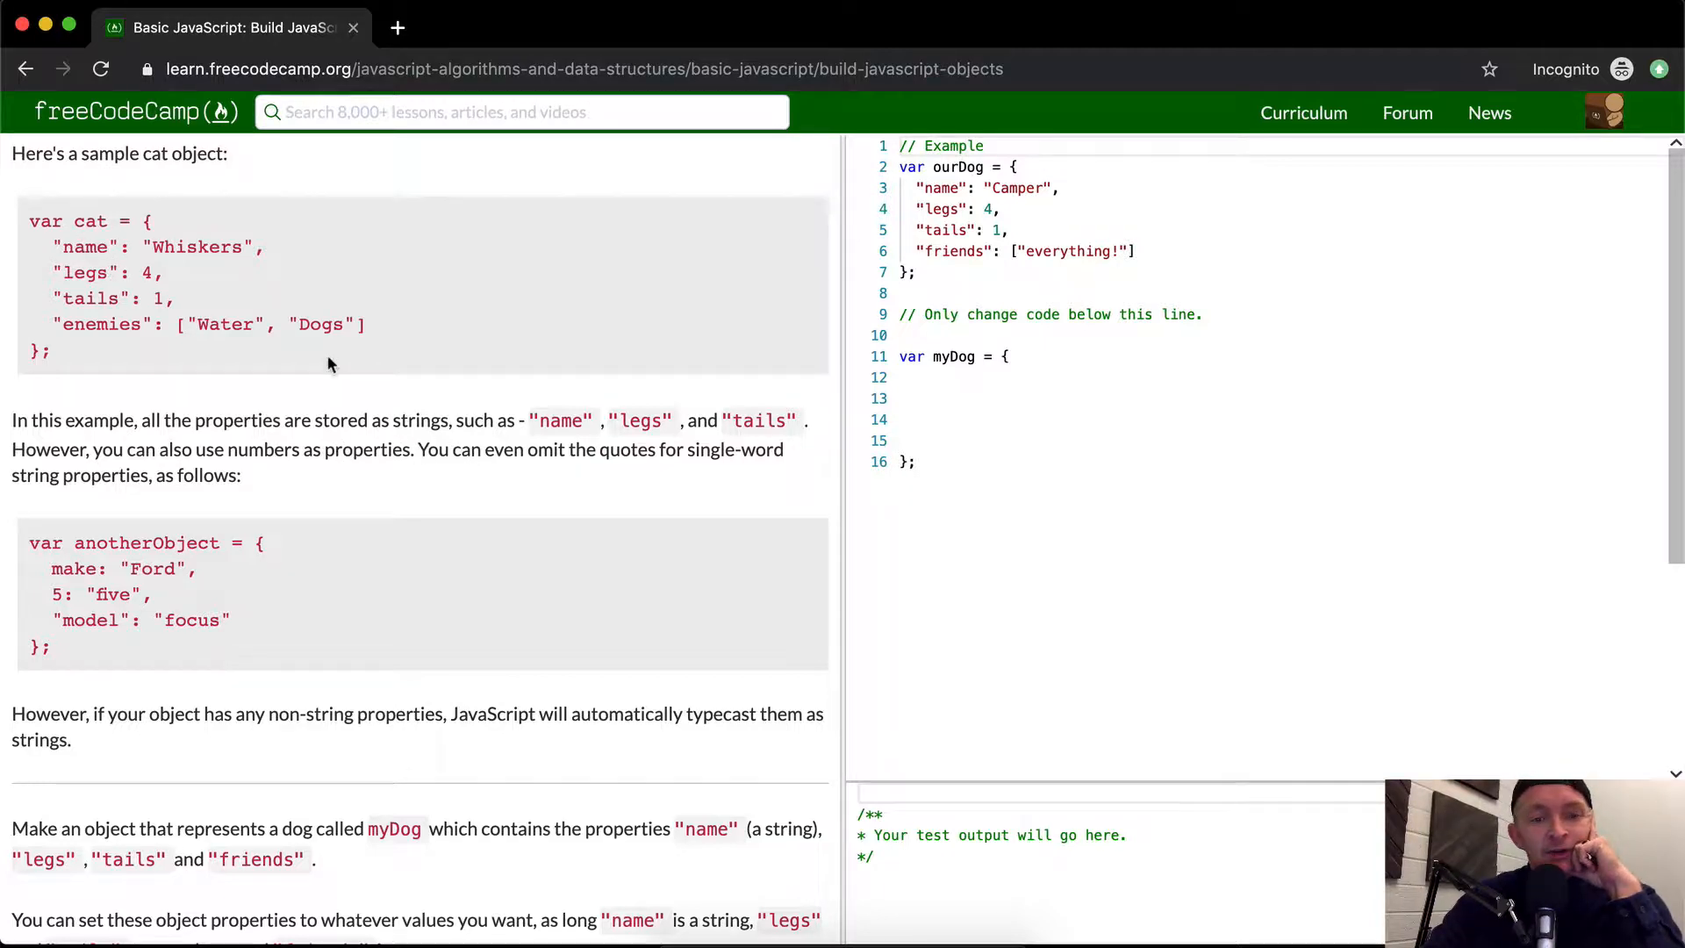
mouse_move(617, 473)
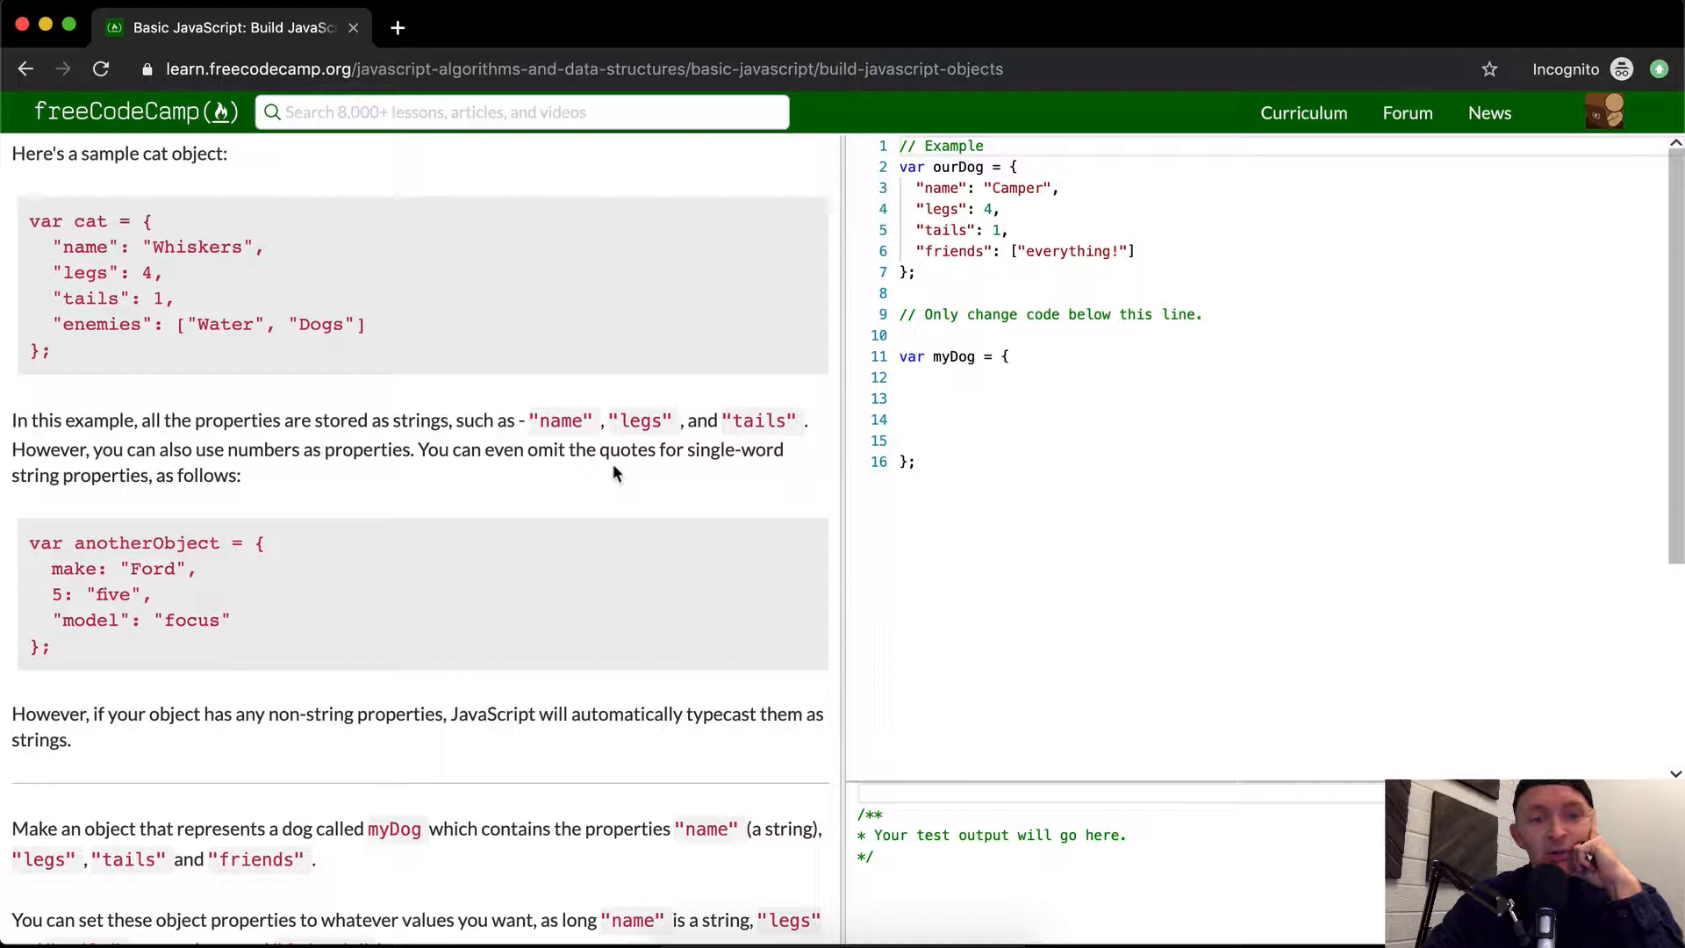
mouse_move(101, 492)
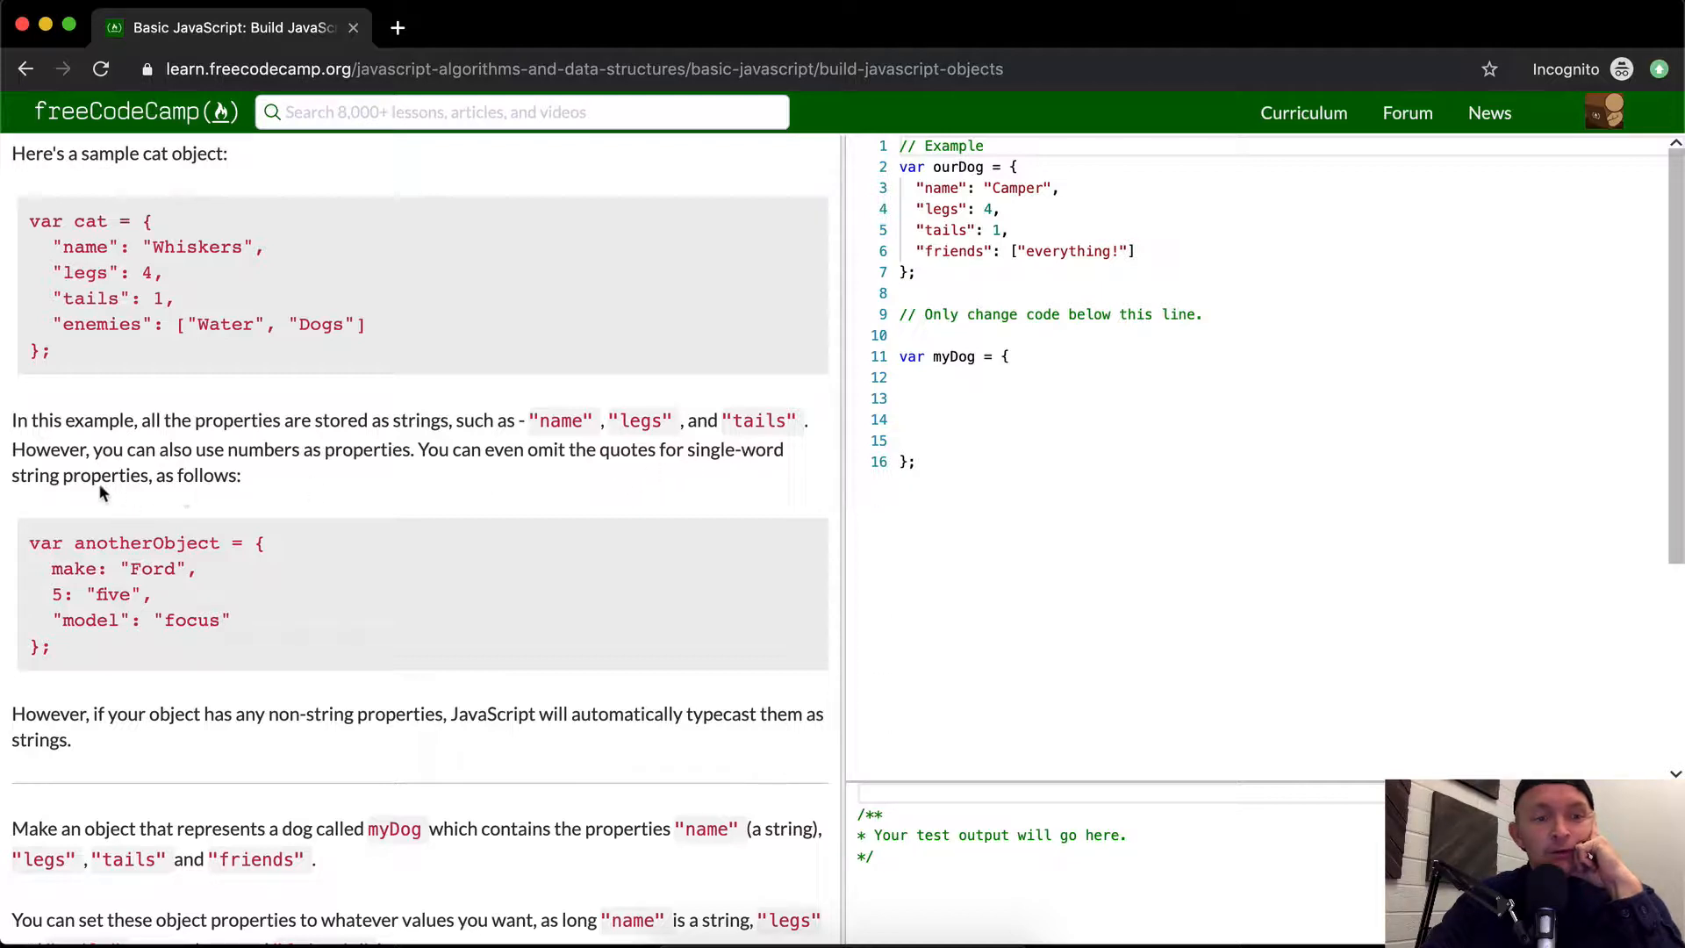
mouse_move(72, 566)
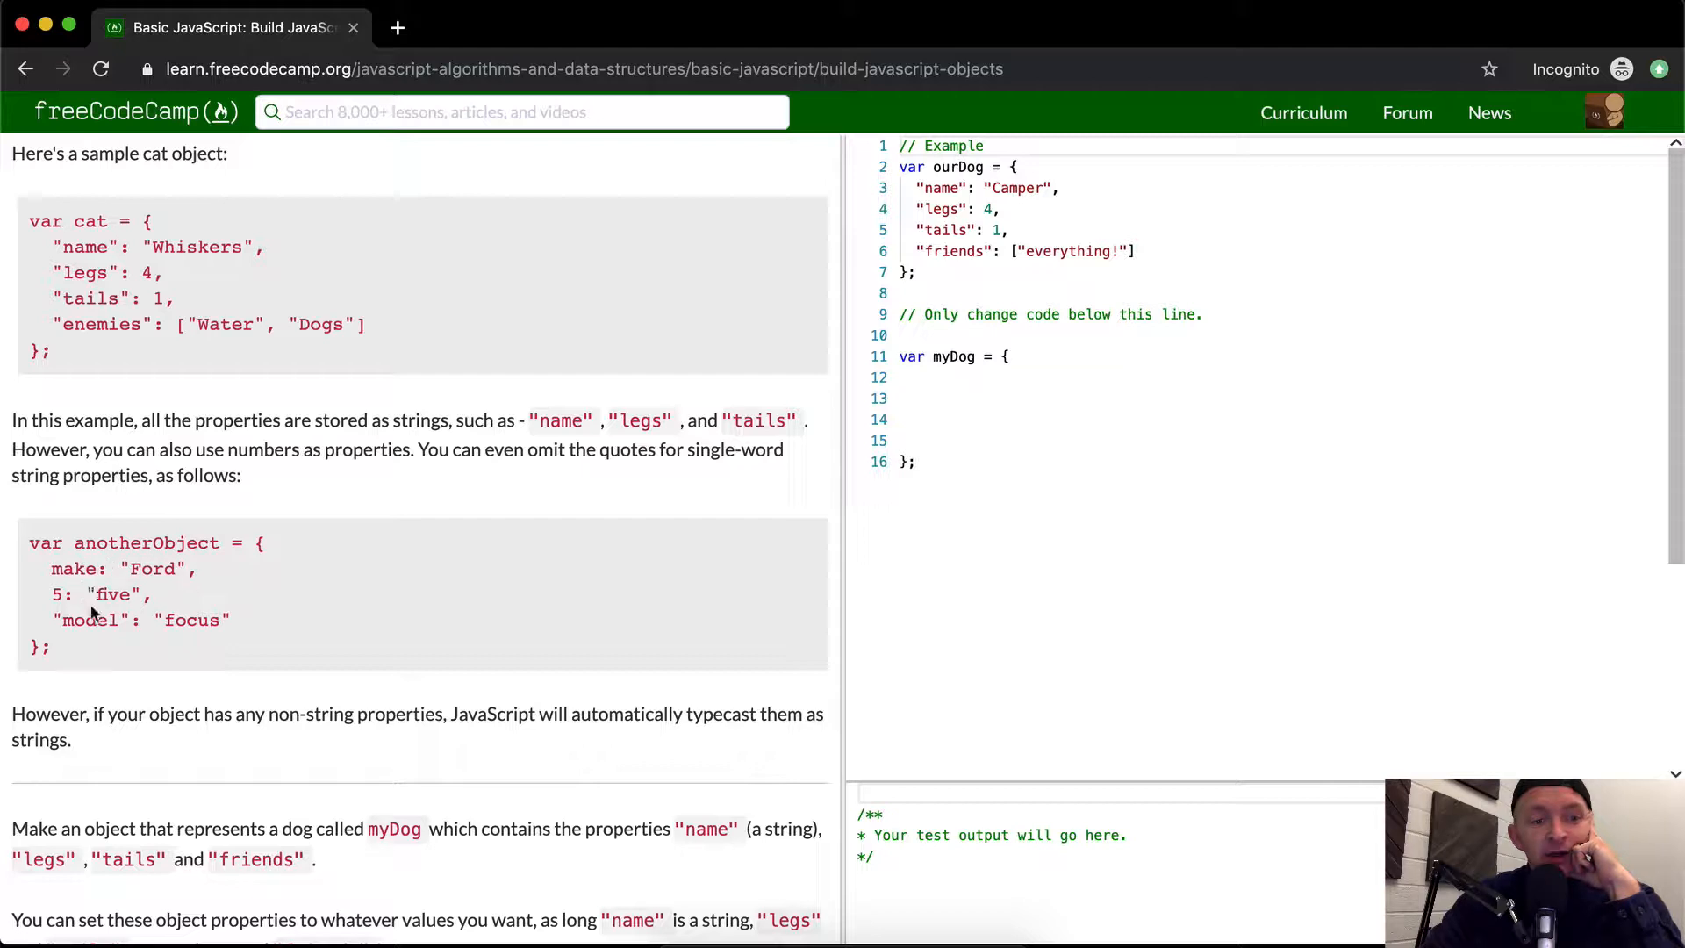
mouse_move(70, 548)
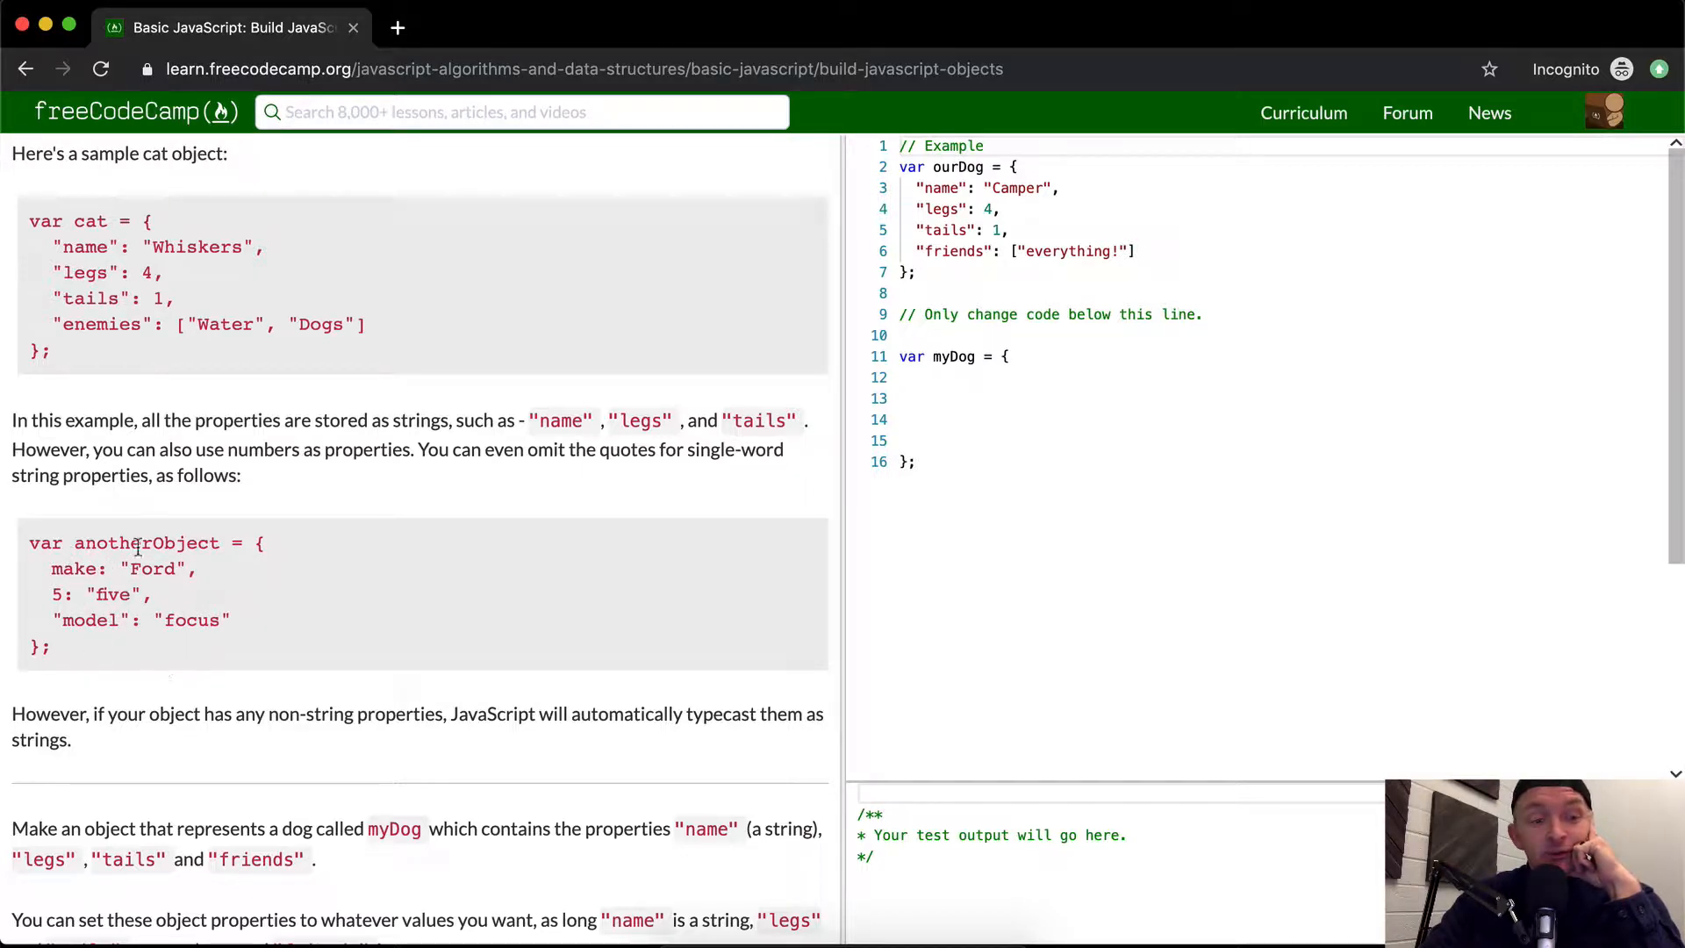
scroll(down, 3)
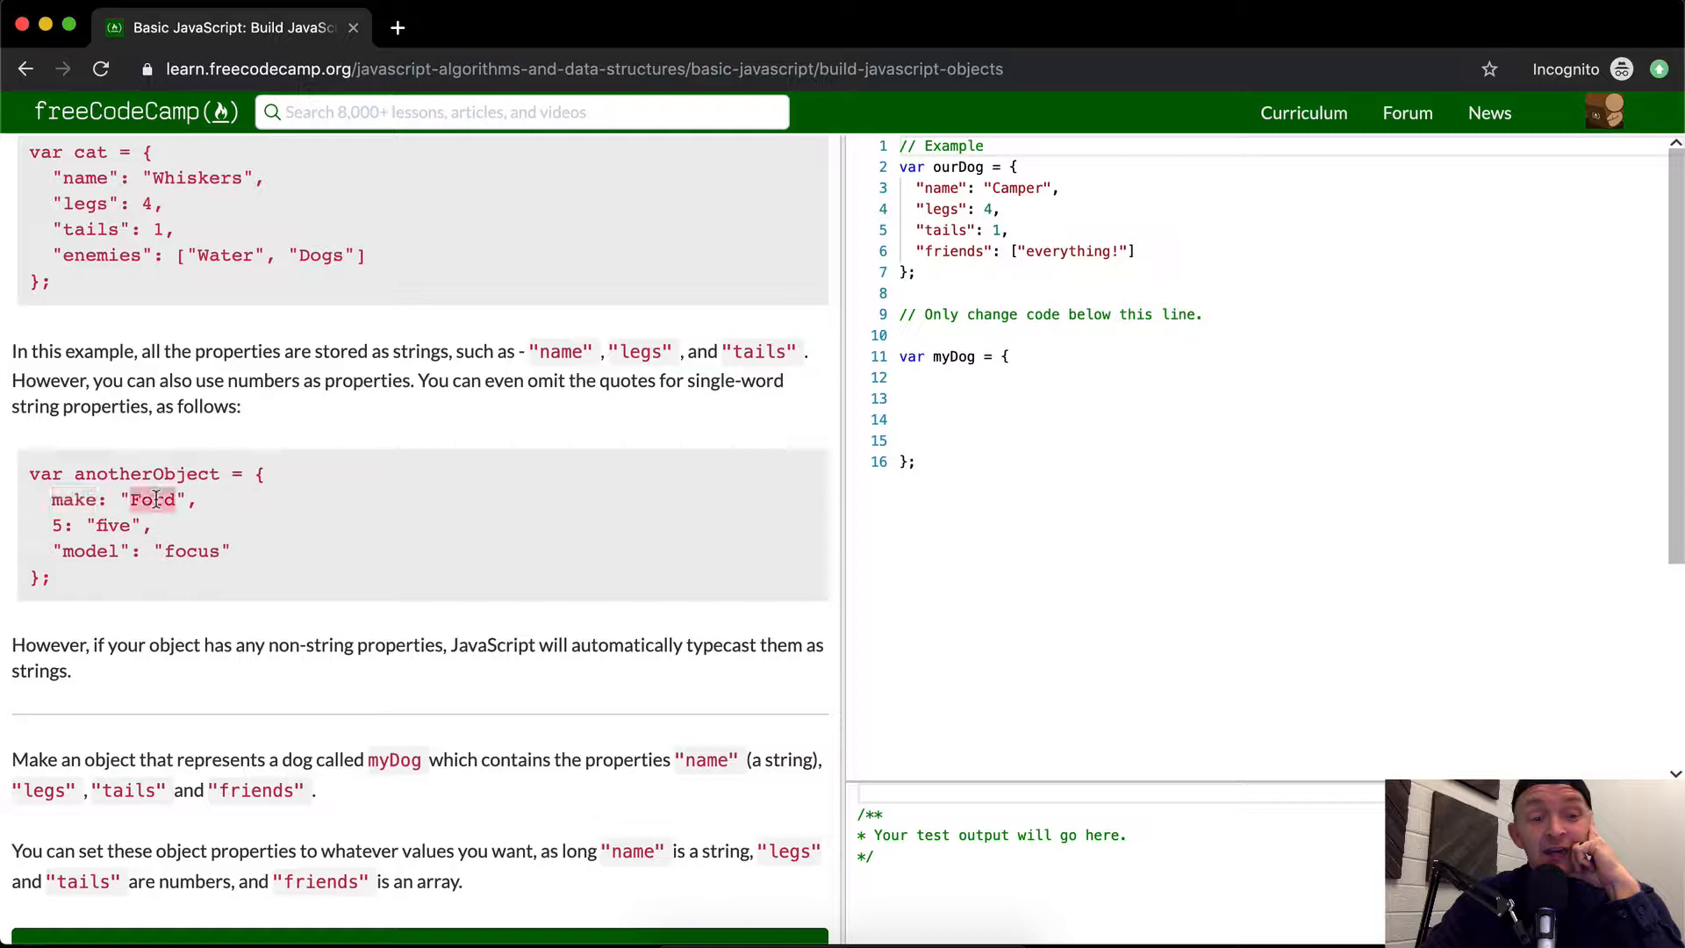
scroll(down, 3)
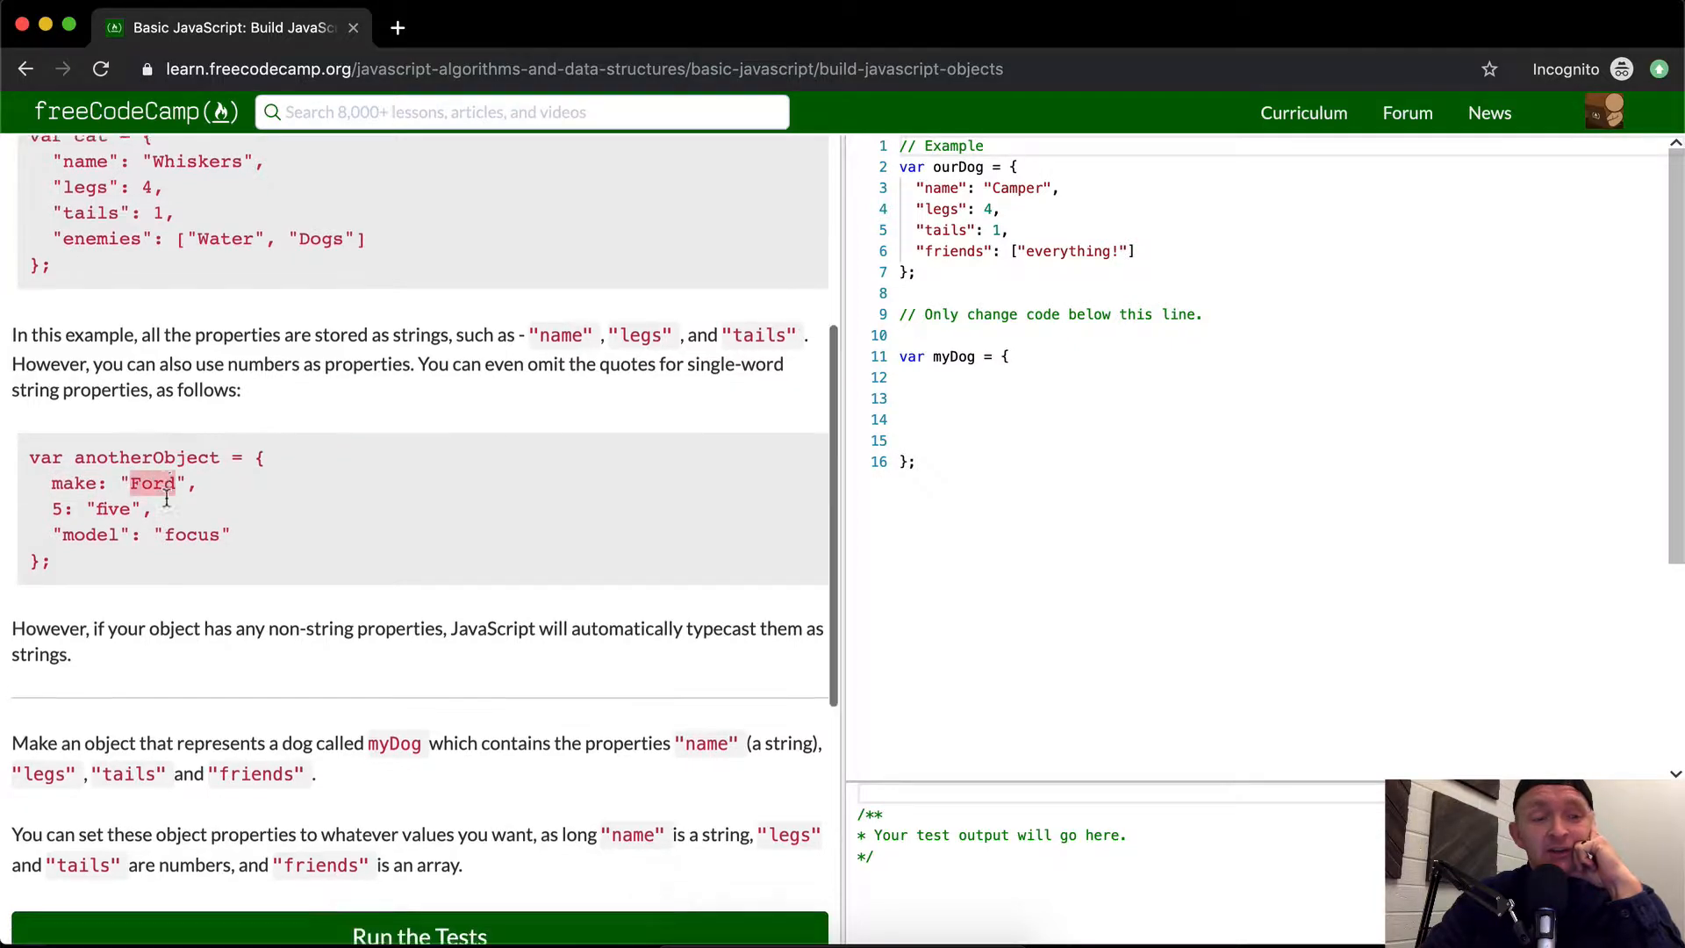
scroll(down, 3)
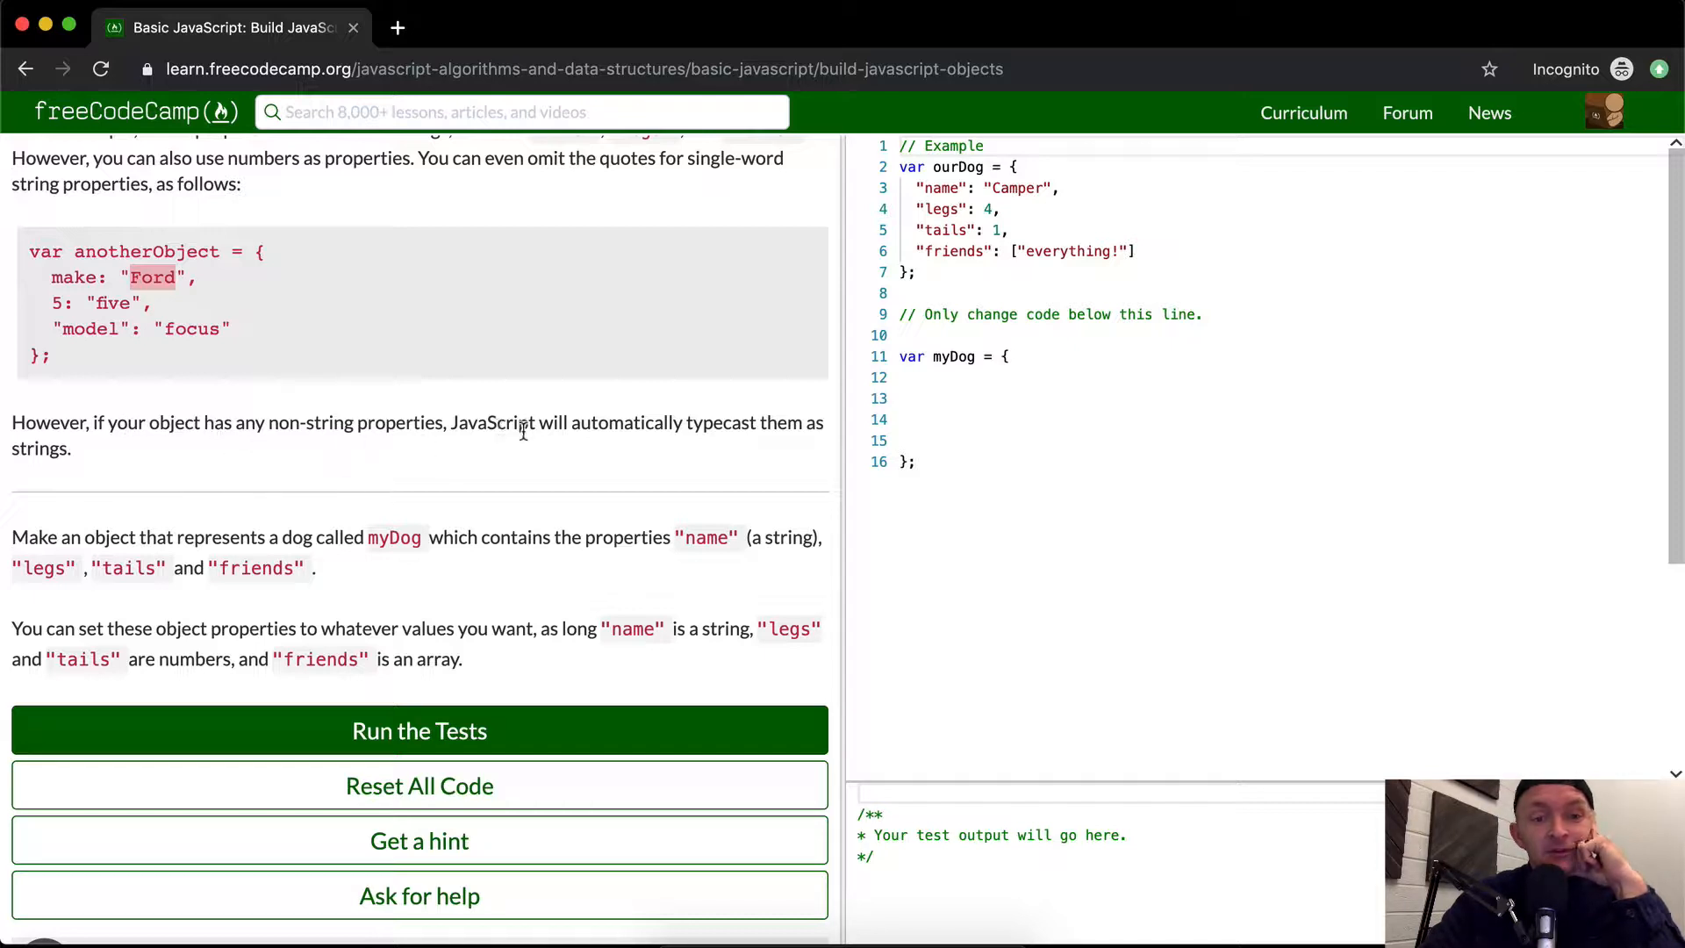
mouse_move(279, 441)
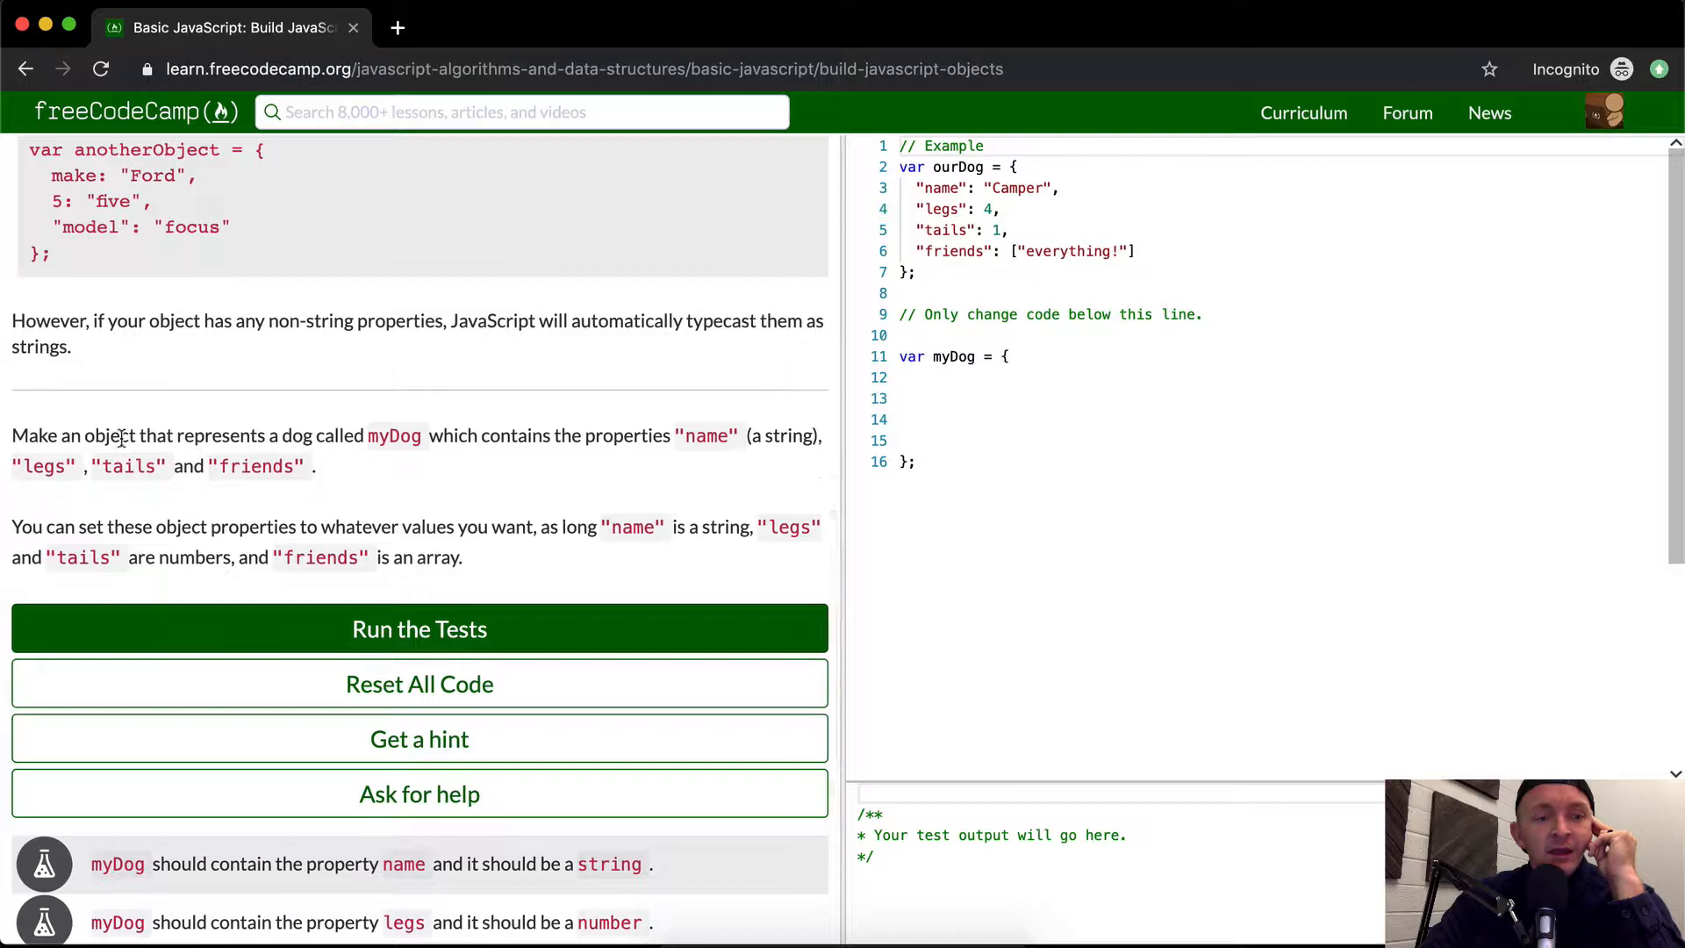
mouse_move(334, 444)
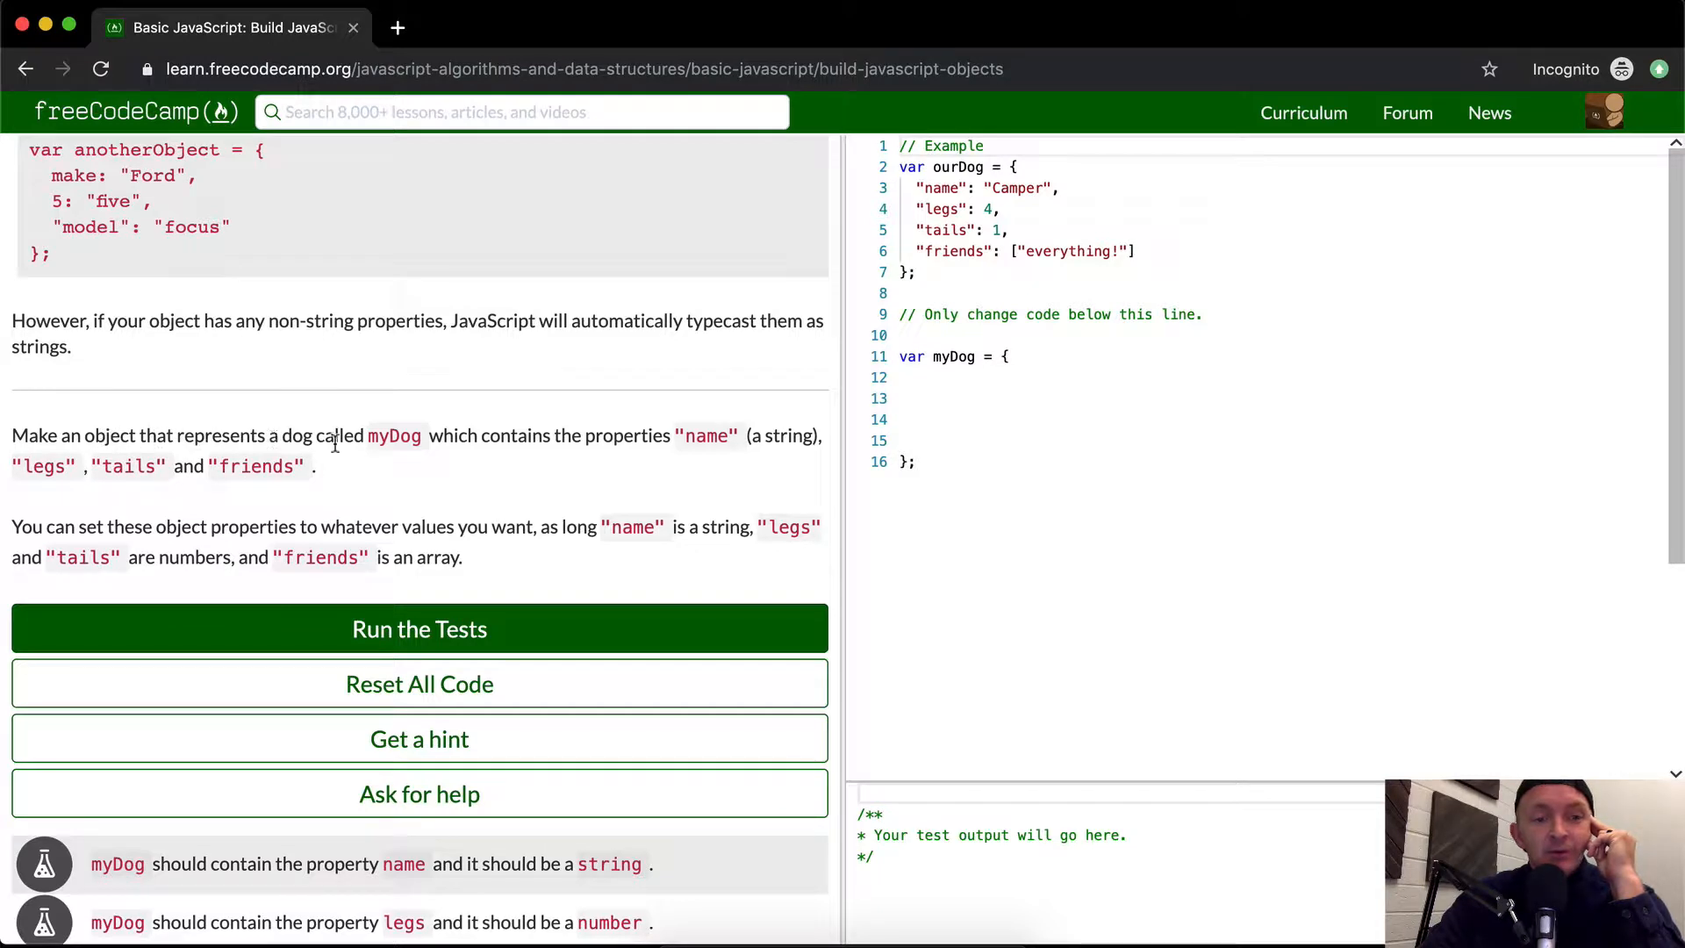
mouse_move(645, 444)
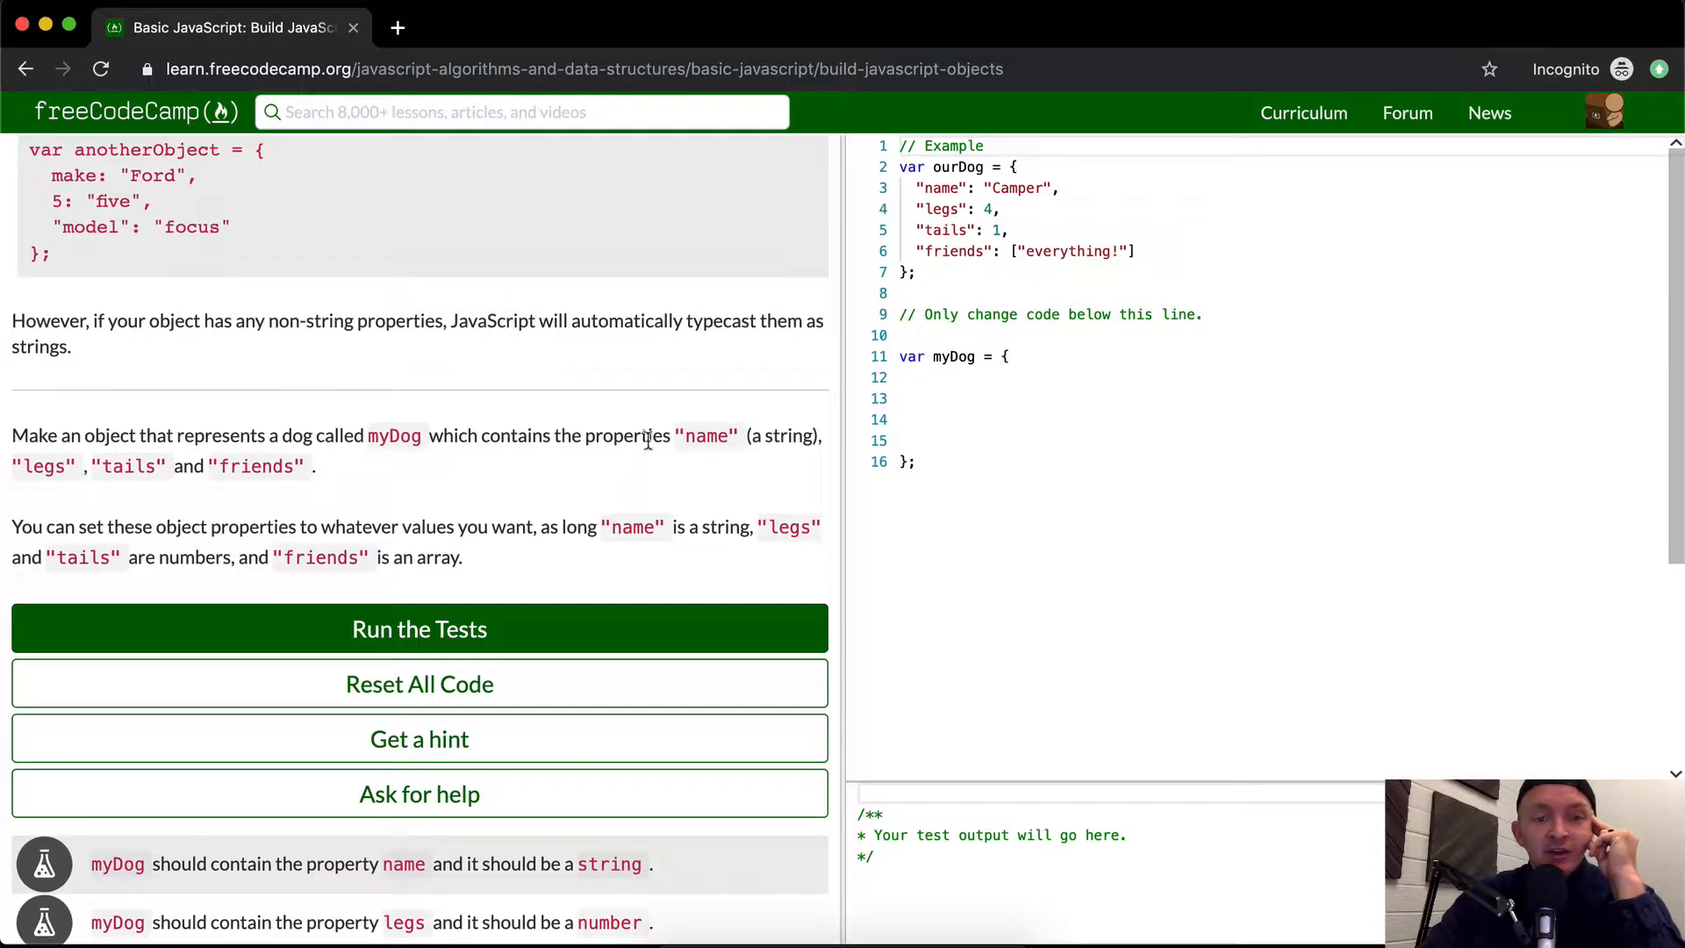
mouse_move(177, 473)
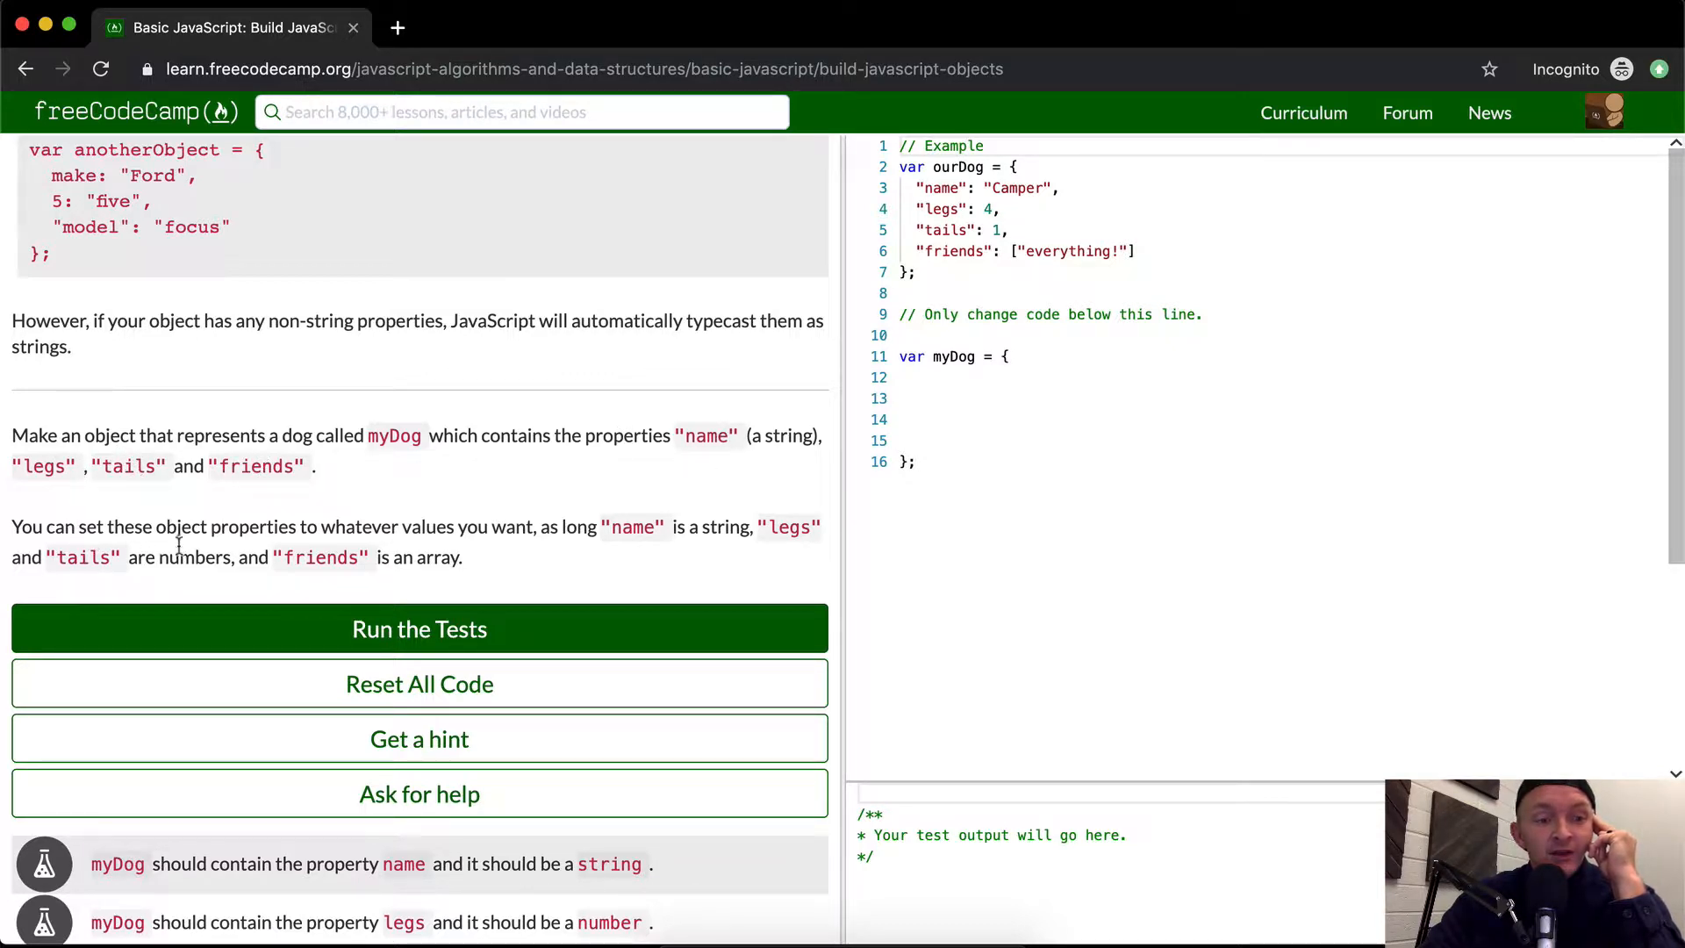
mouse_move(492, 548)
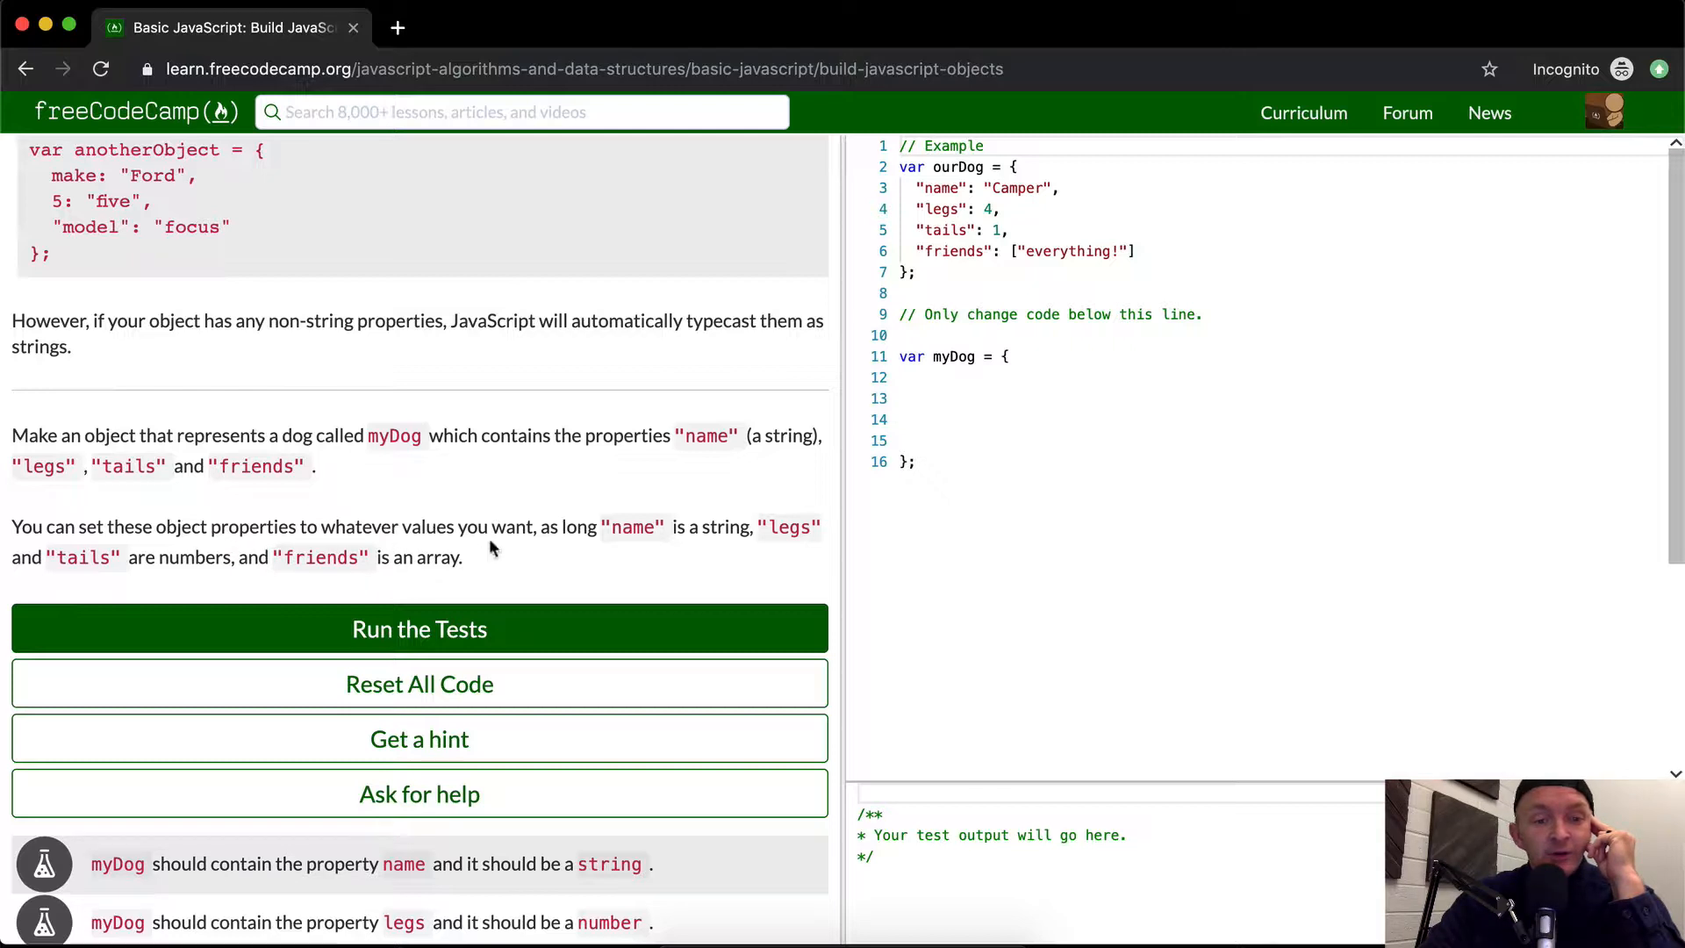
mouse_move(736, 526)
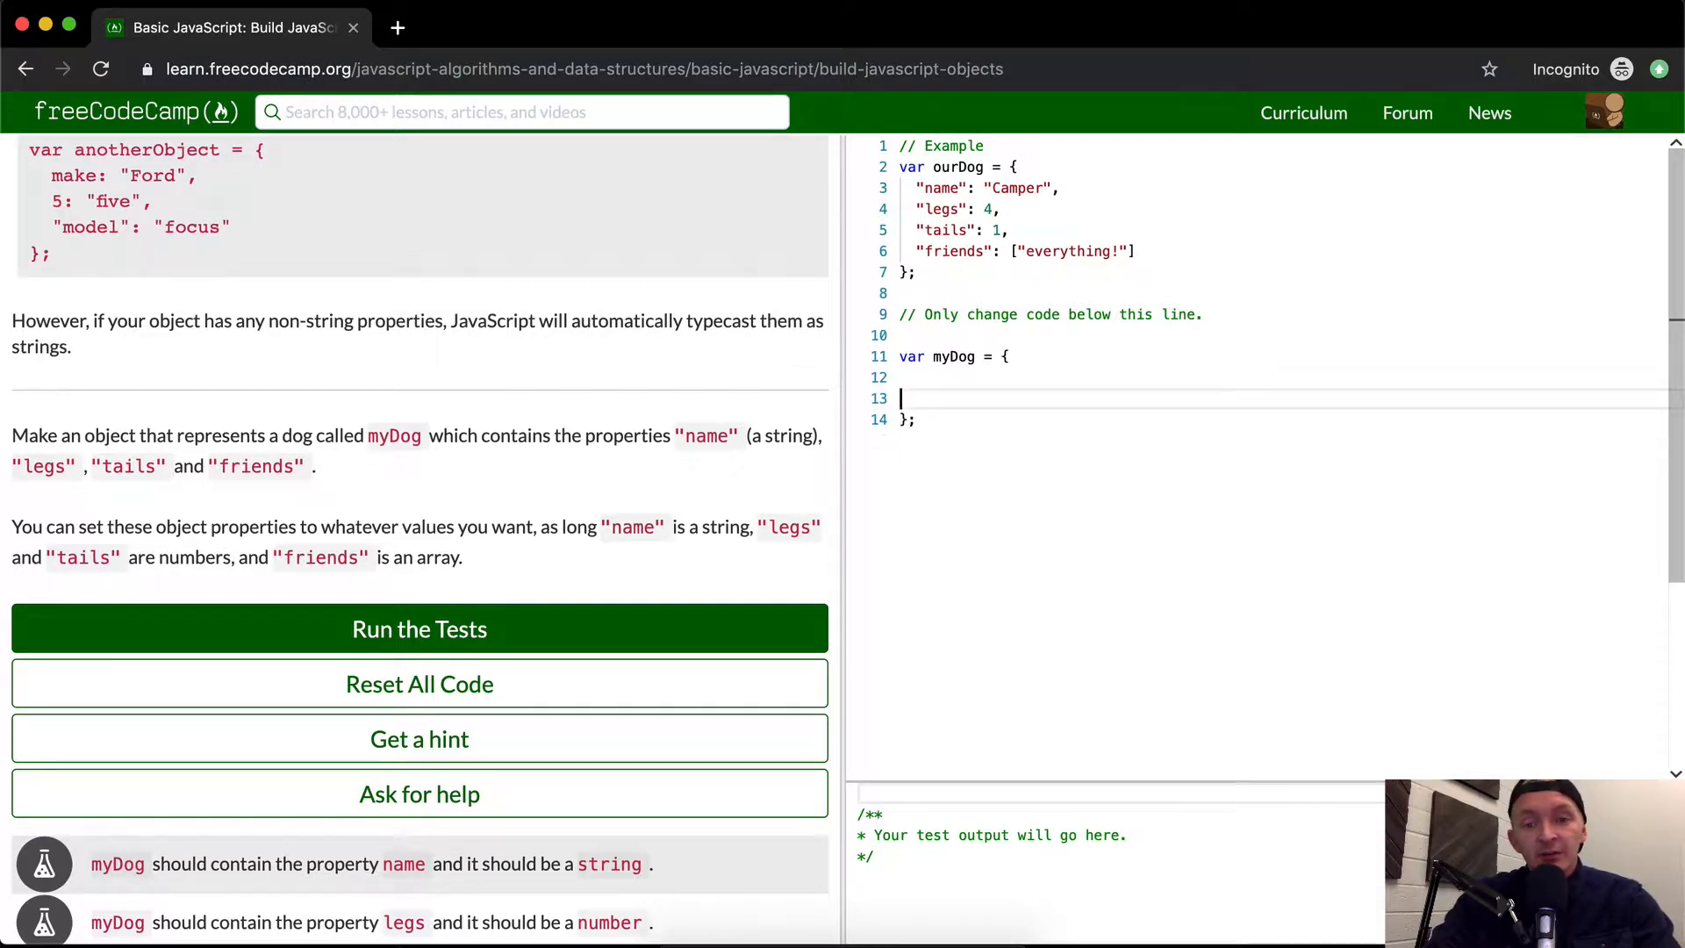
Clear blank lines in myDog and add the property "name": "The Black Key"
key(Backspace)
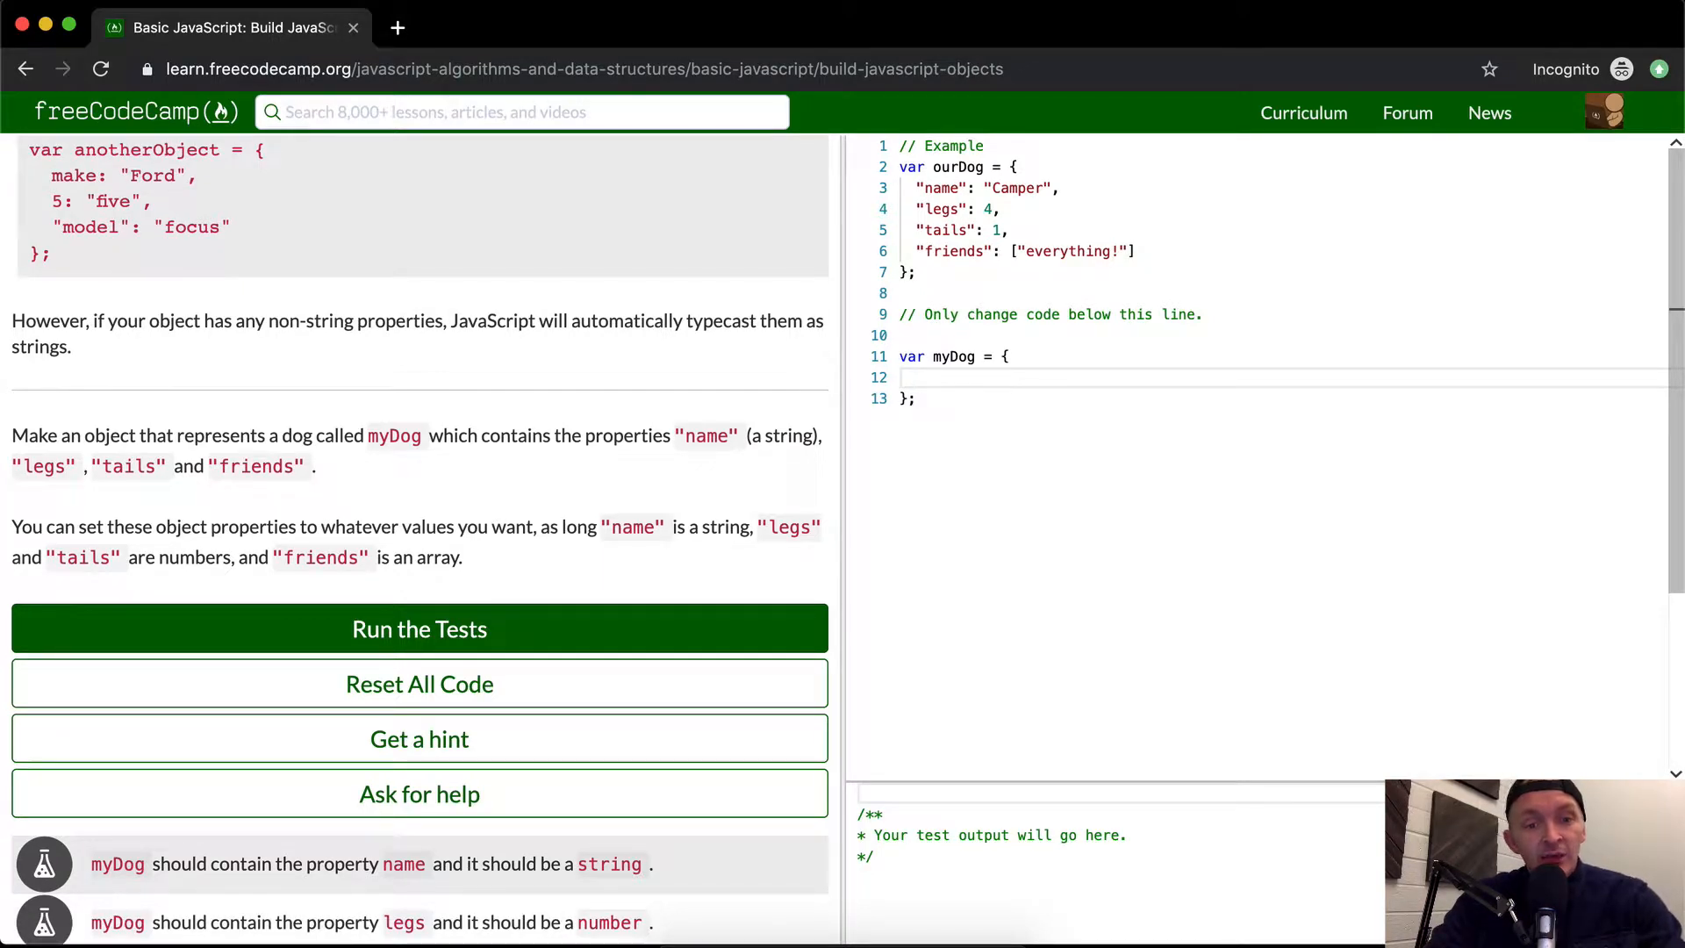
text(:b)
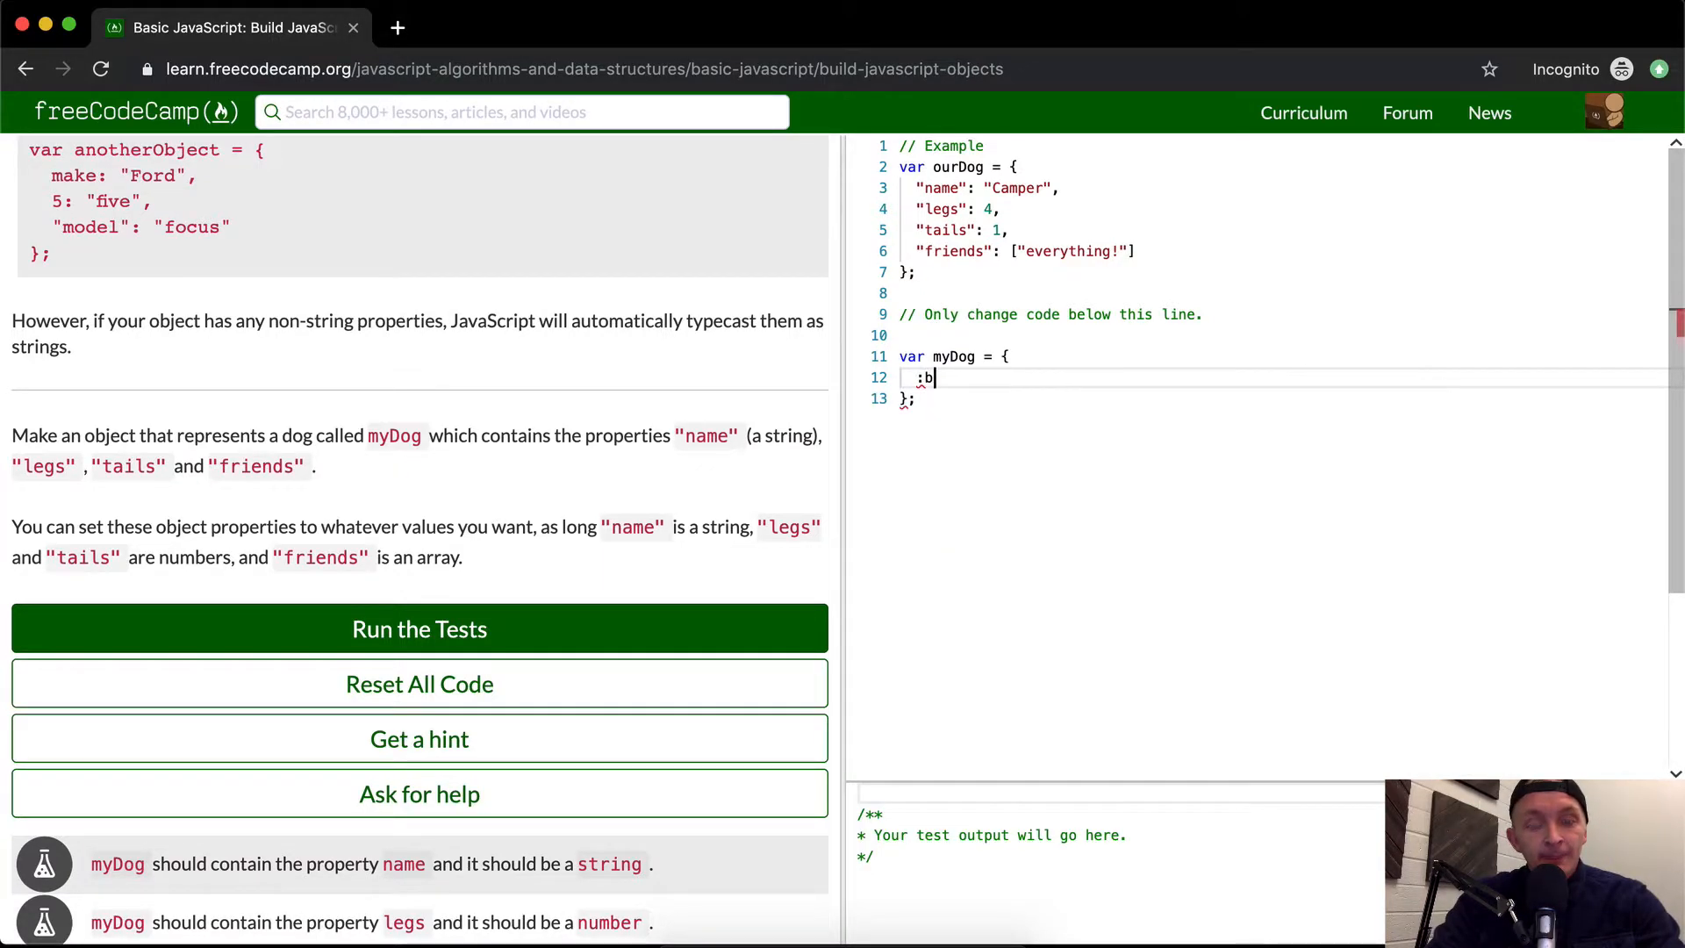
text("name")
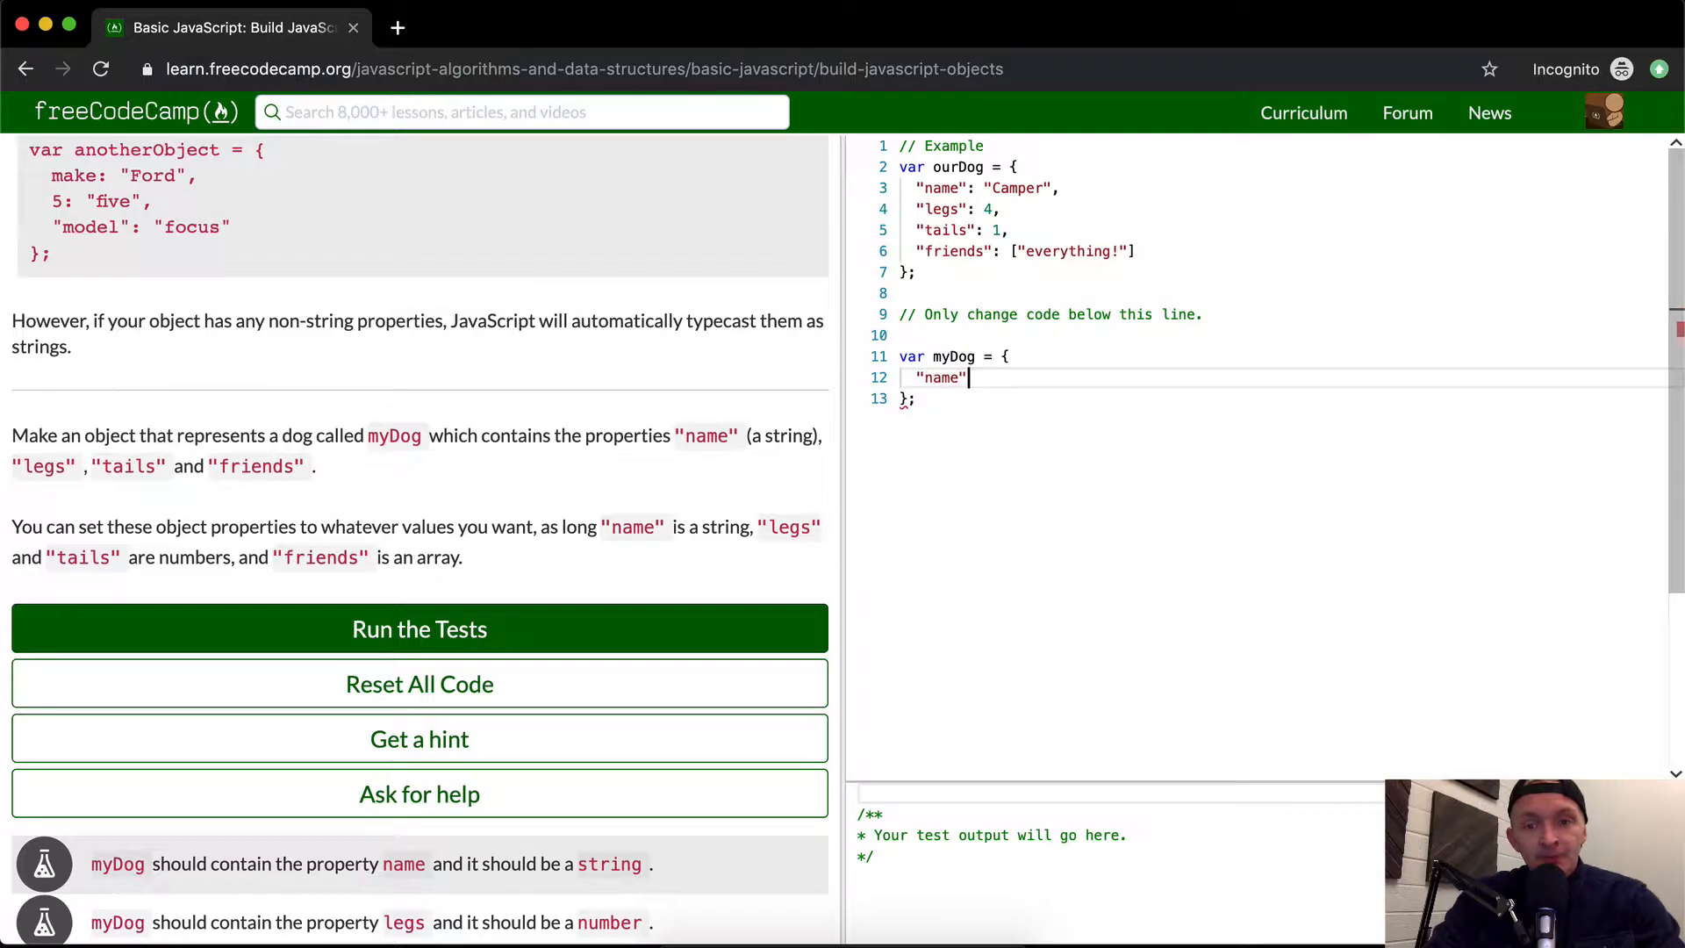
text(:)
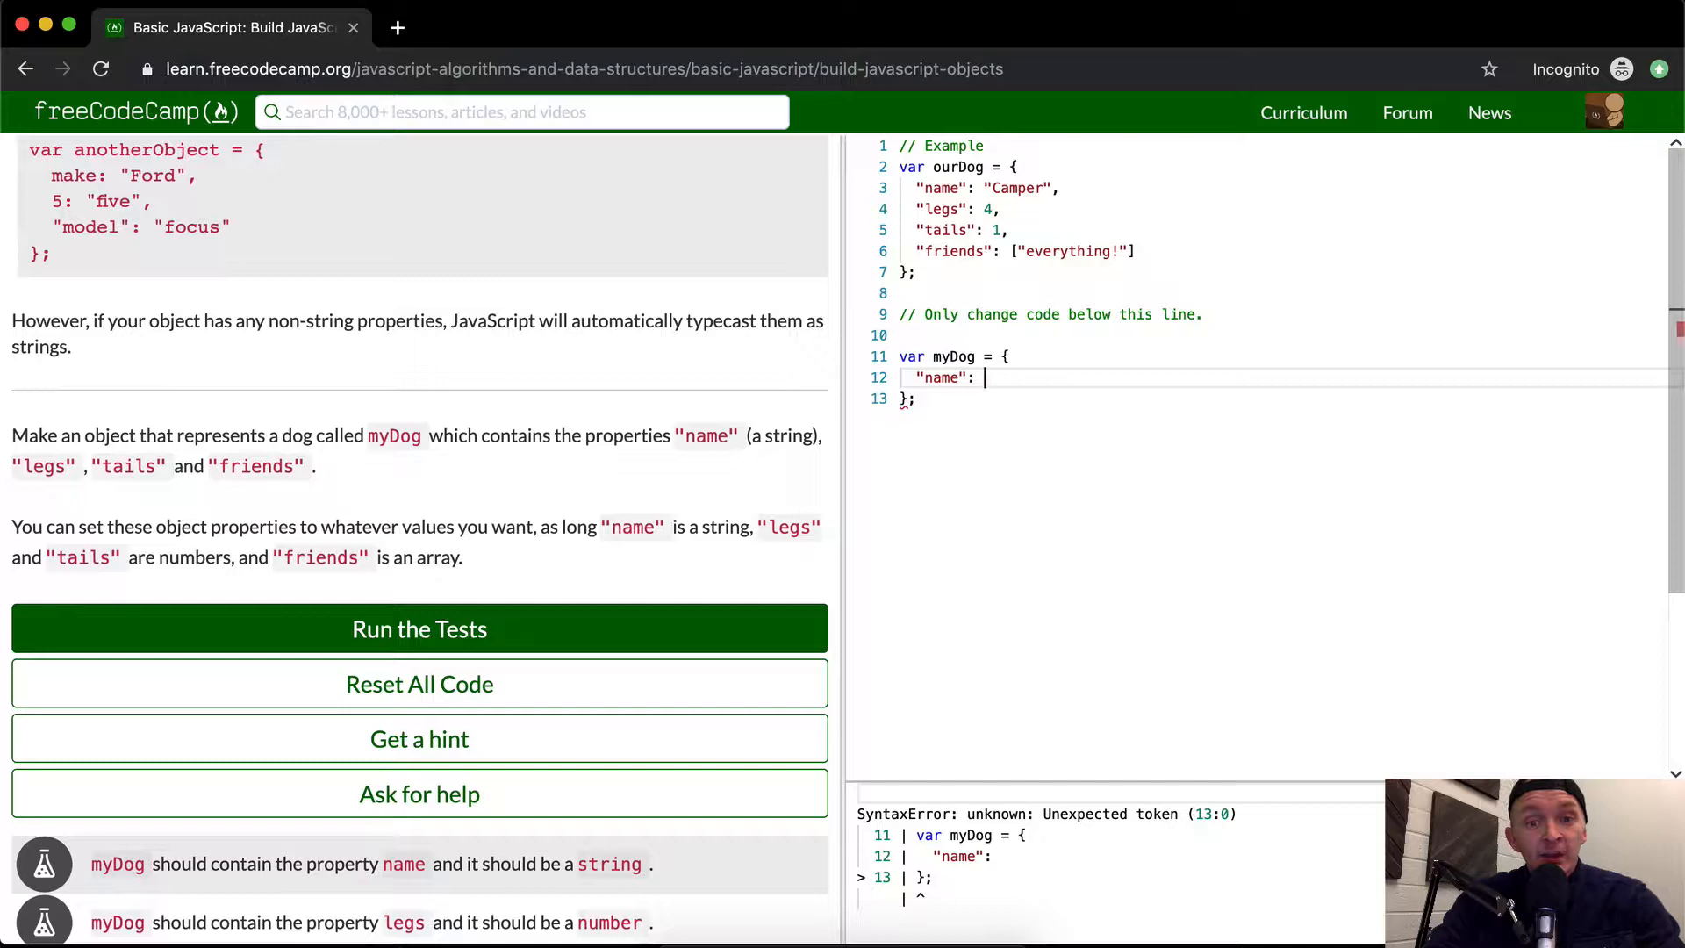
text(")
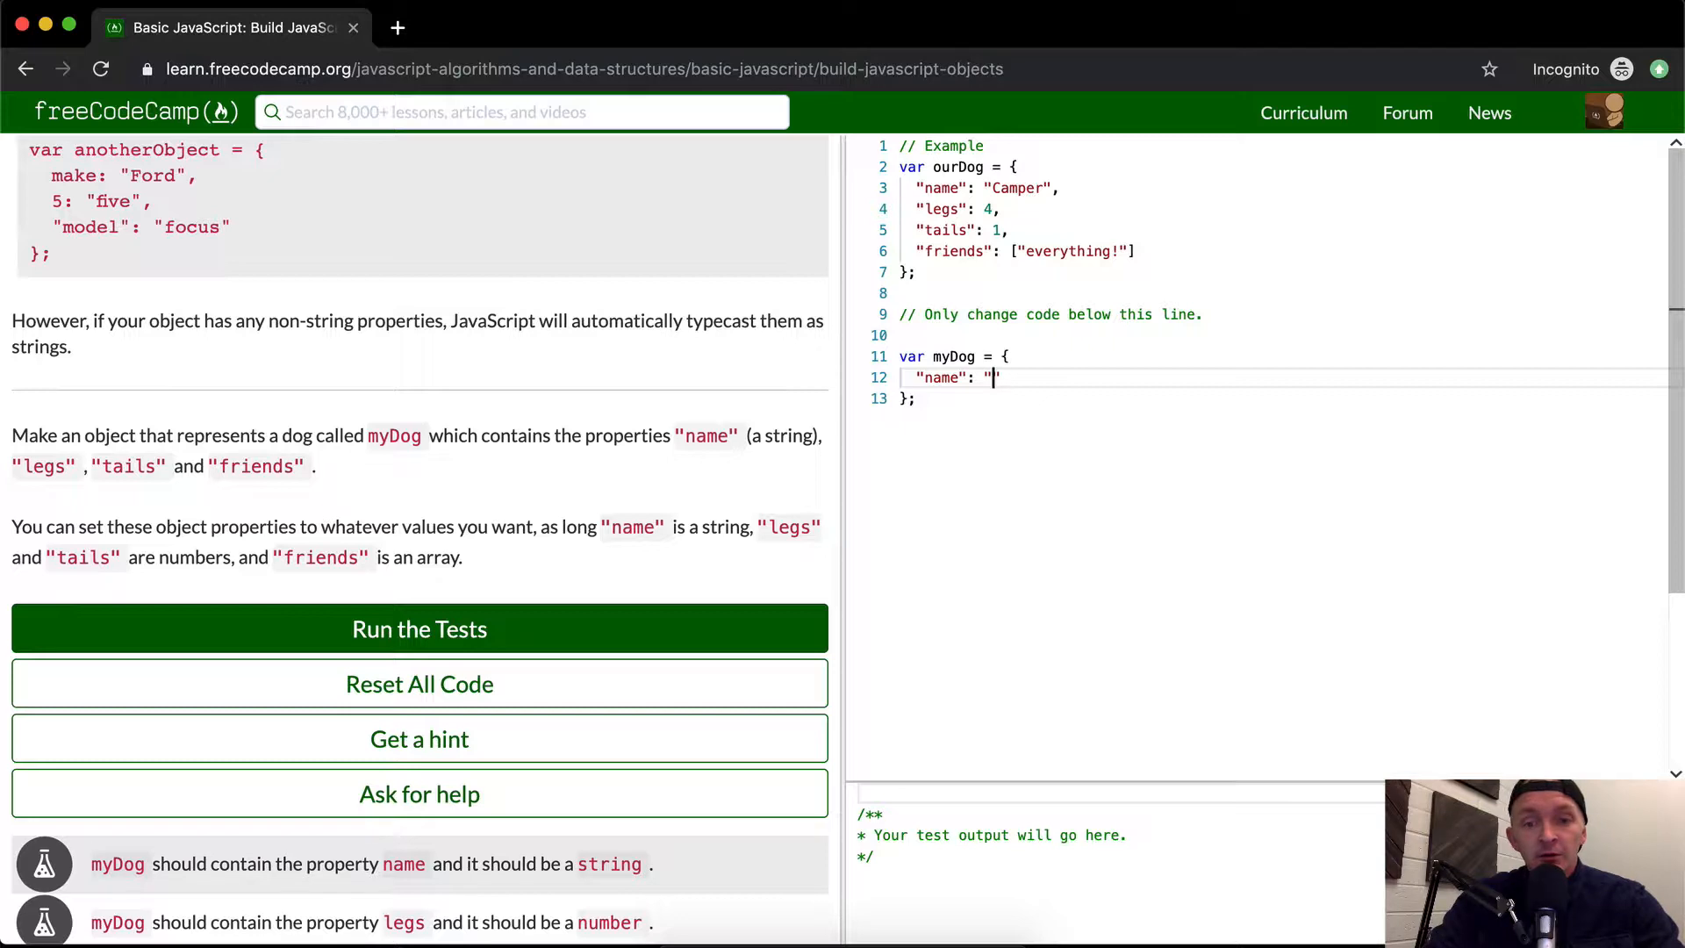
text(The Ba)
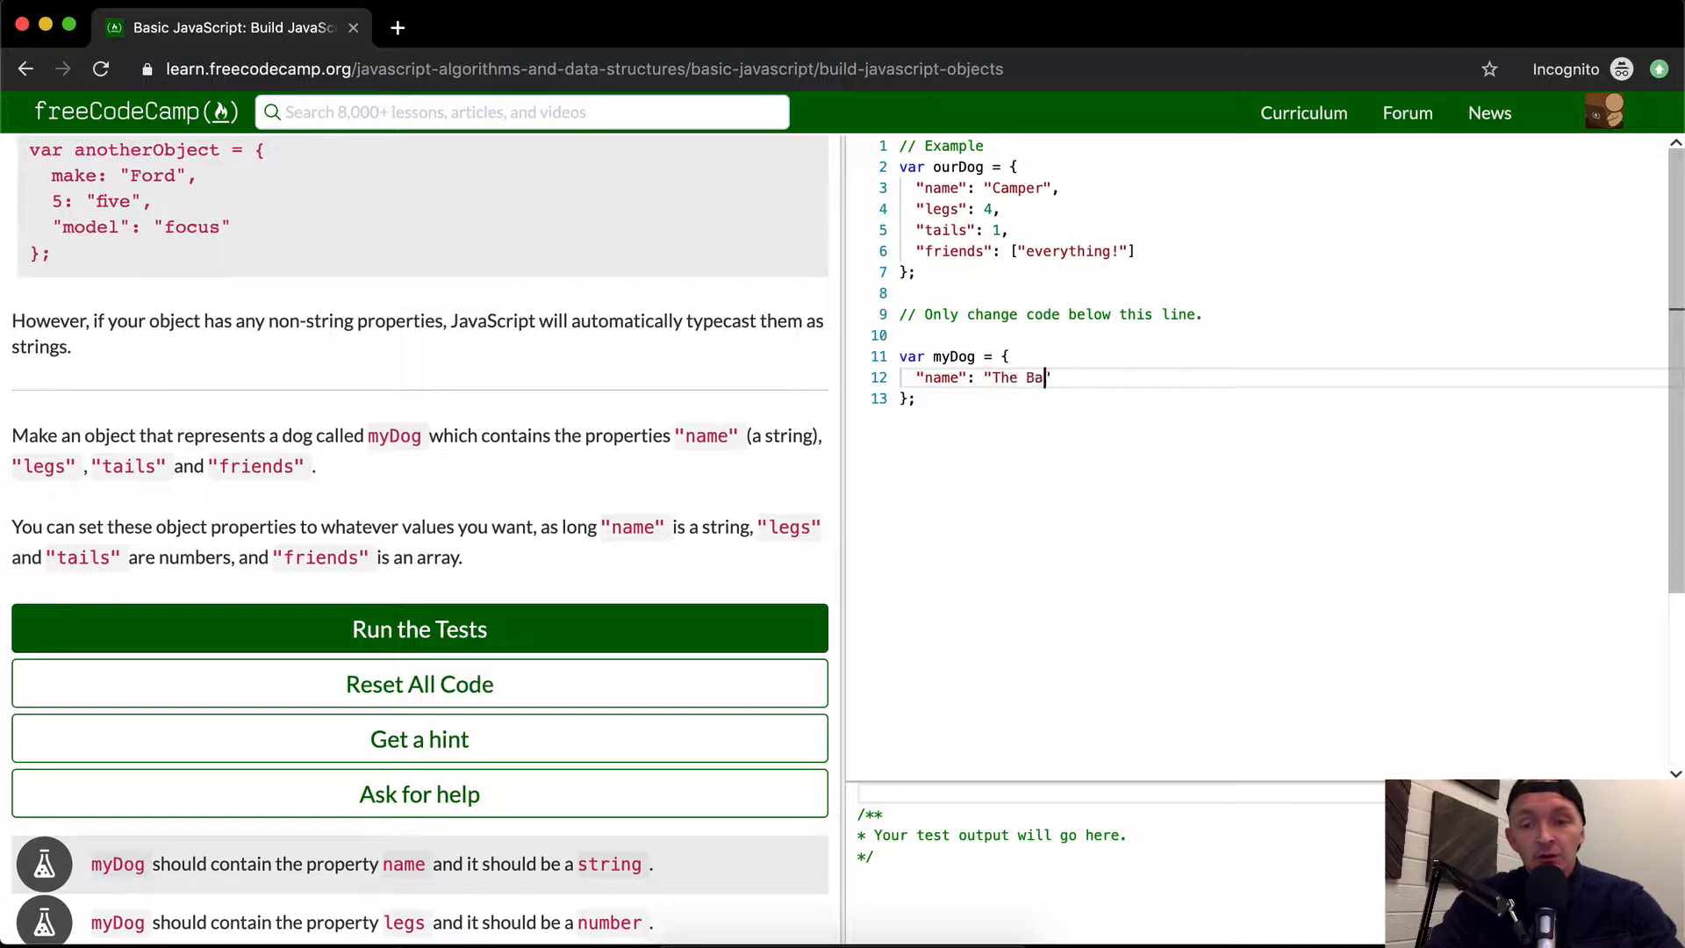
text(lack K)
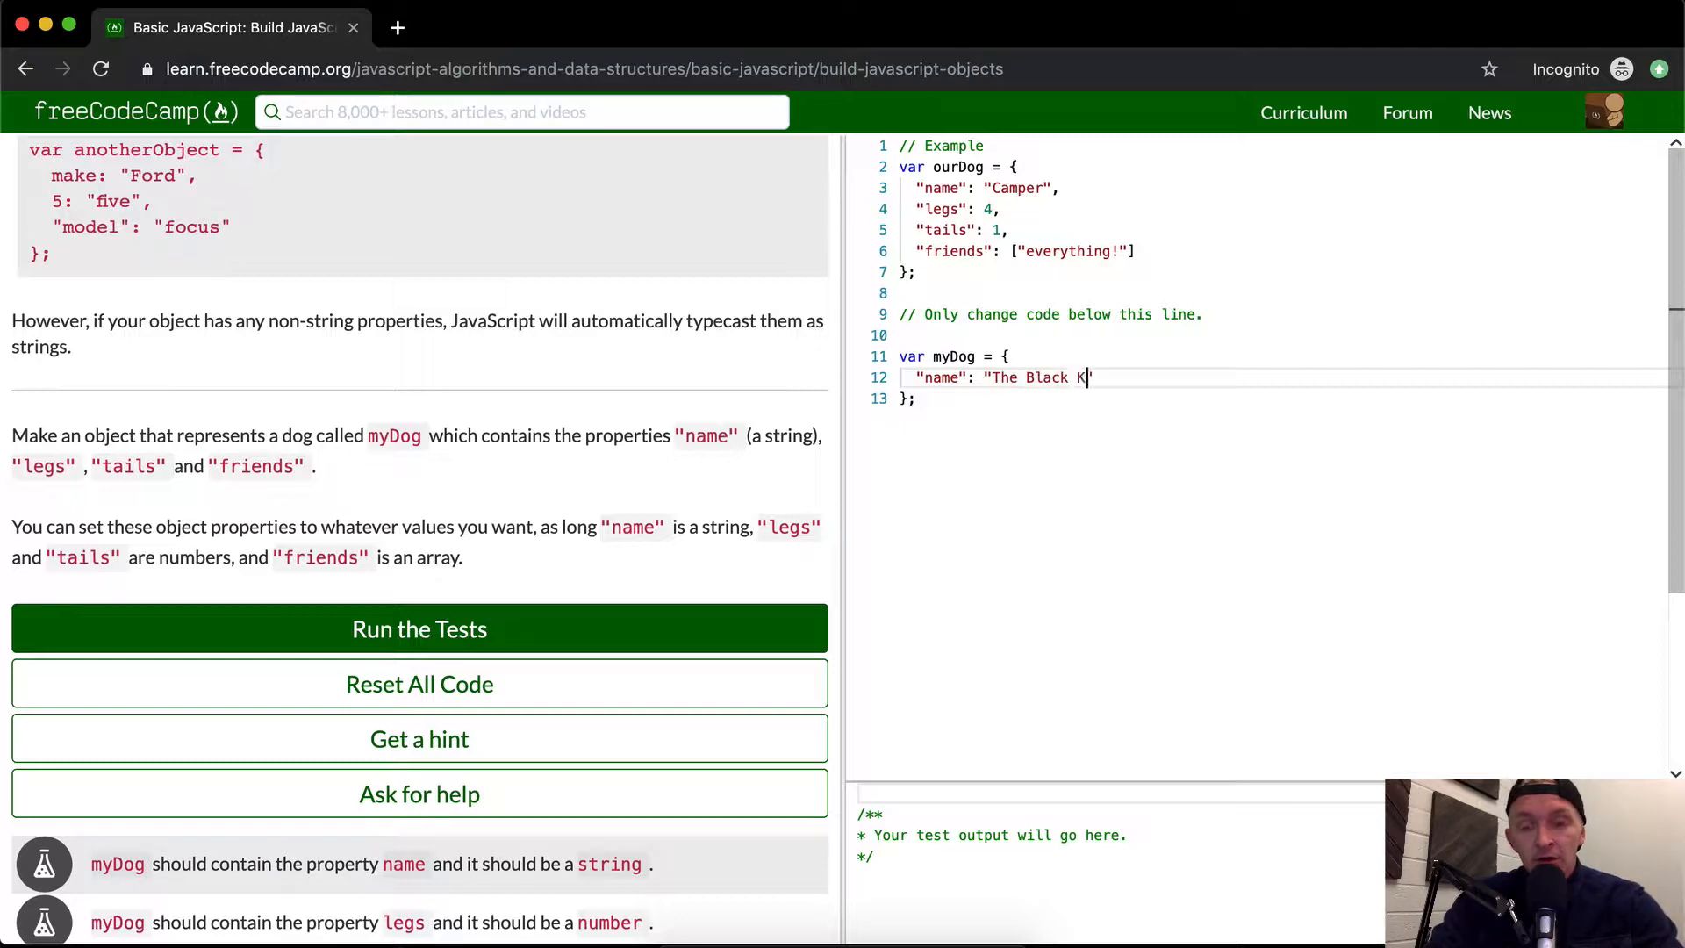
text(ey",)
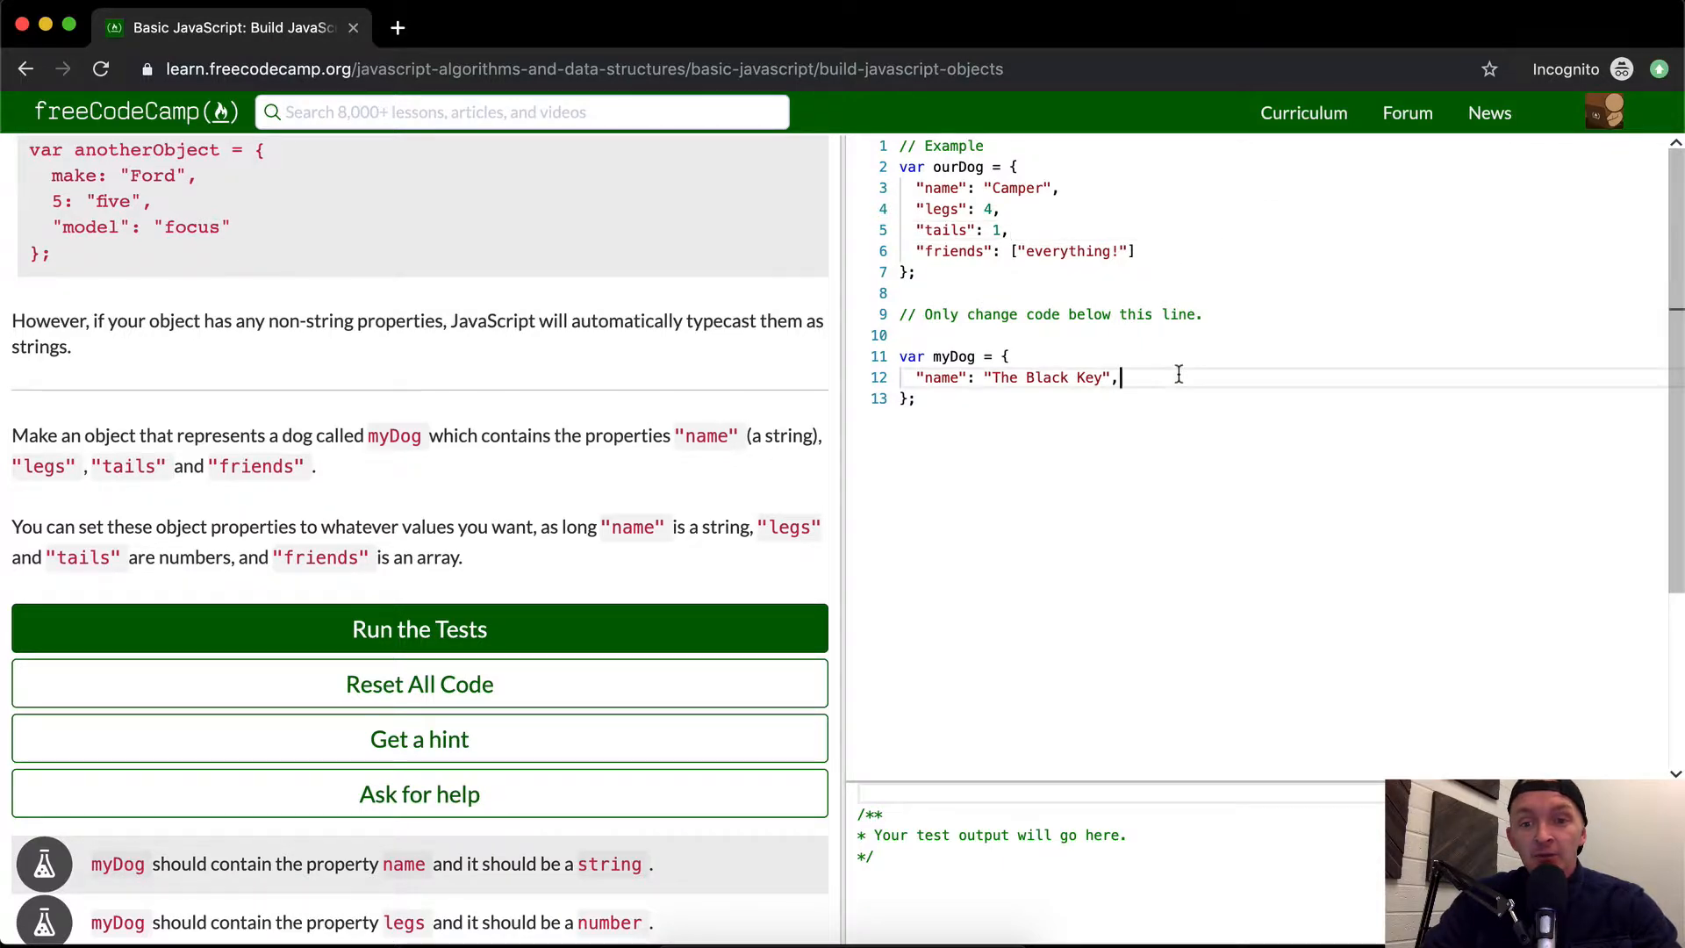
Add the properties "legs": 4 and tails: 1 to myDog
key(Return)
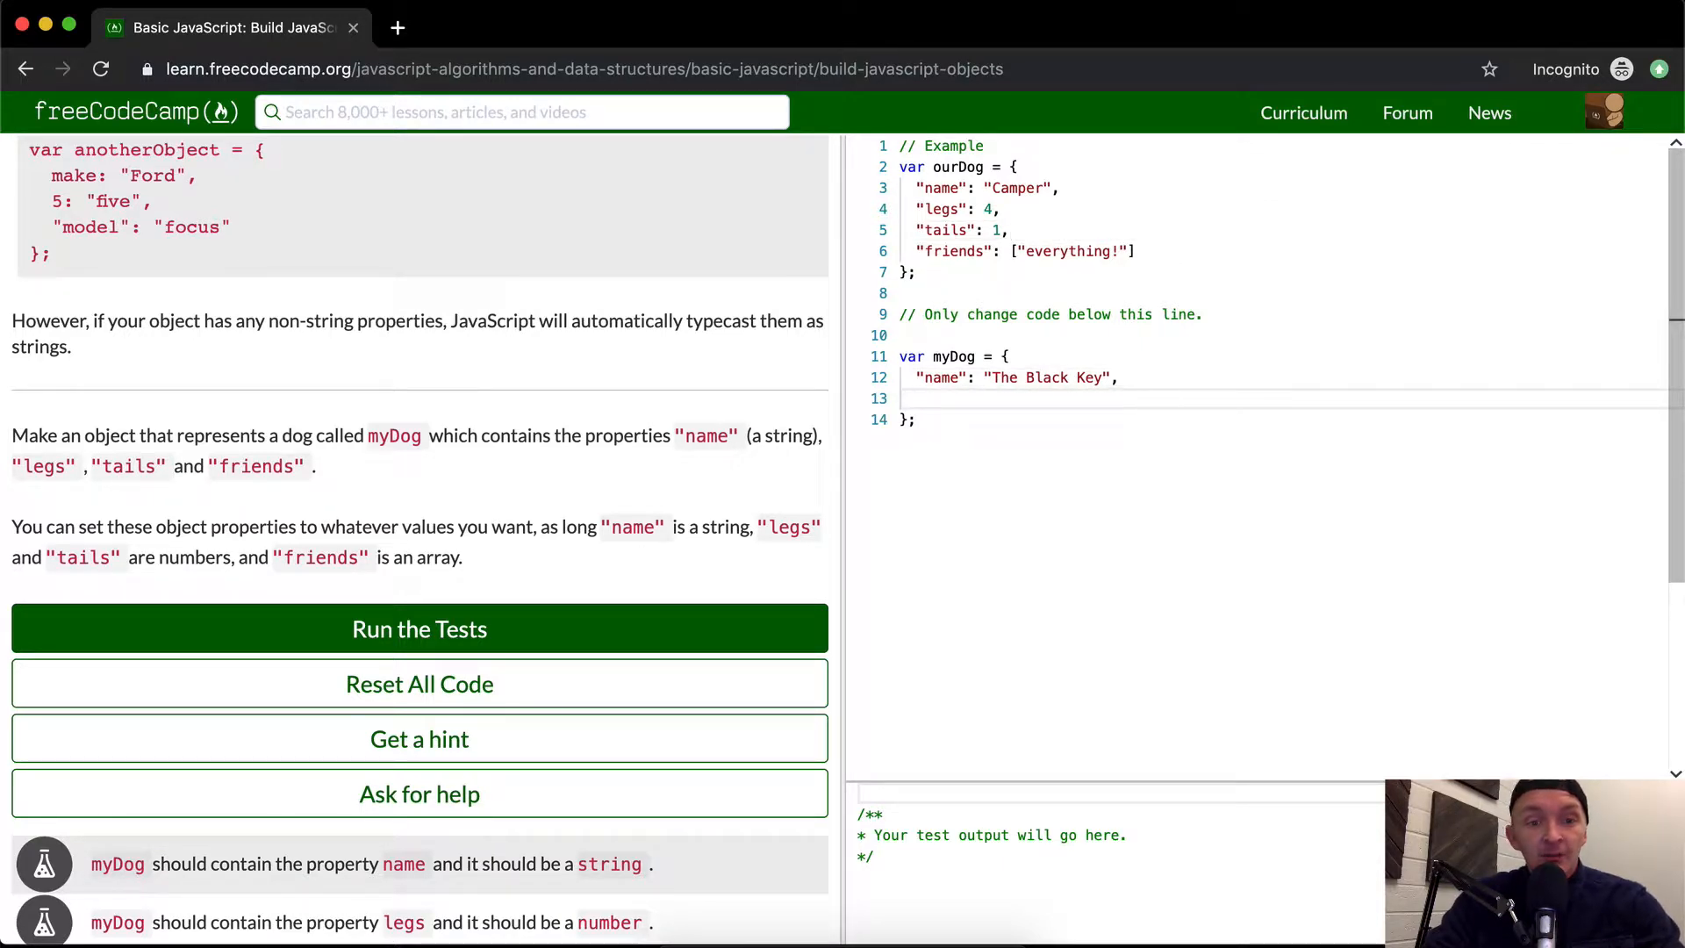
text(")
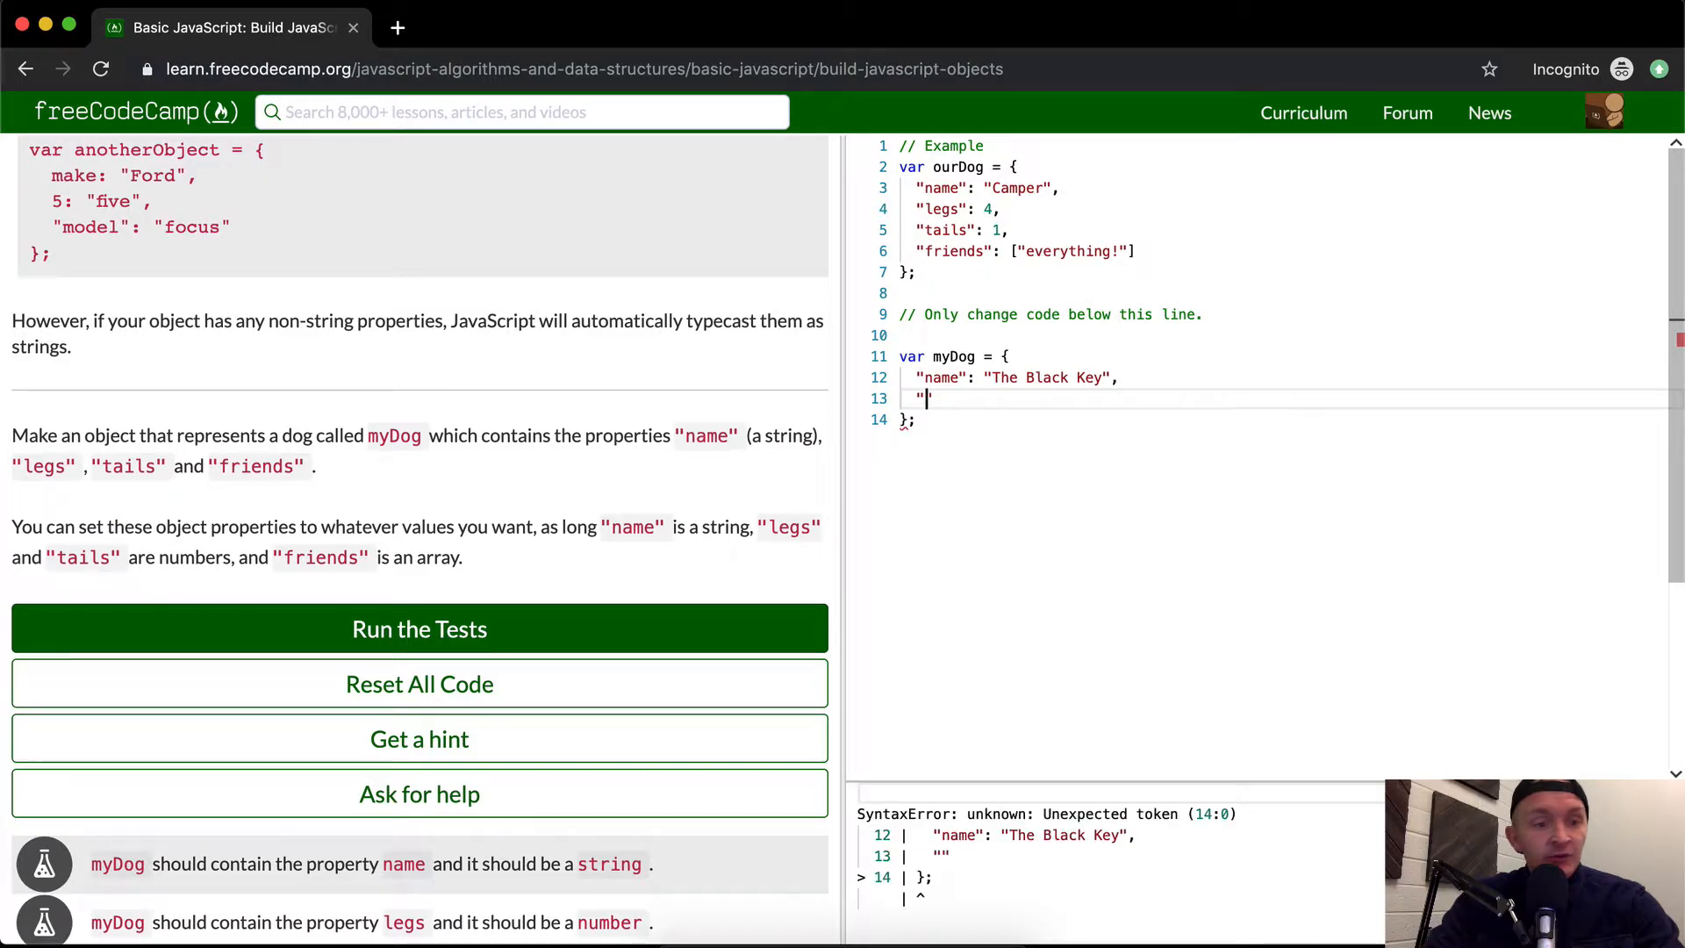
text(leg)
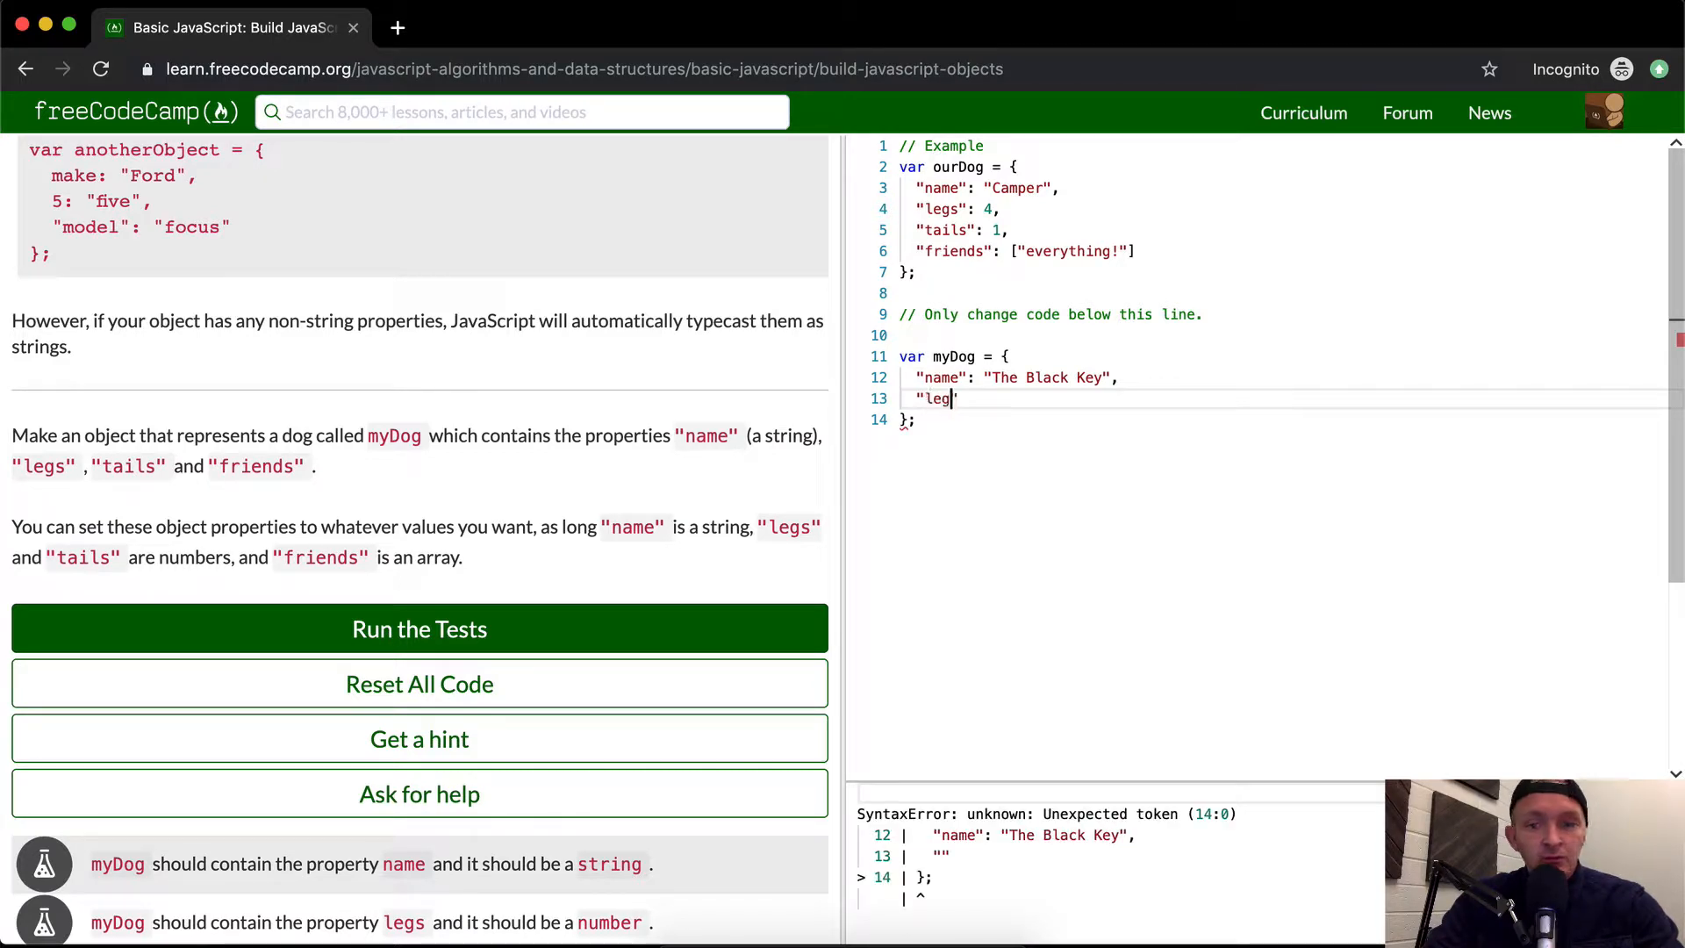
text(s": 4,)
text("")
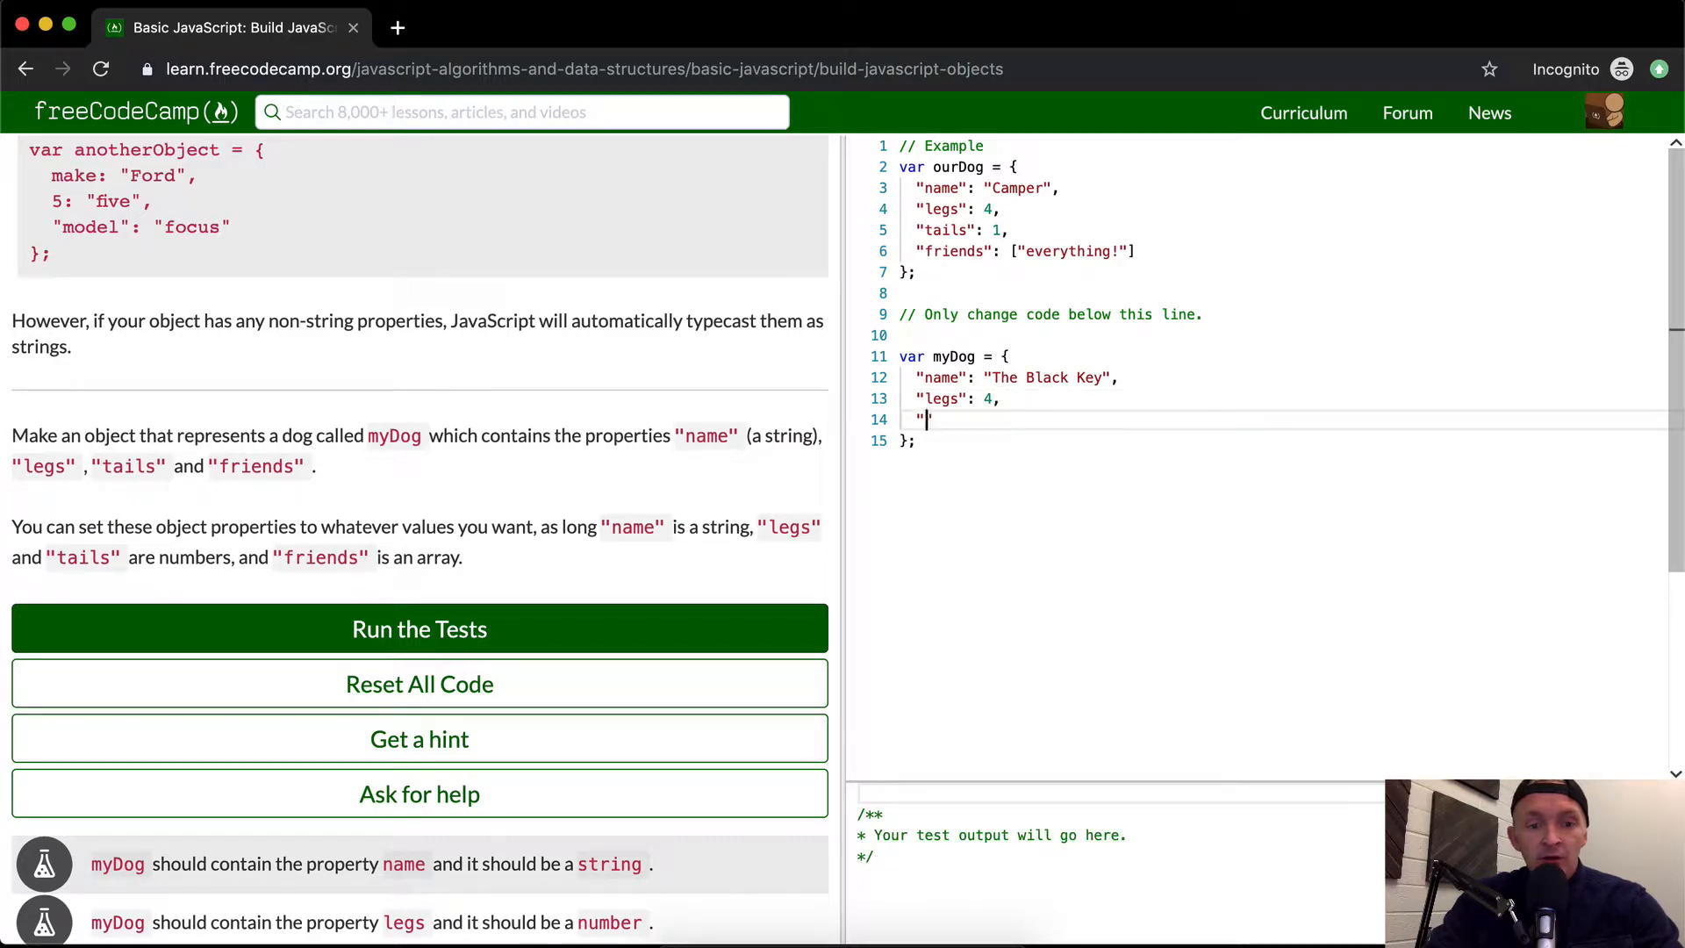
click(419, 629)
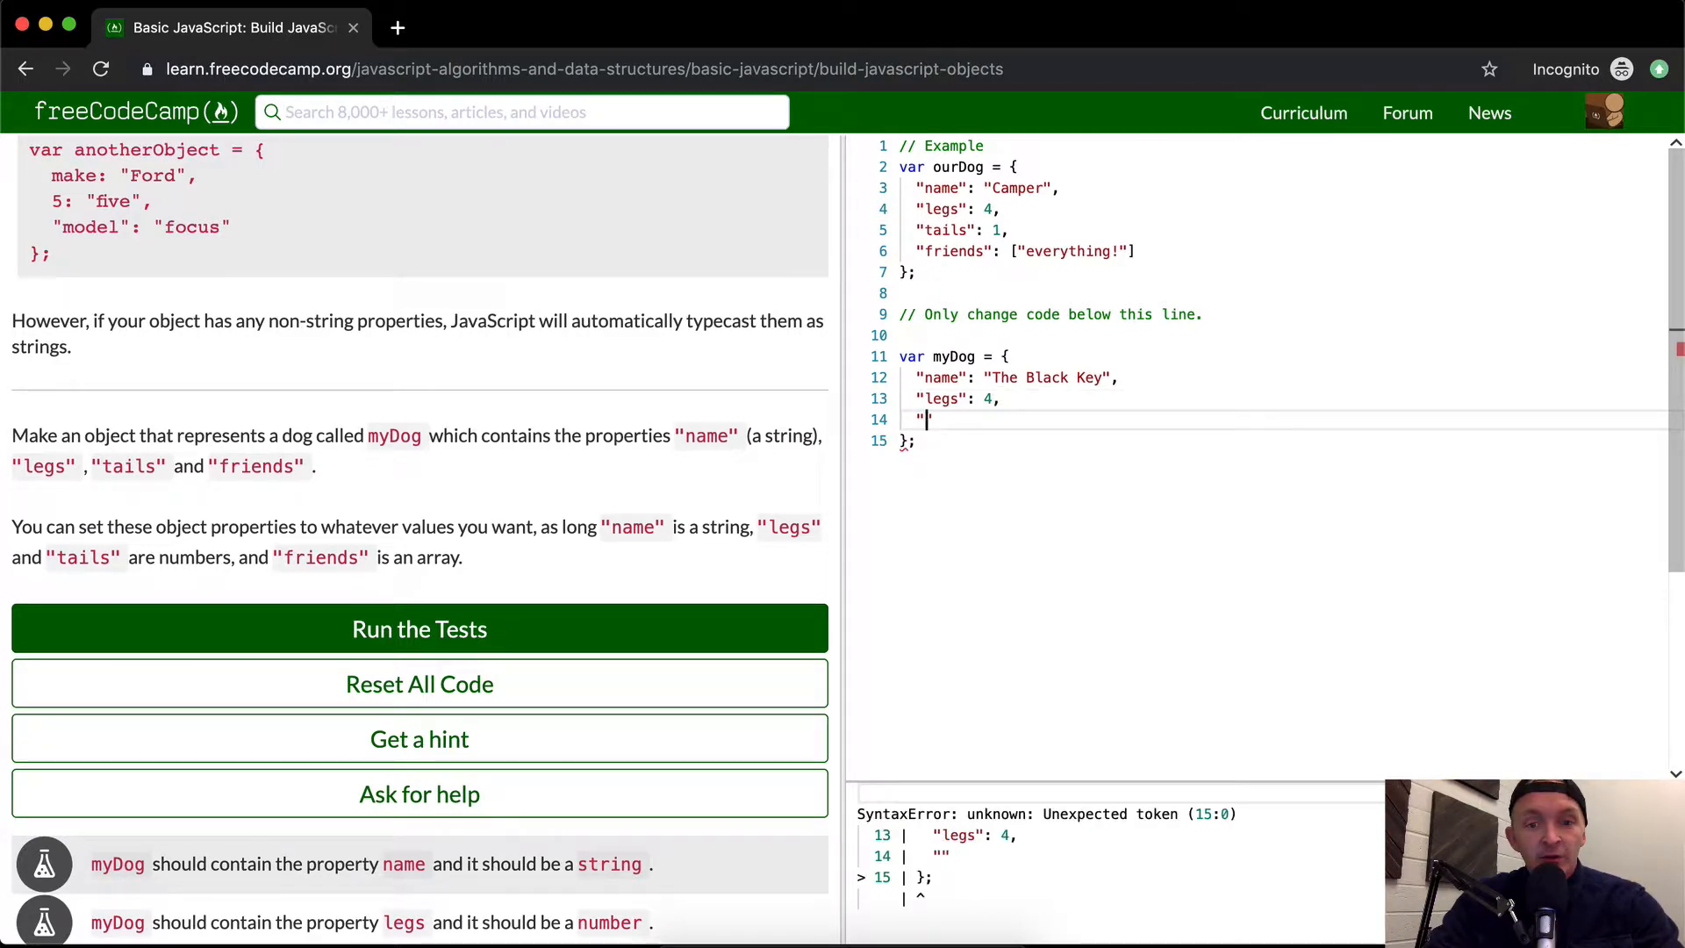
text(tails)
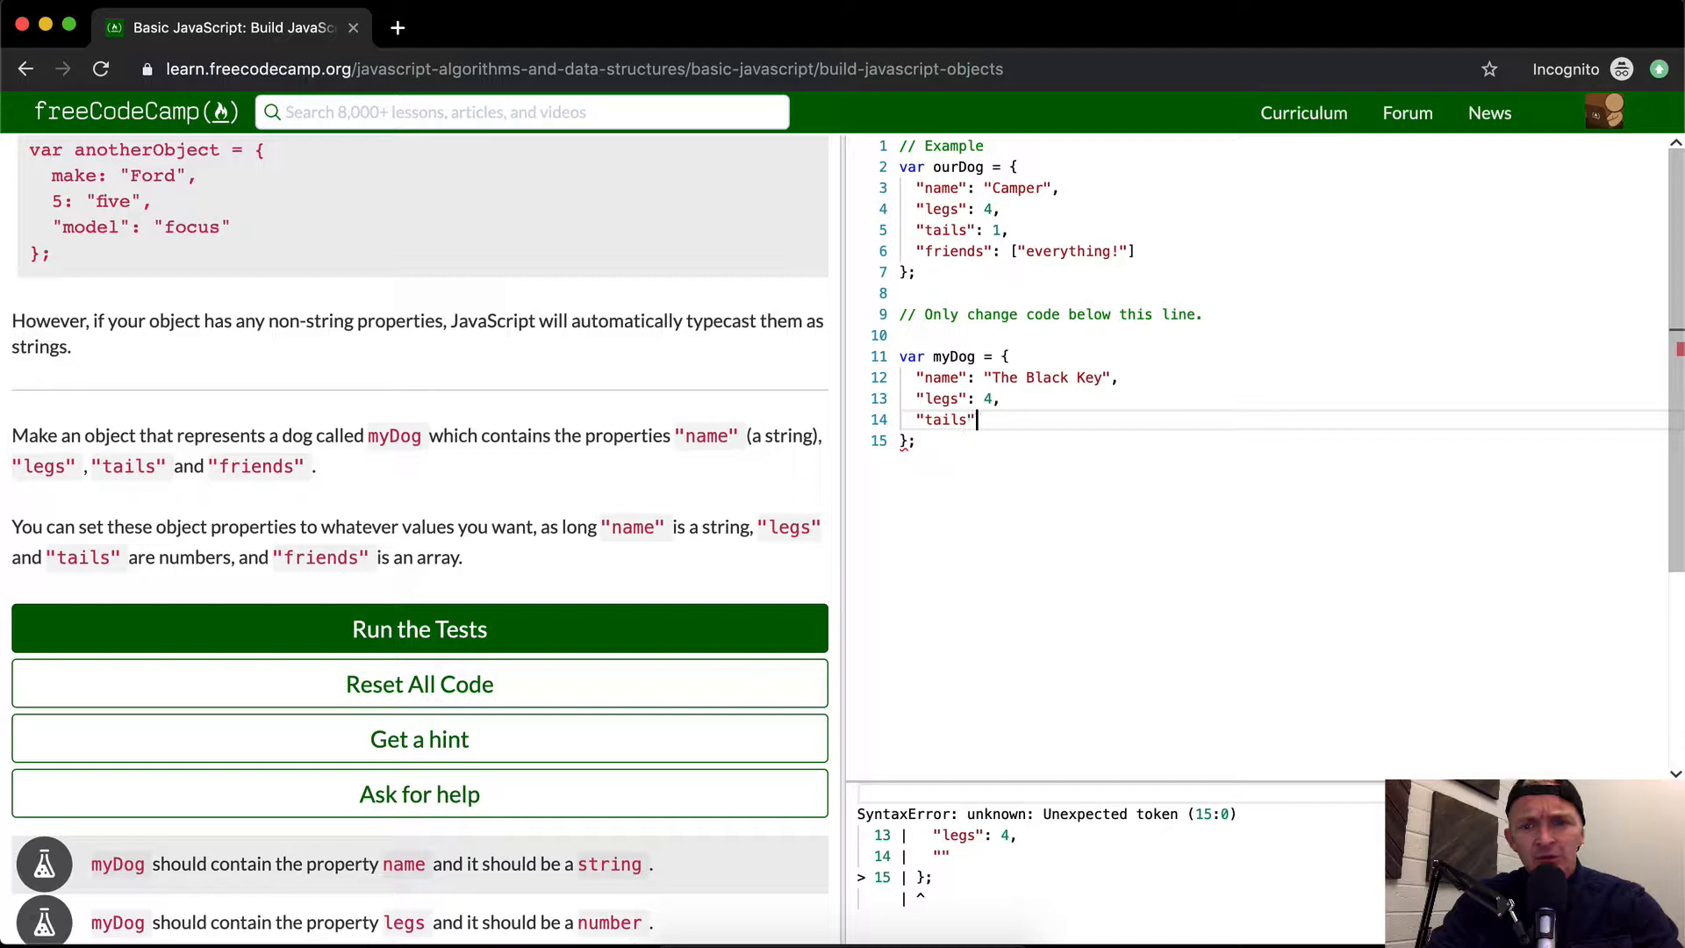
text(: 1,)
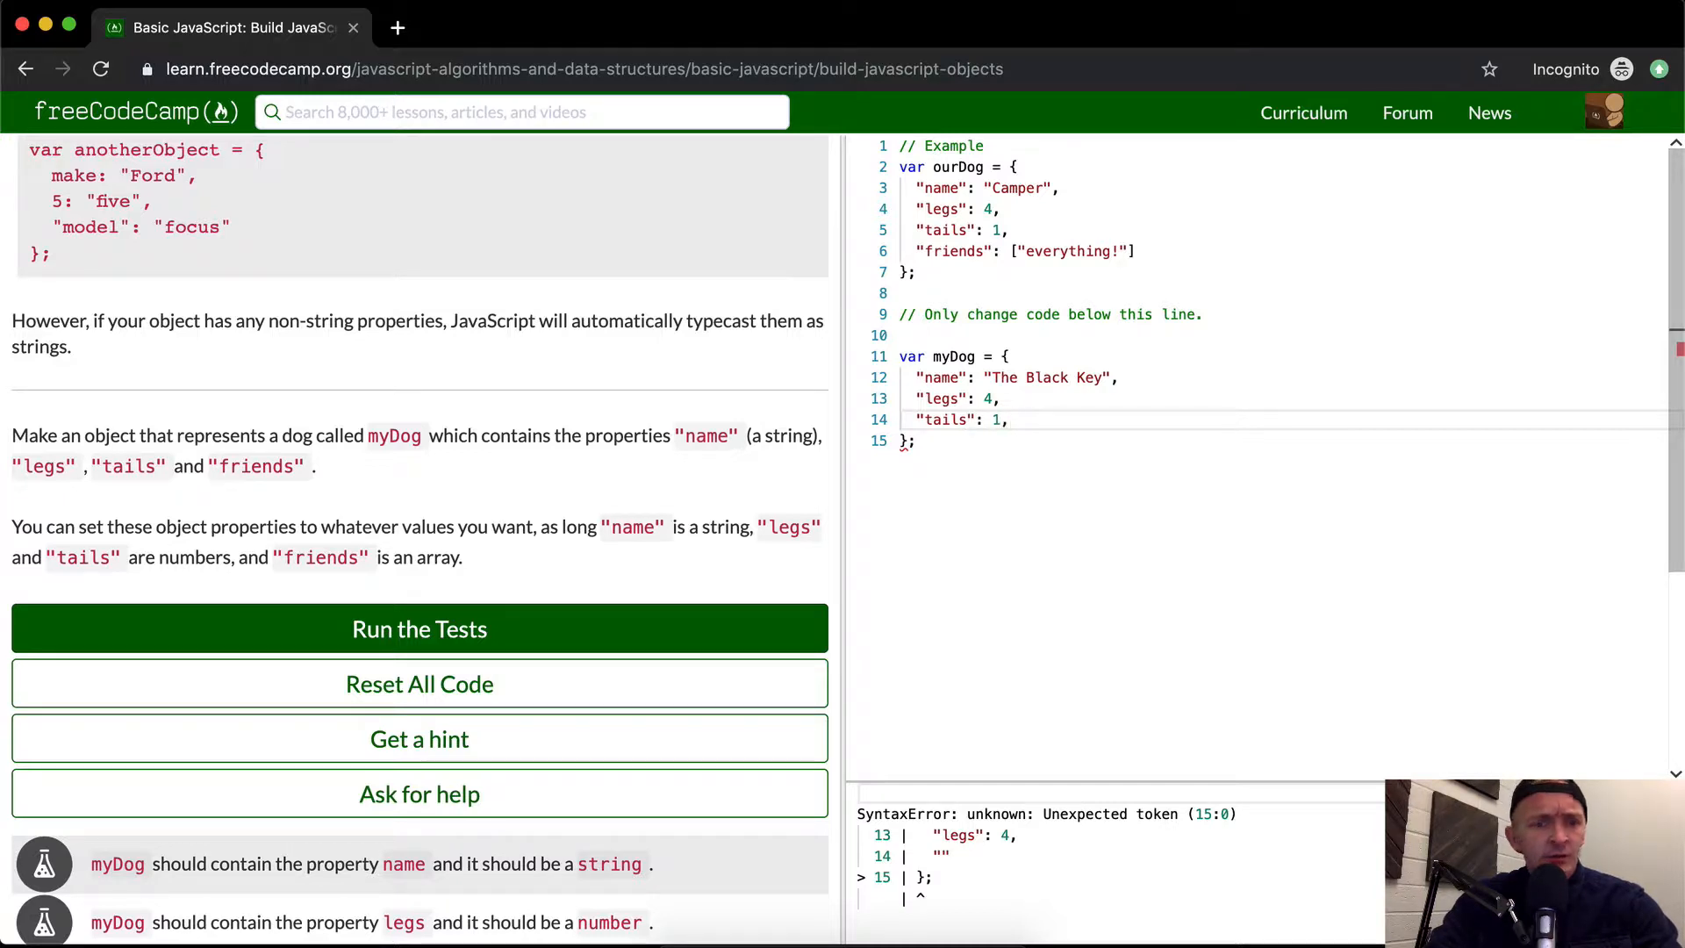
Add a friends array ["Lassy", "Spot"], run the tests, and dismiss the success message
text("fri)
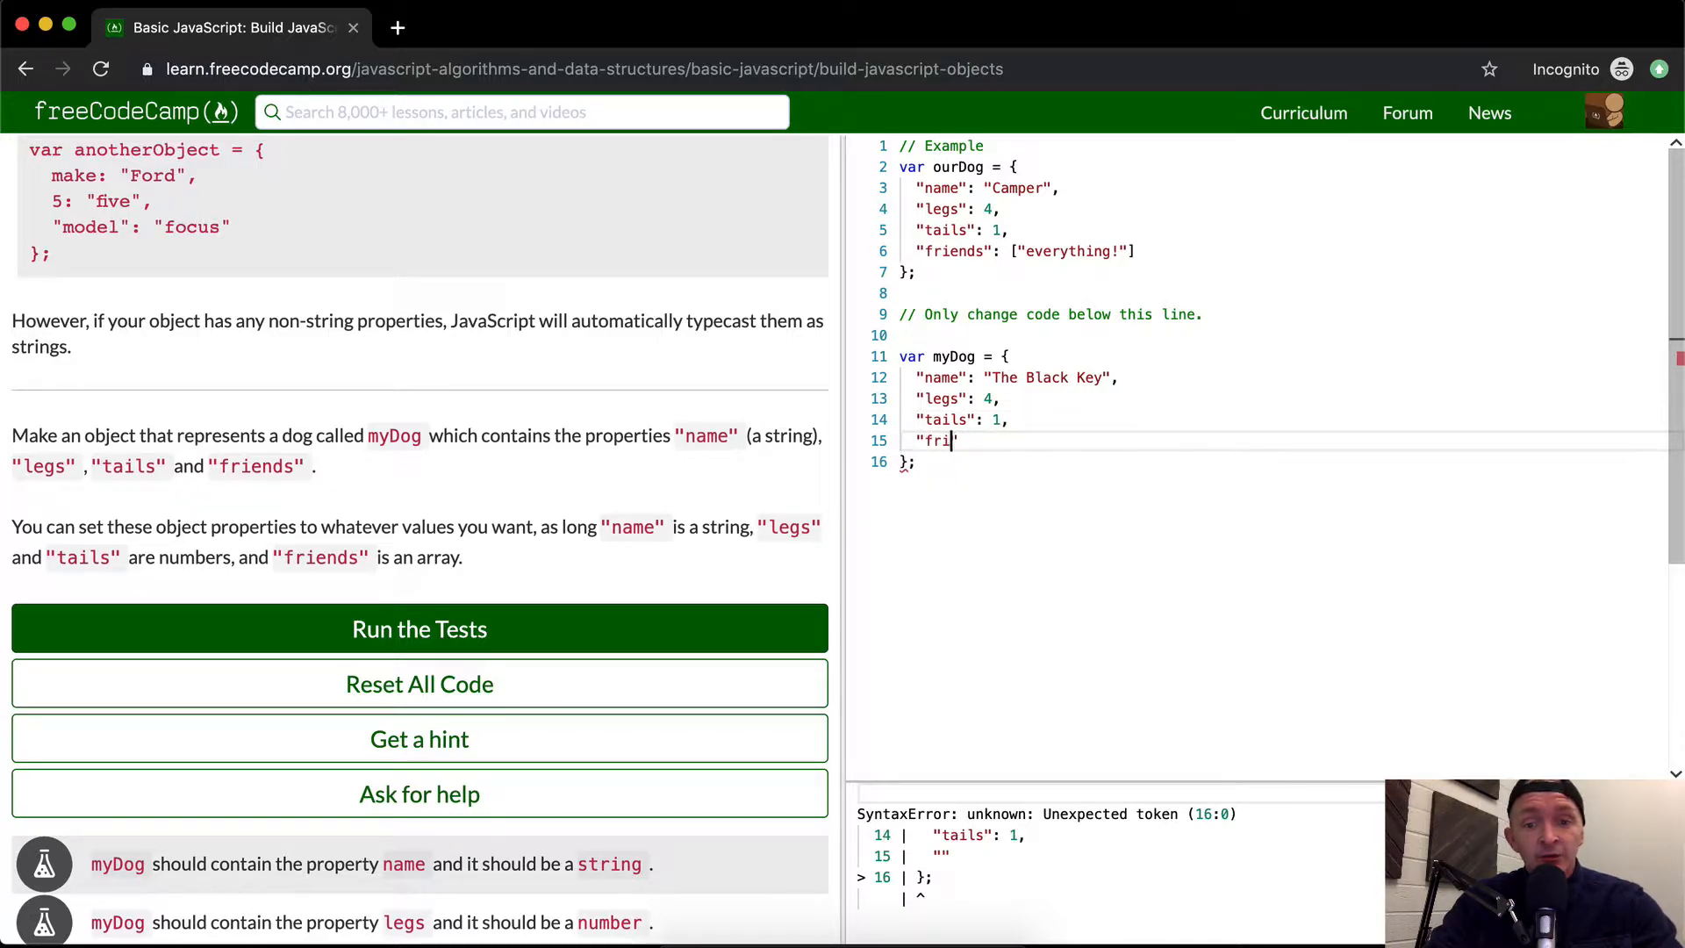
text(ends": ")
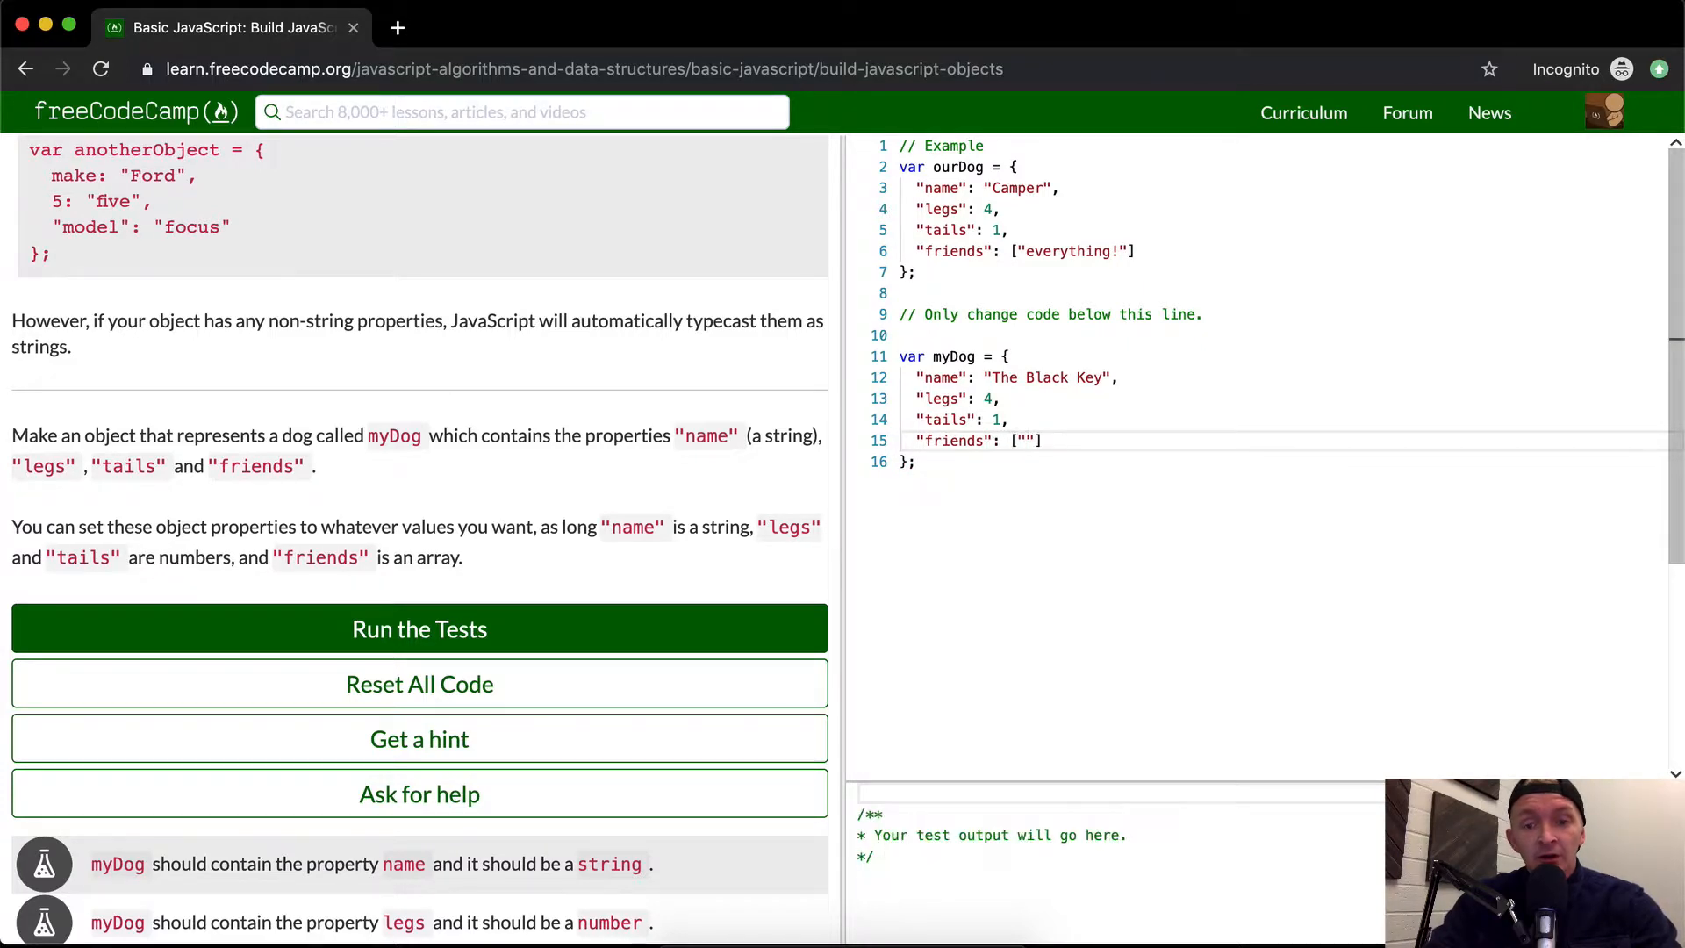
text(l)
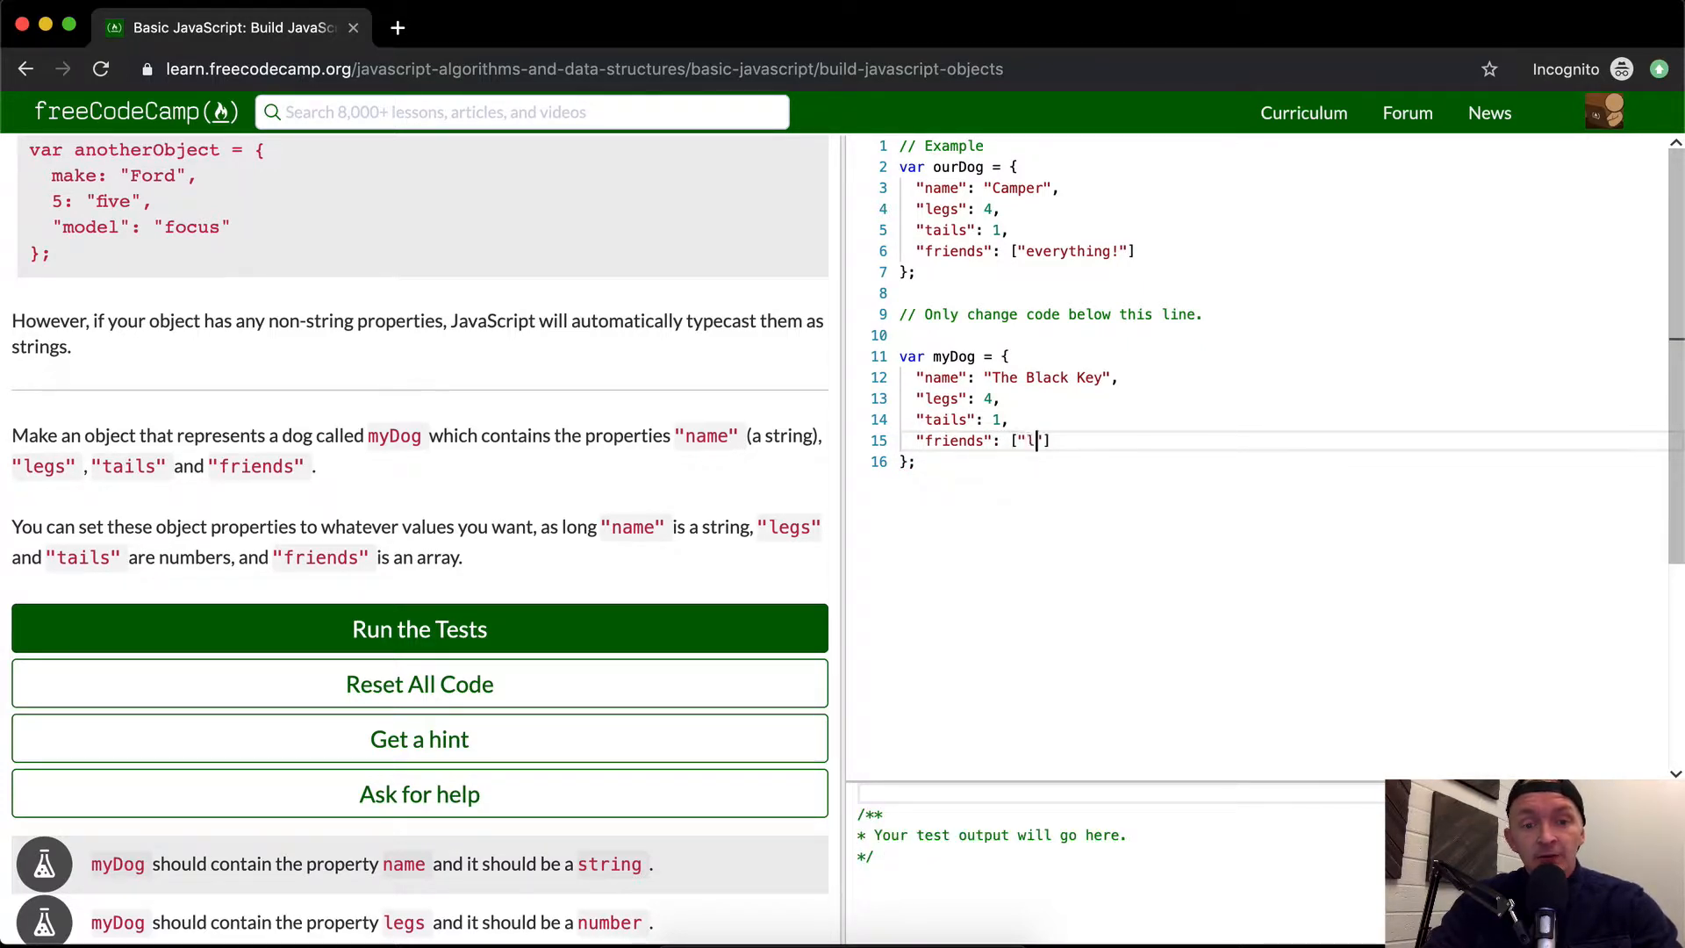
text(assy",)
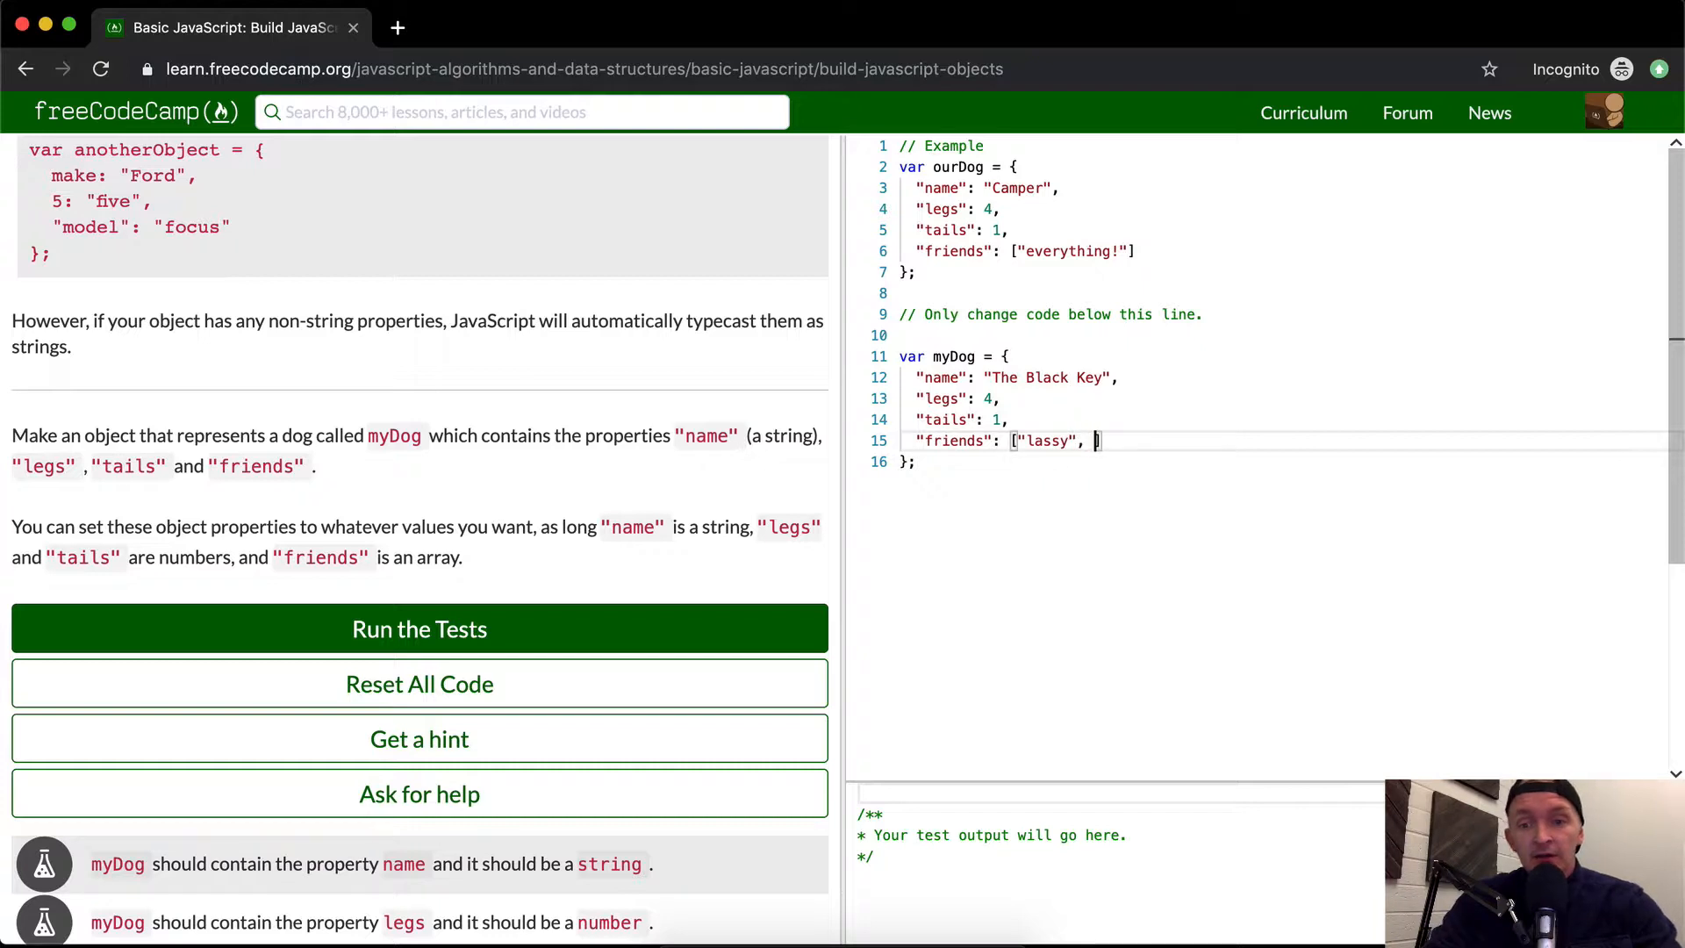
text("spot"])
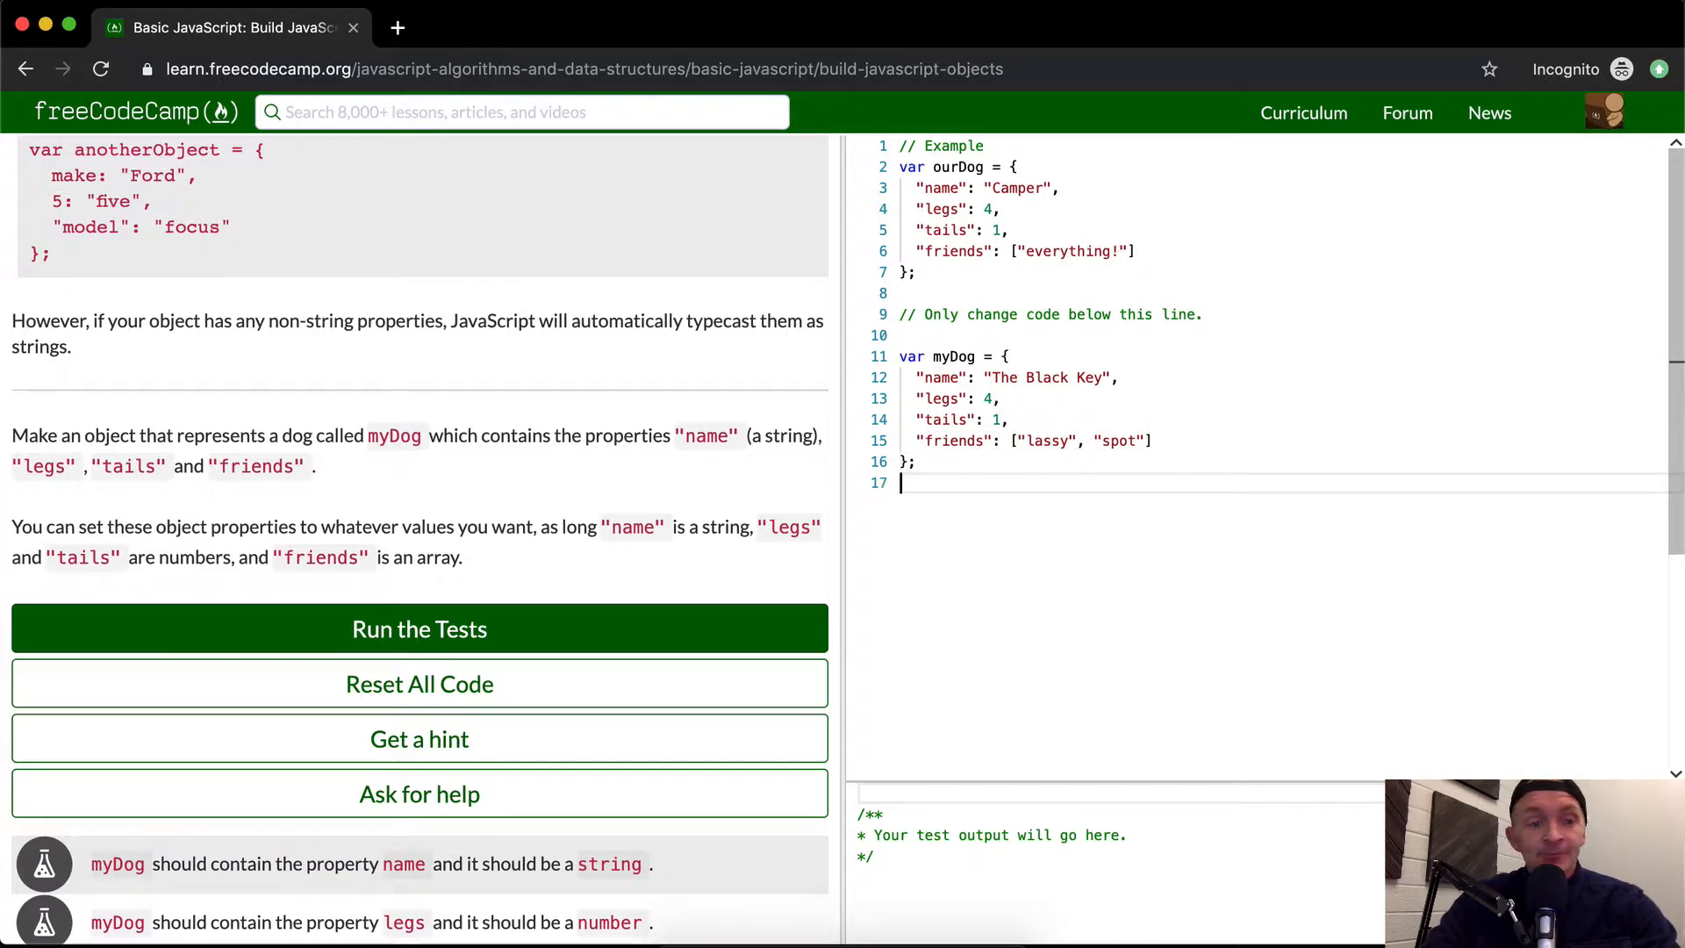
click(420, 628)
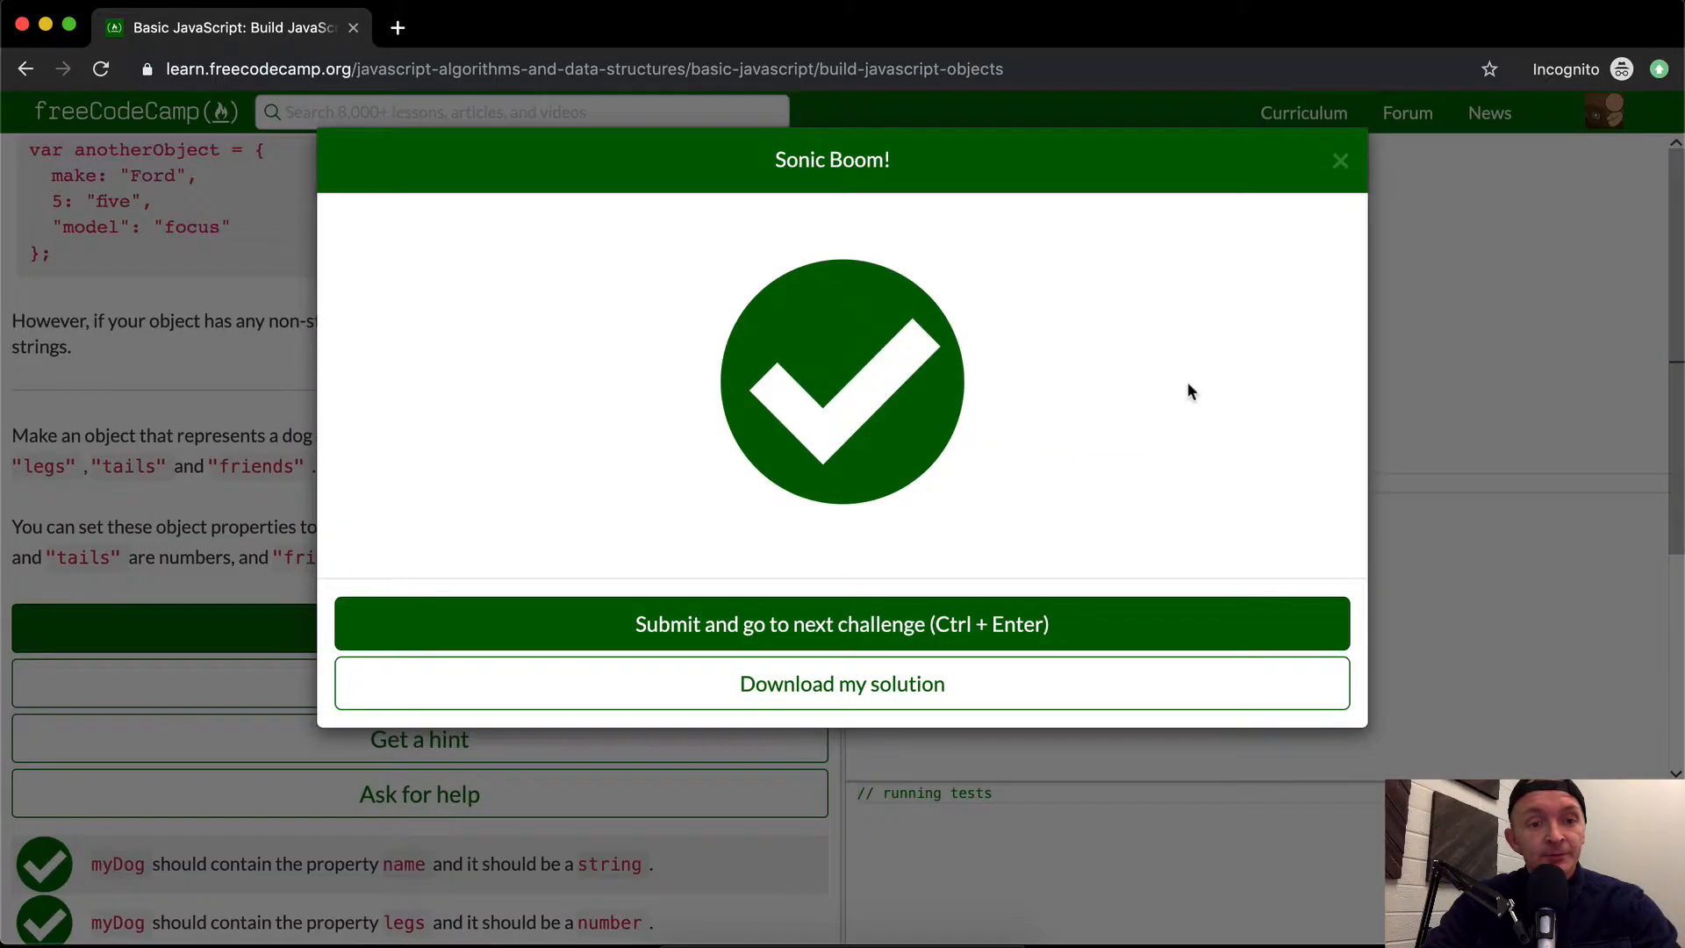
click(1341, 160)
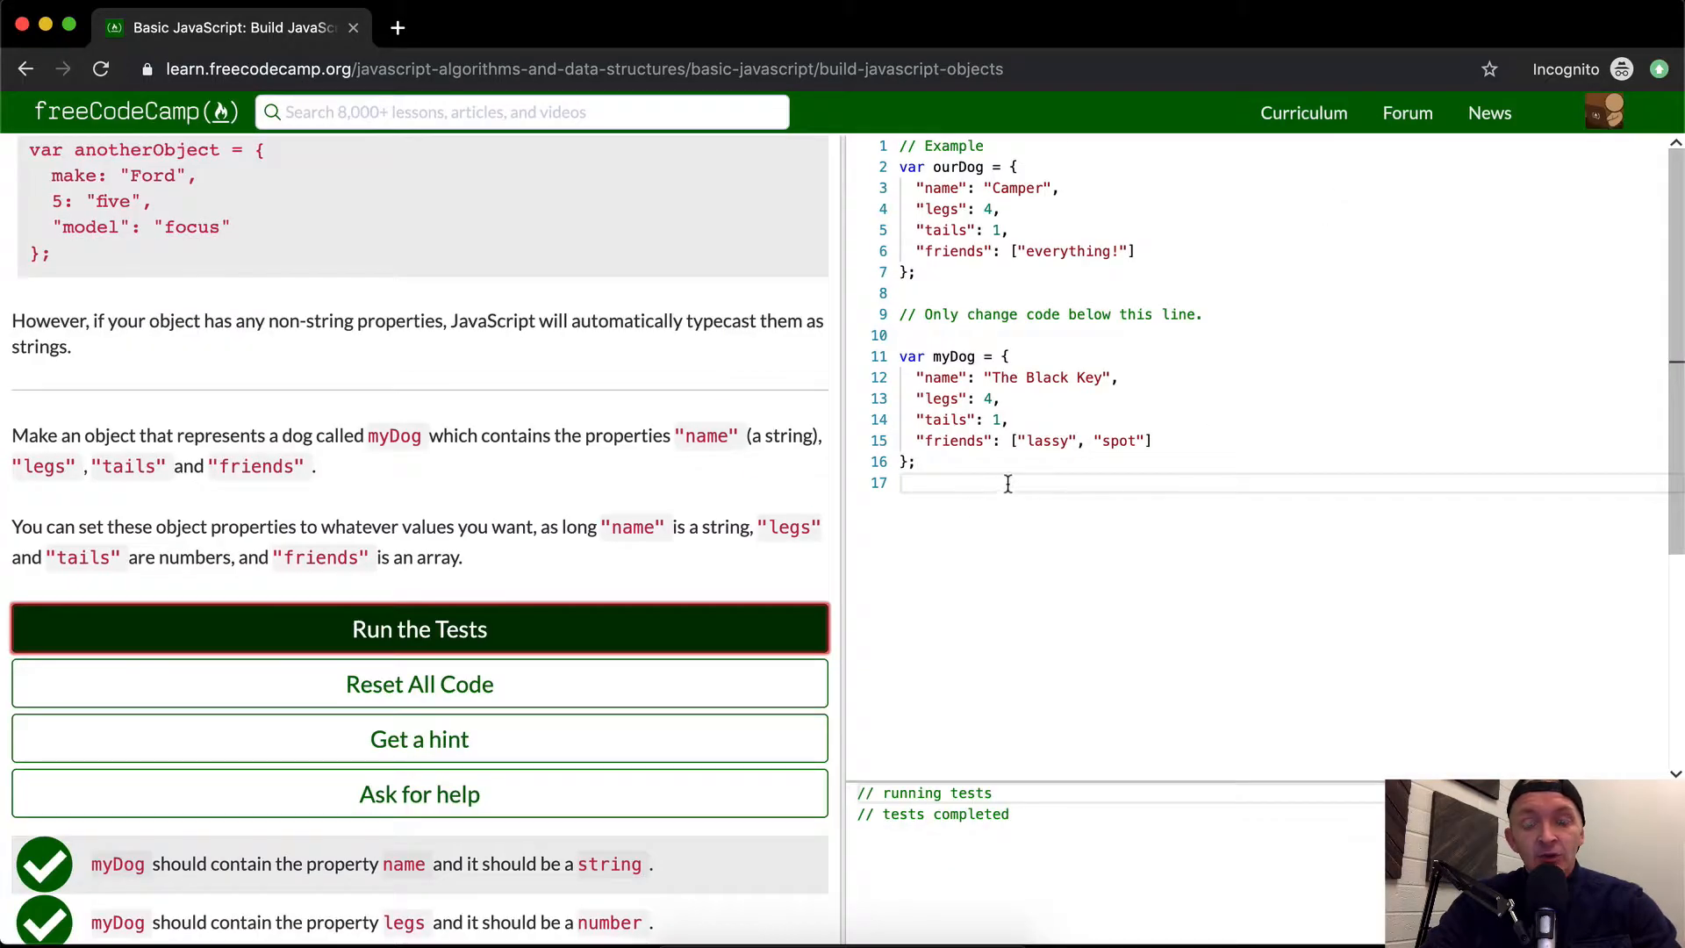
Add a console.log line printing myDog["name"], then change it to log myDog.legs
text(console.log(myDog);)
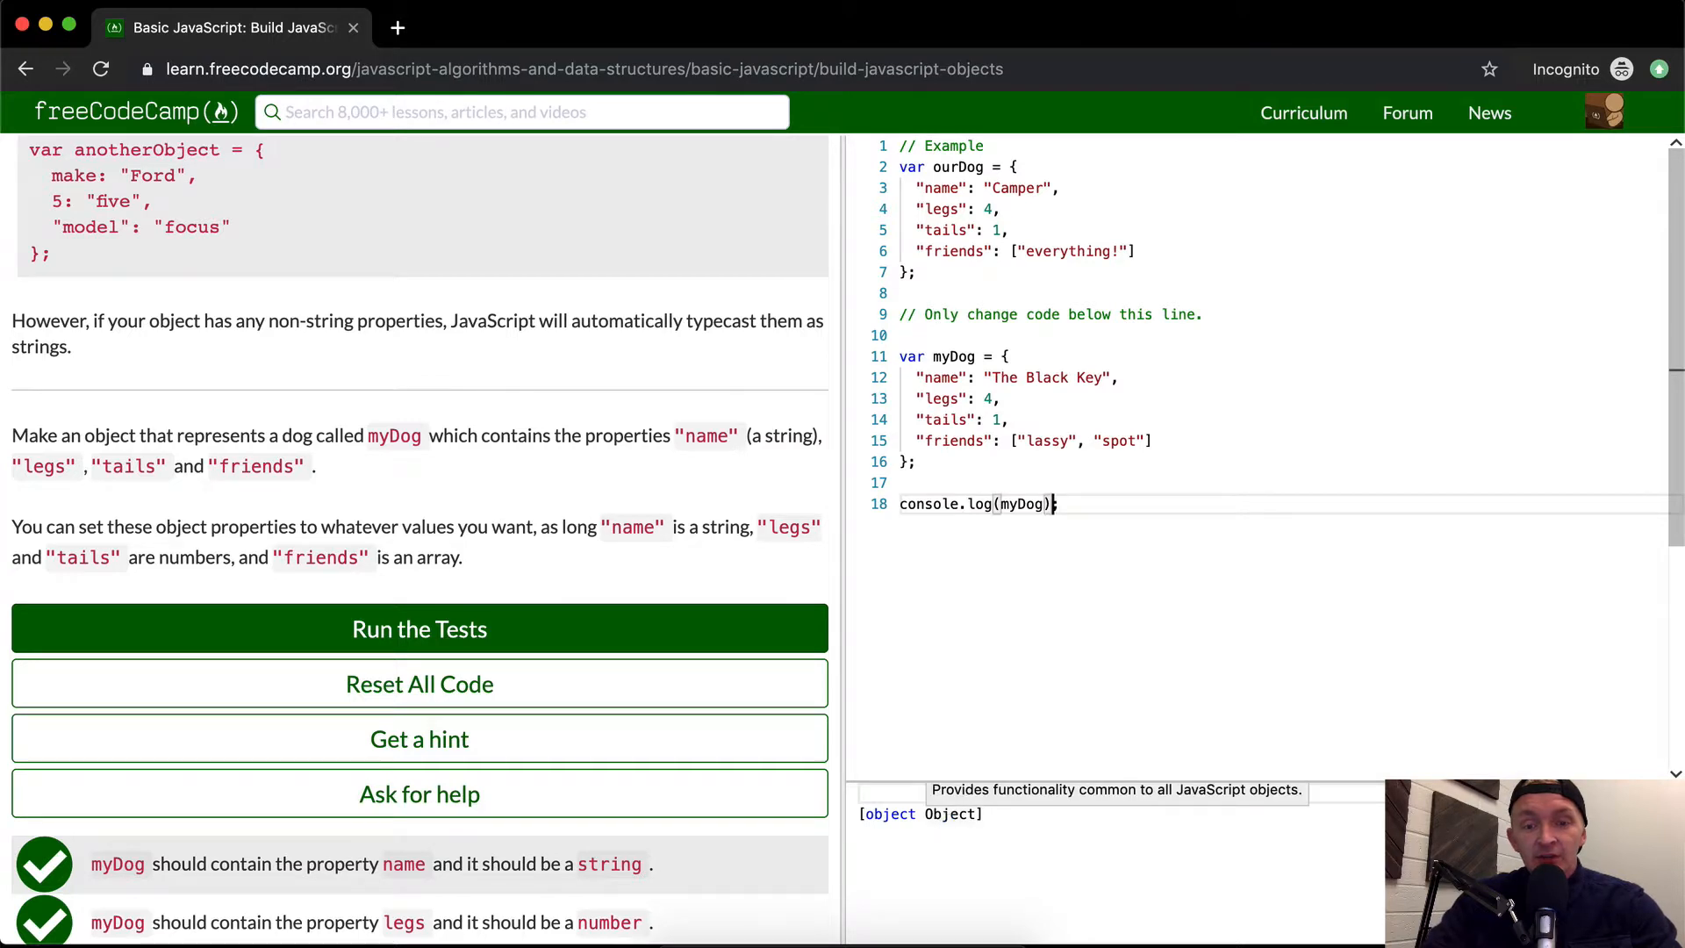
text([na)
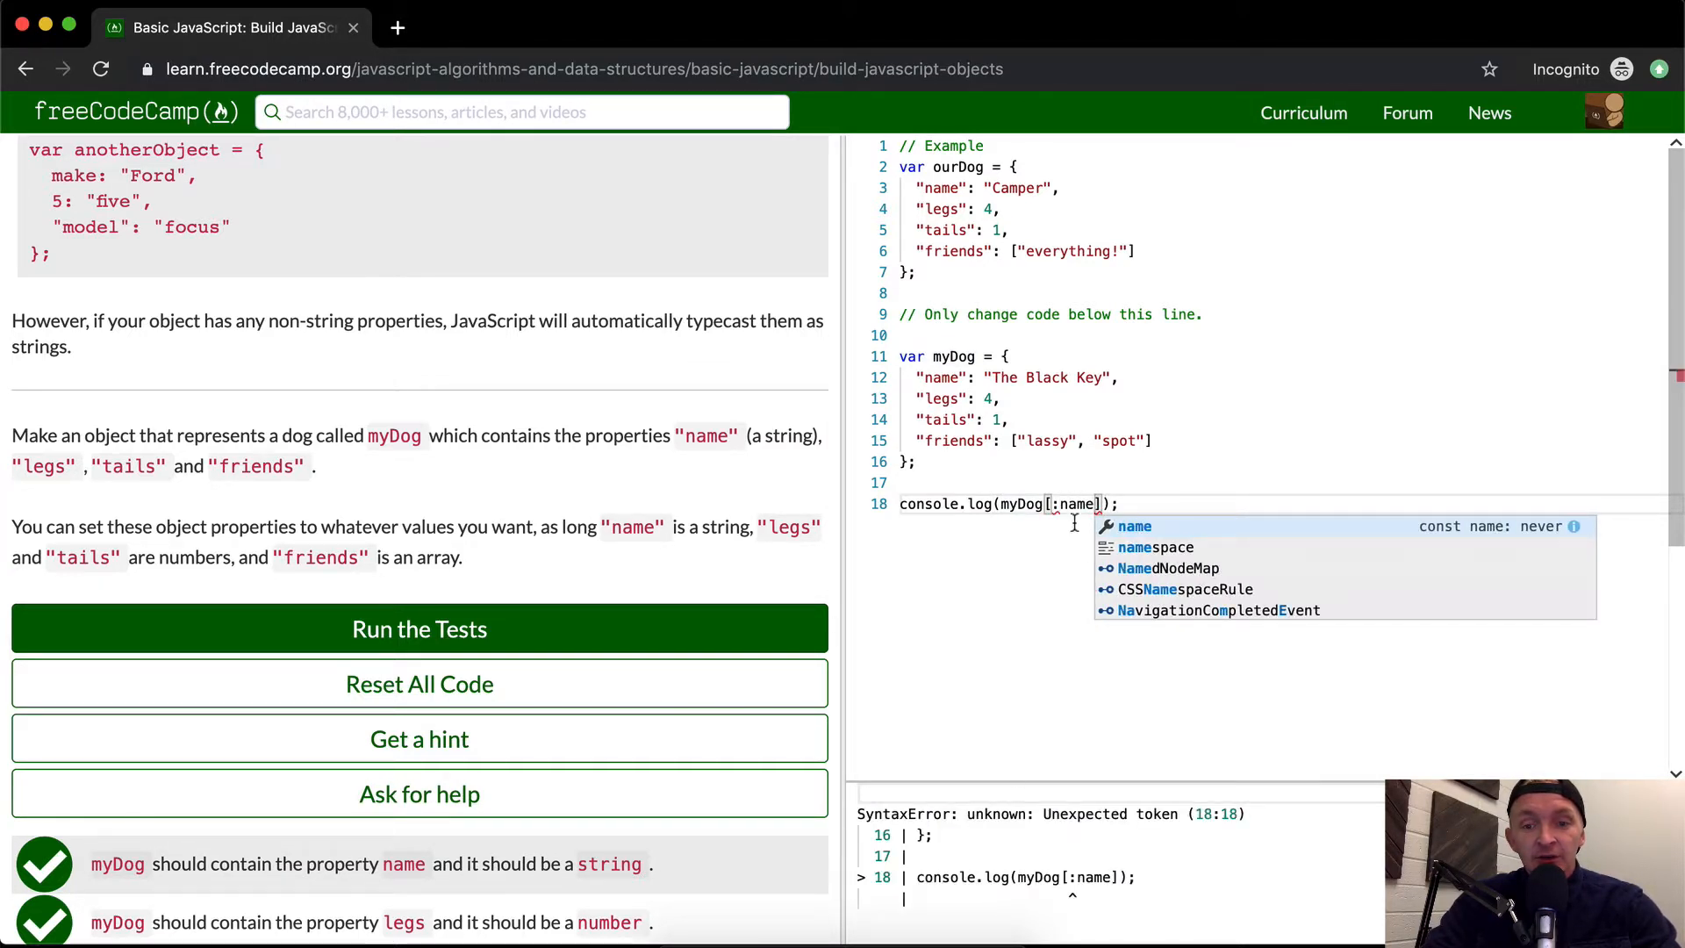
text(na)
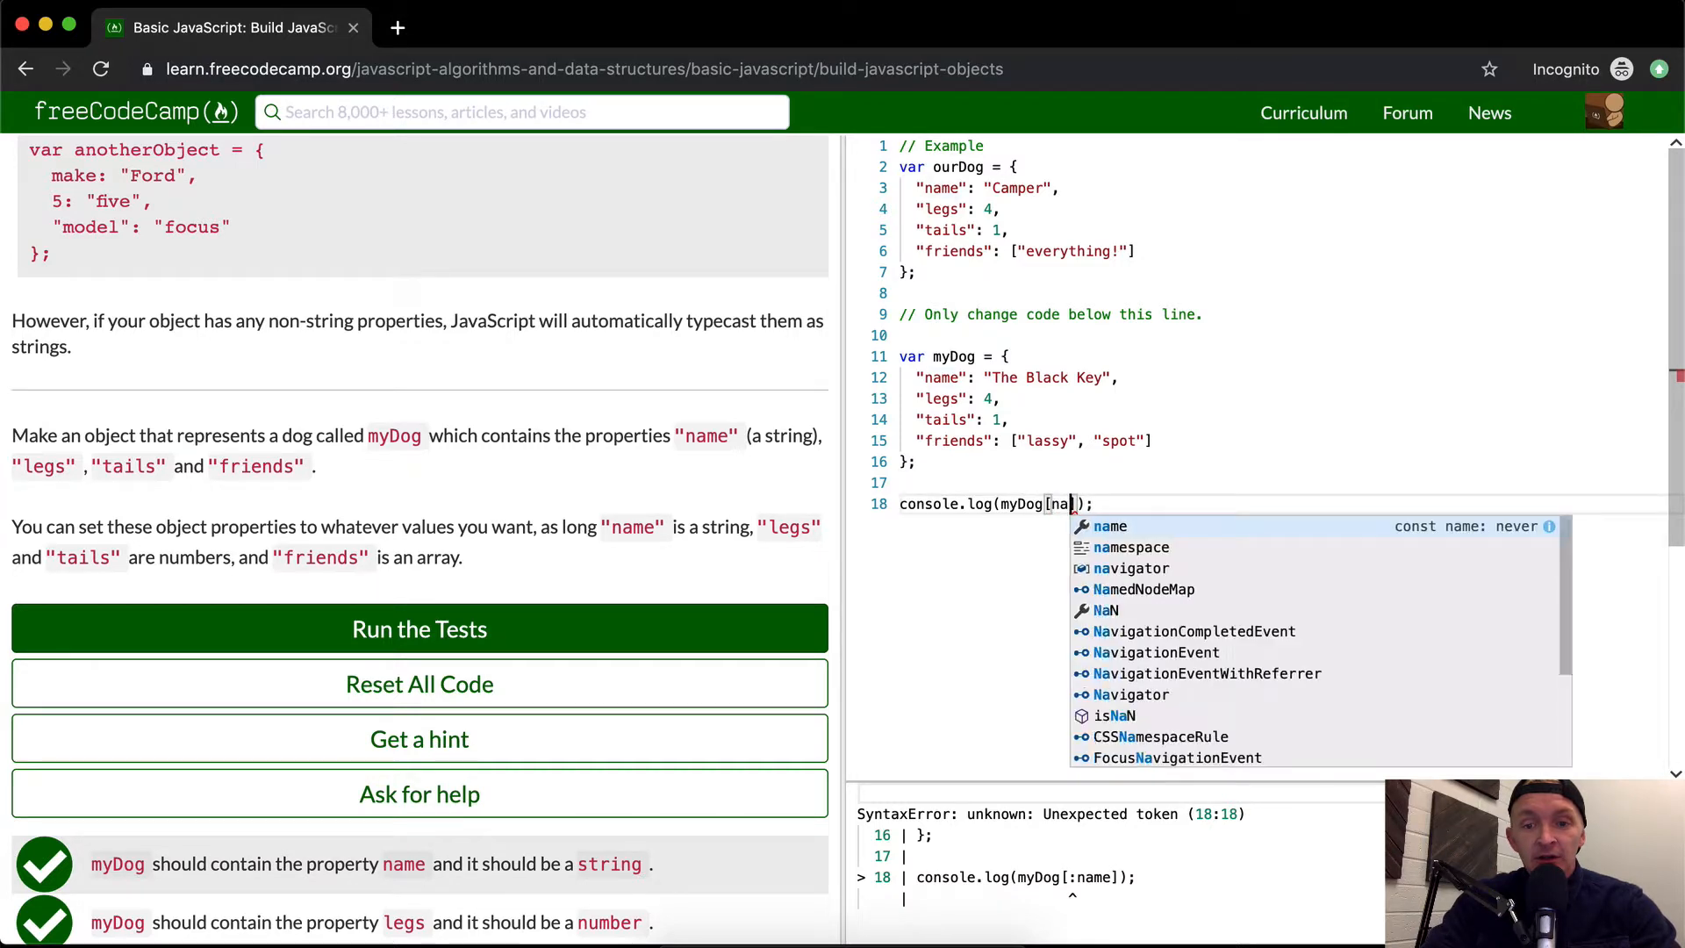
click(1111, 526)
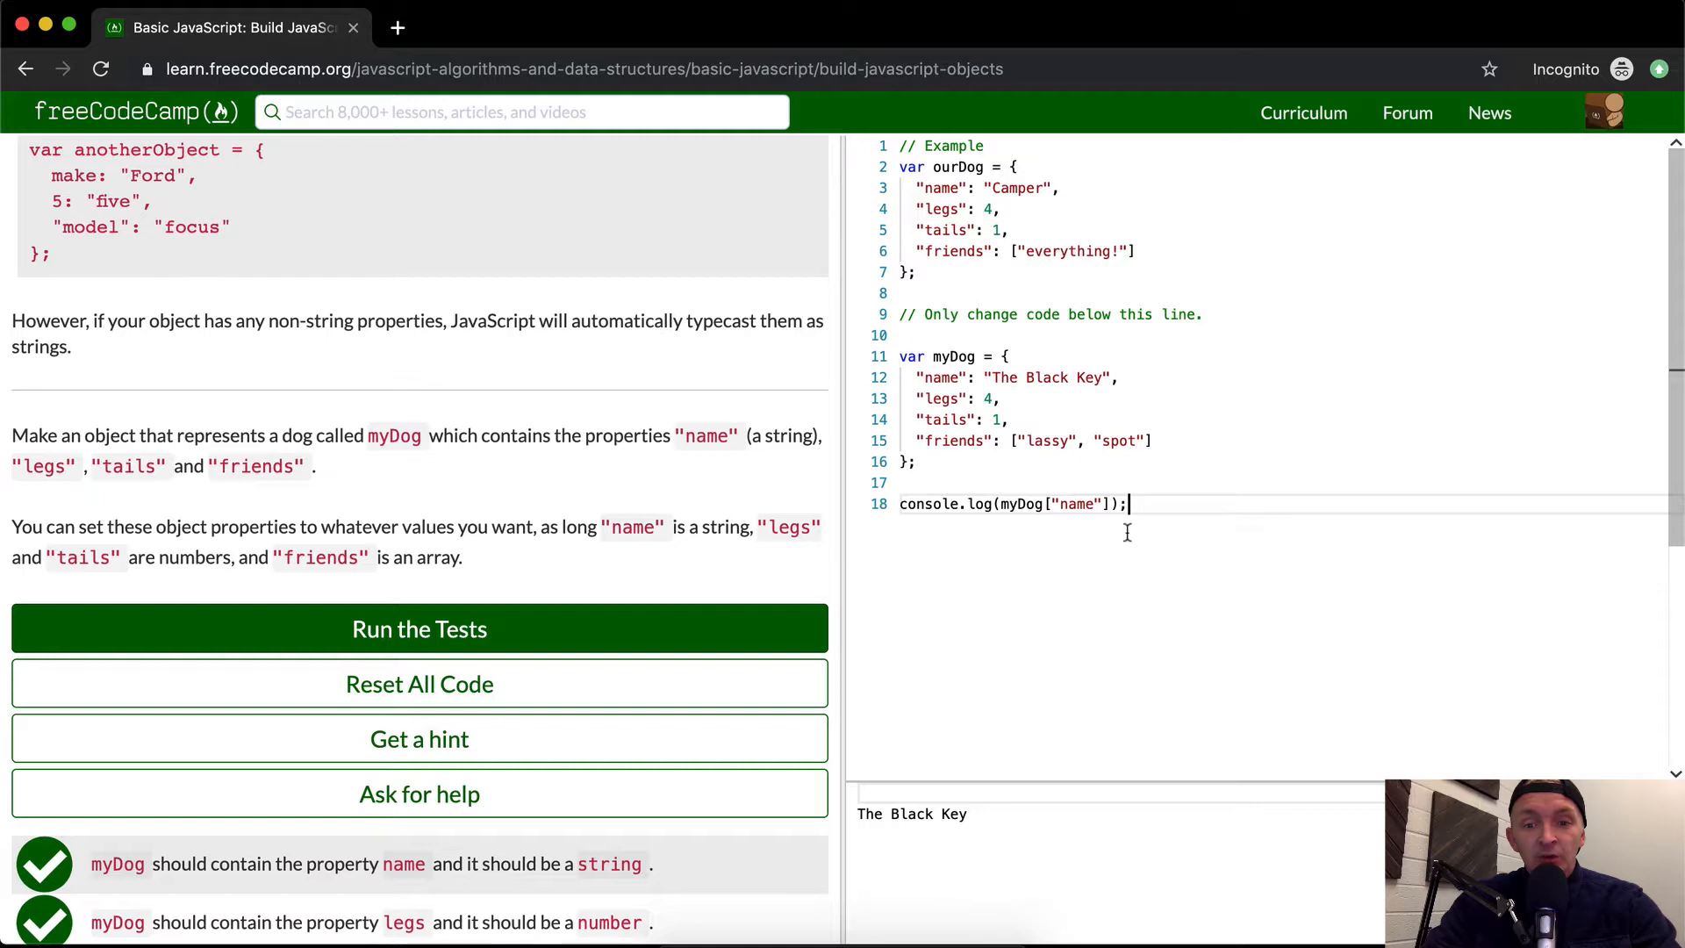
text(l)
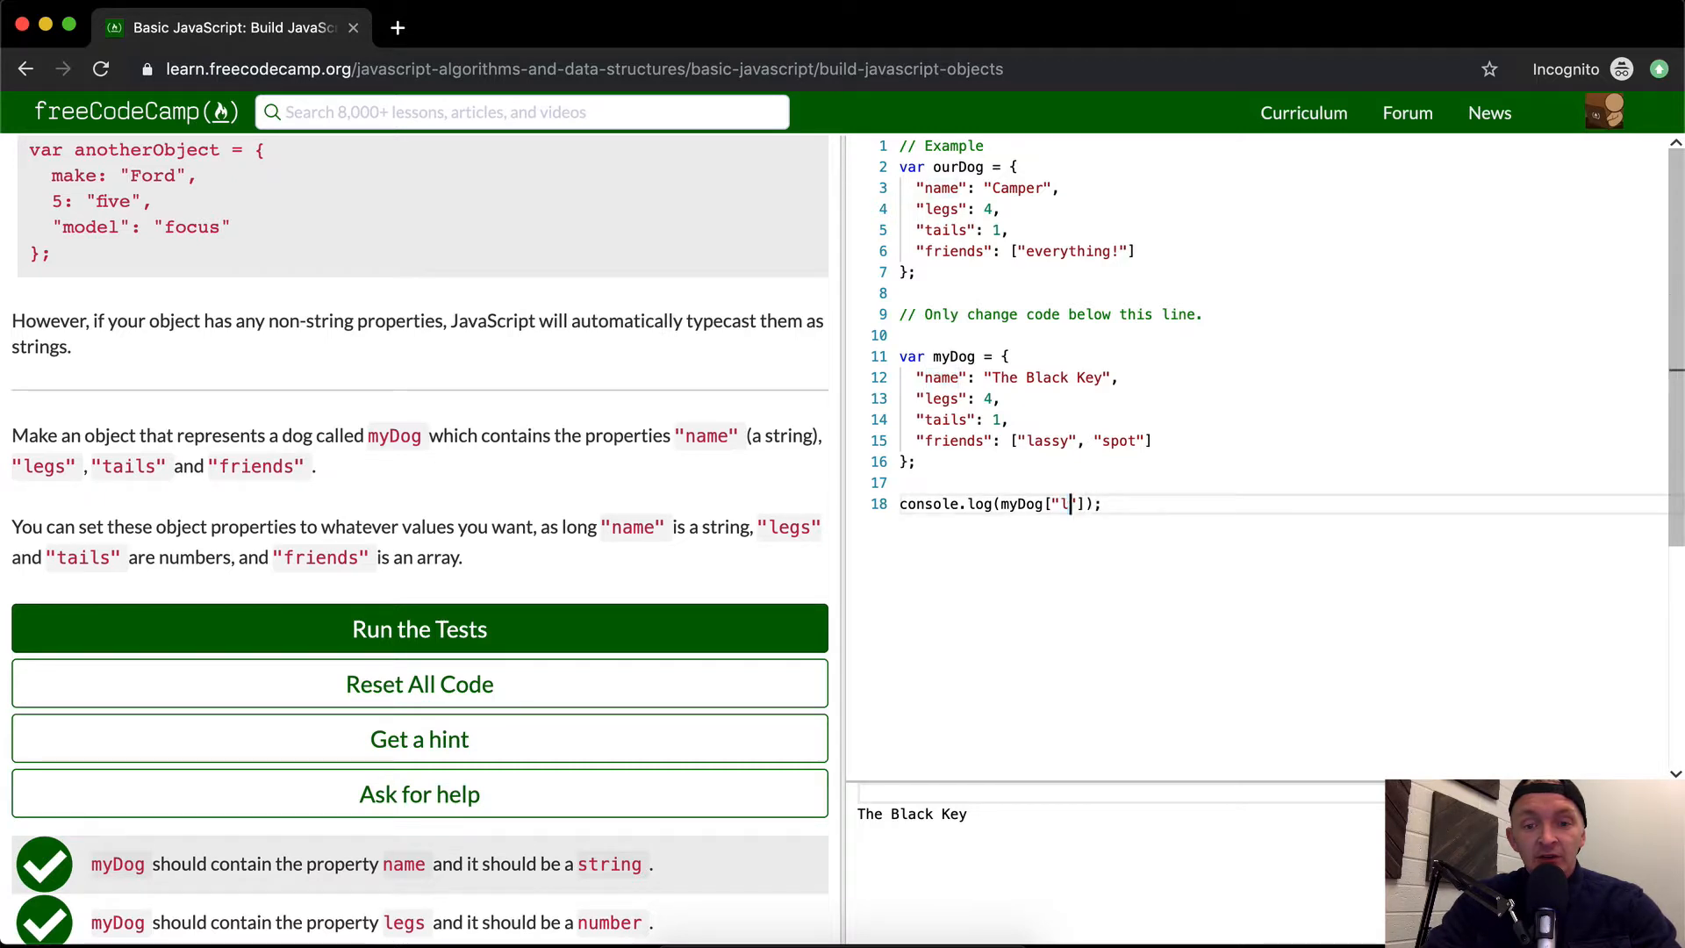
text(egs)
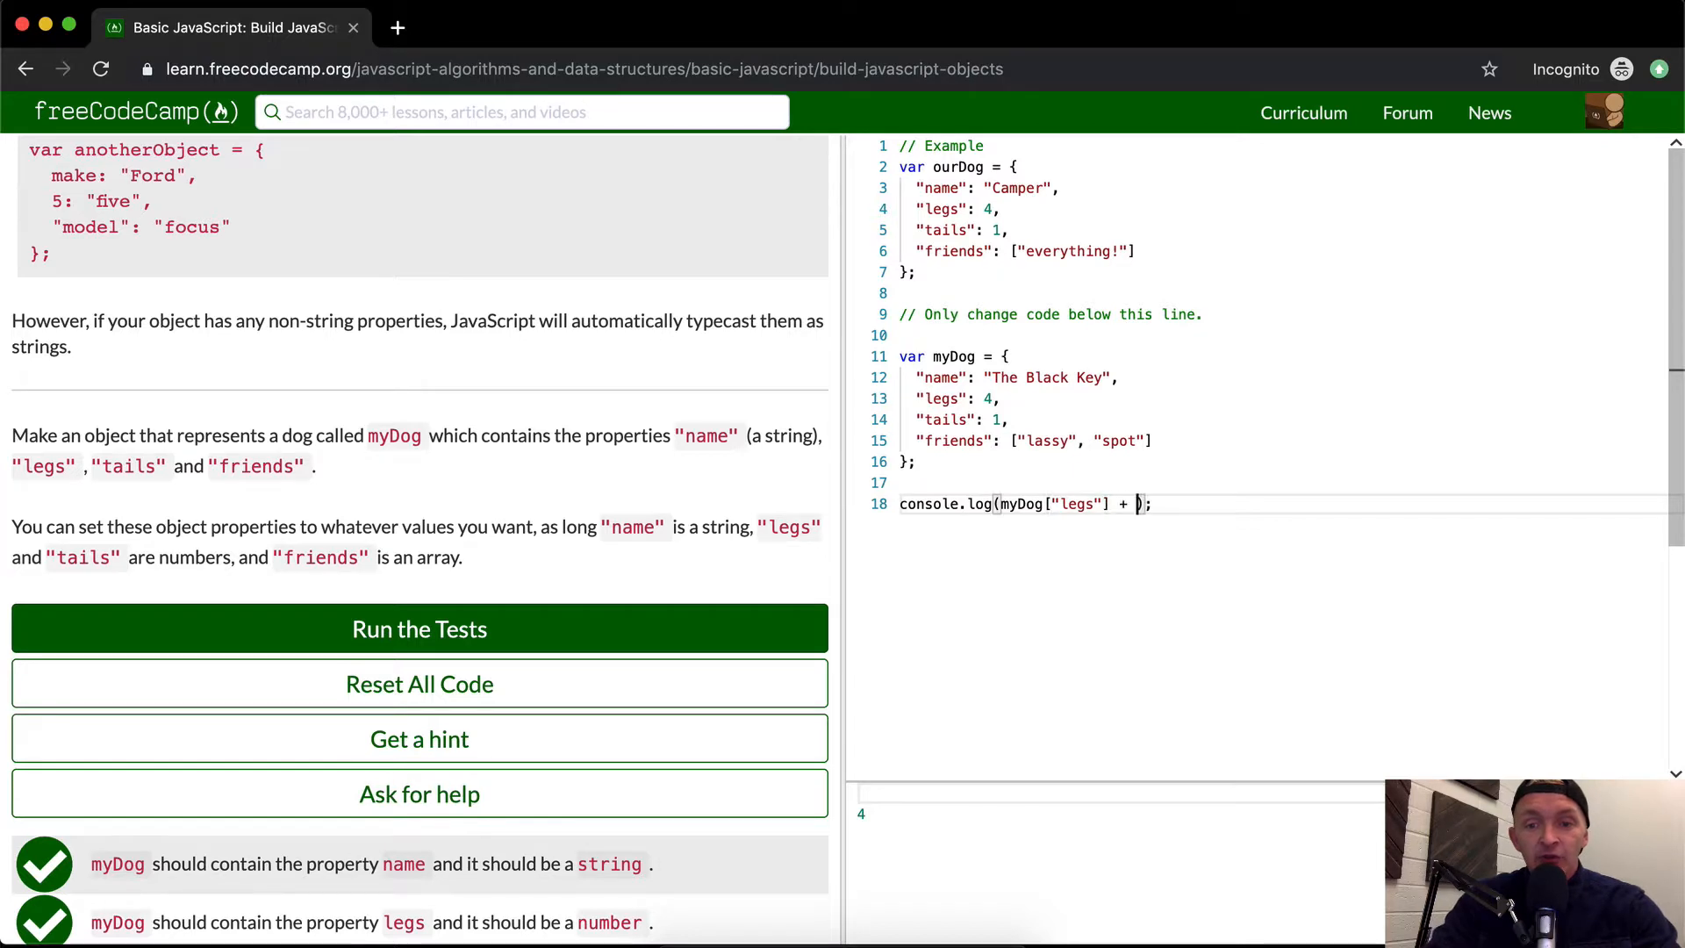
key(Backspace)
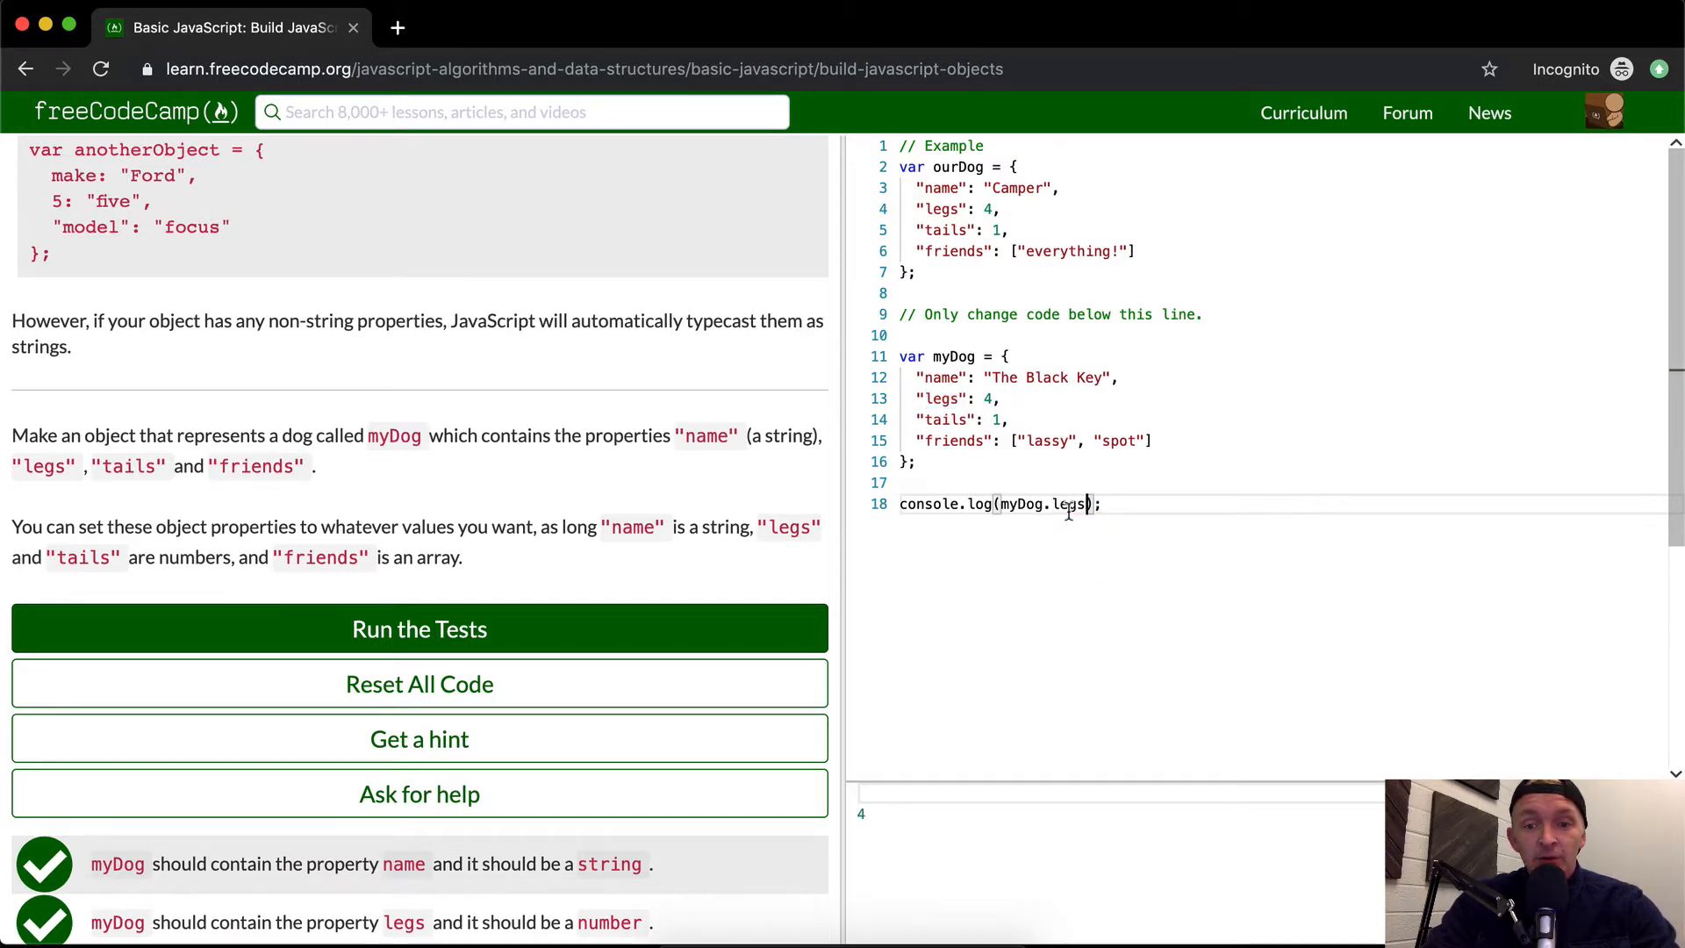
Change the log line to console.log(myDog.name) so it prints The Black Key
text(name)
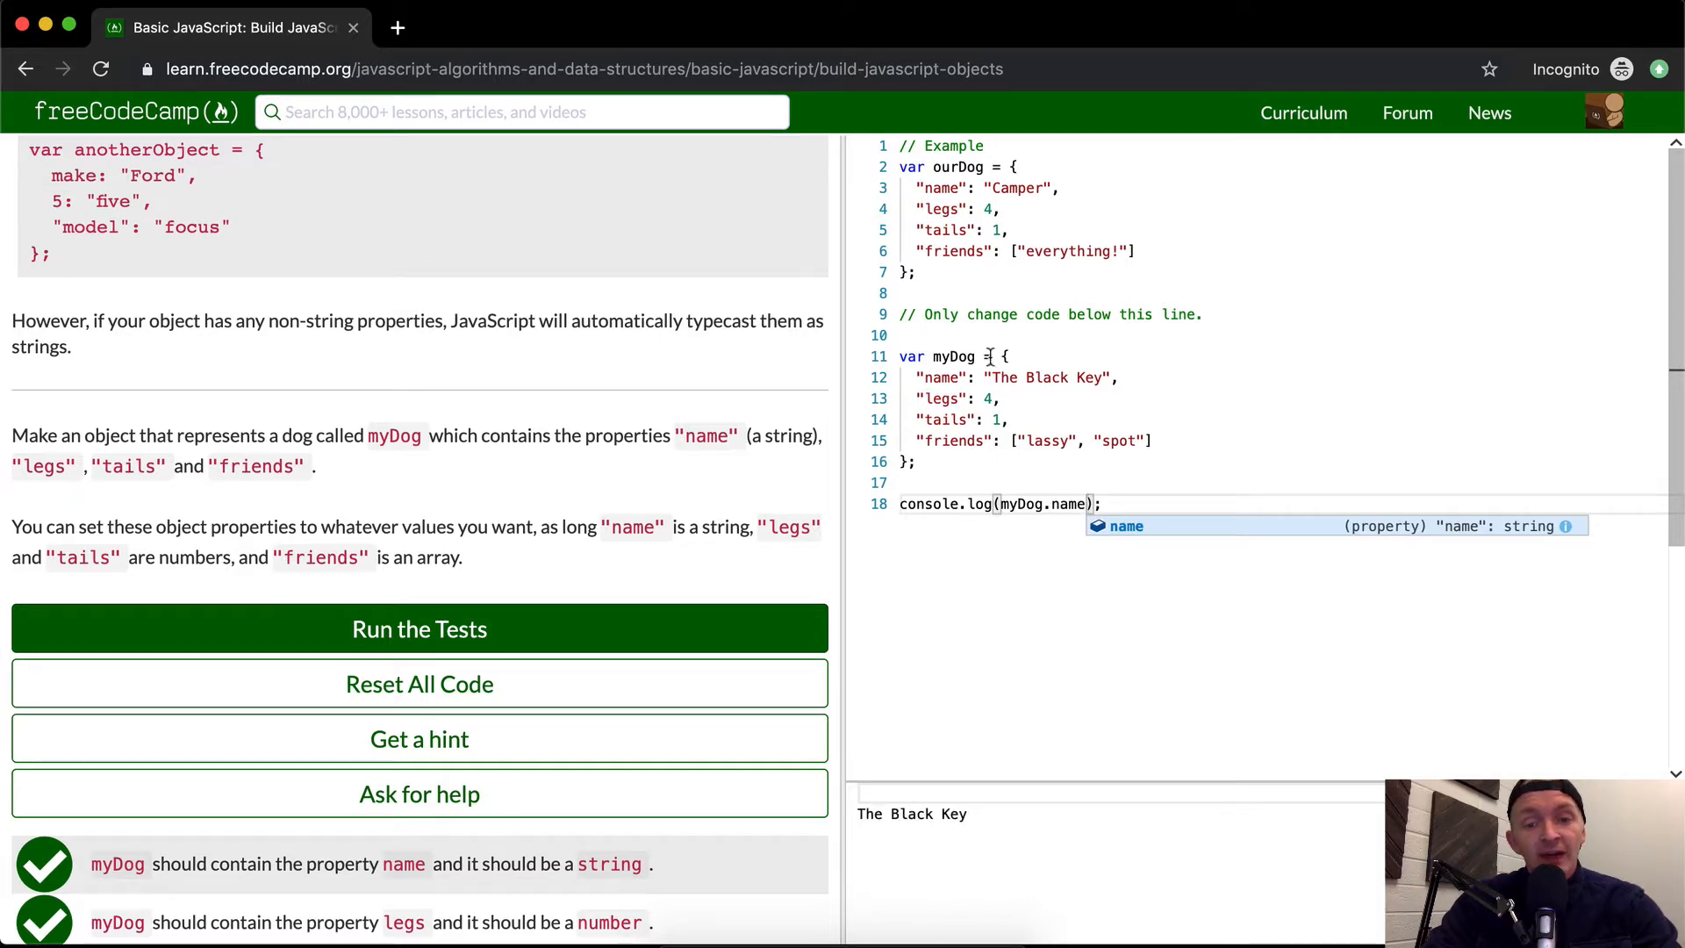
mouse_move(1145, 488)
text(my)
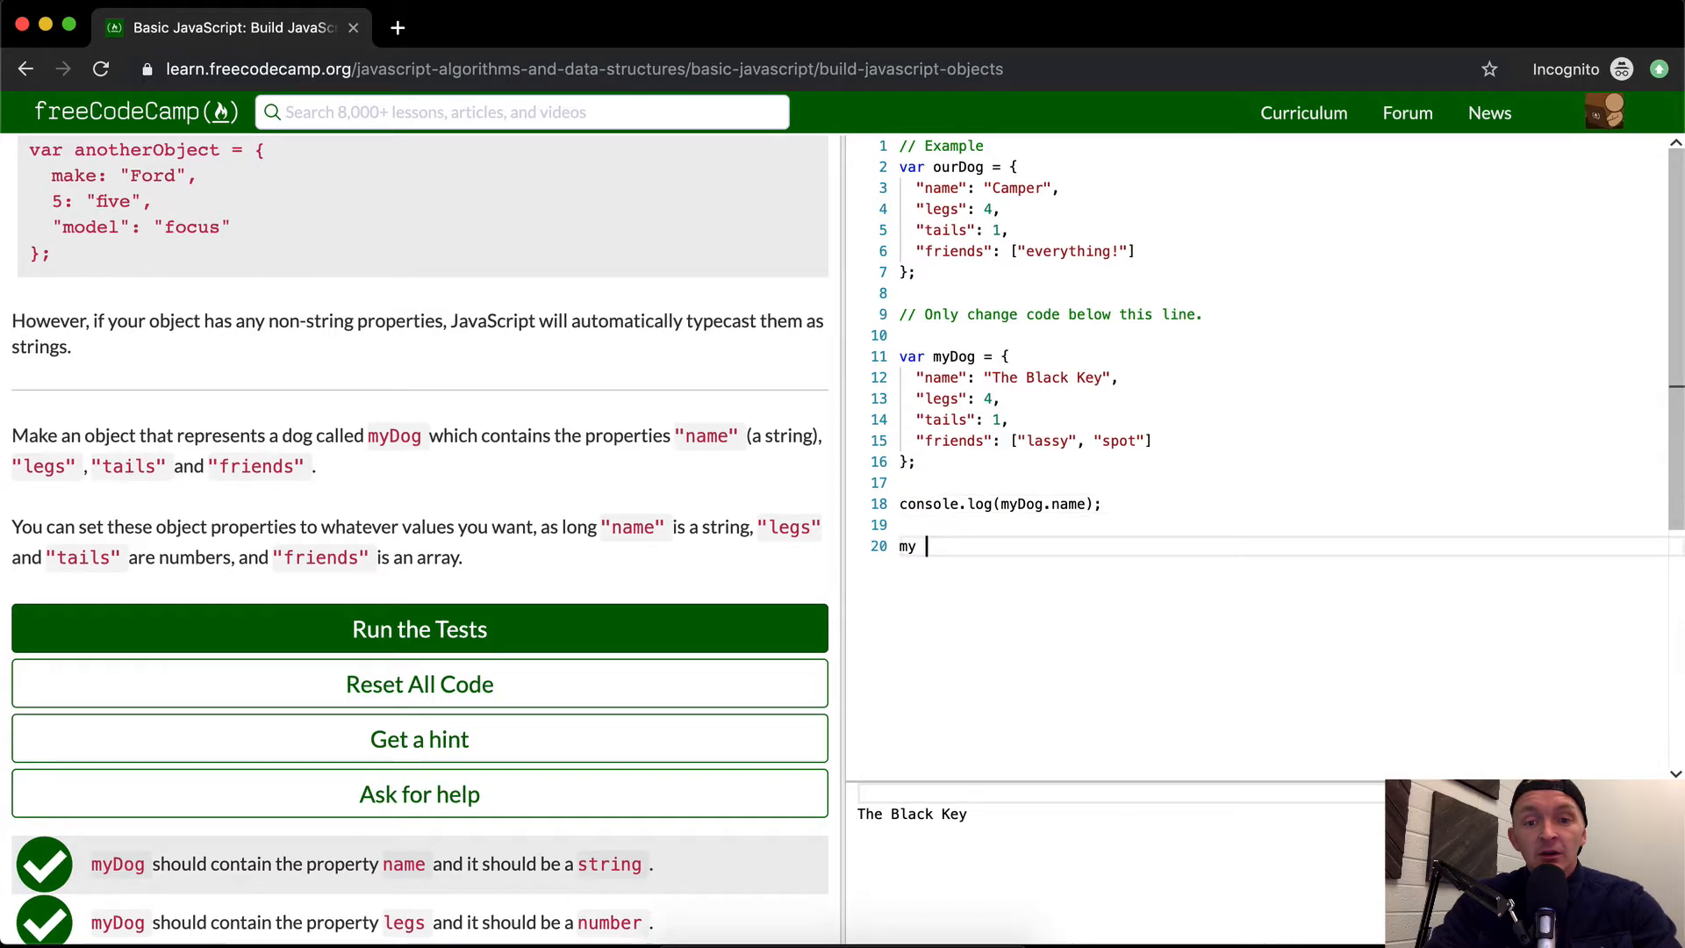
Add myDog.tails += 1 with console.log(myDog.tails) before and after, then rerun the tests
text(Dog)
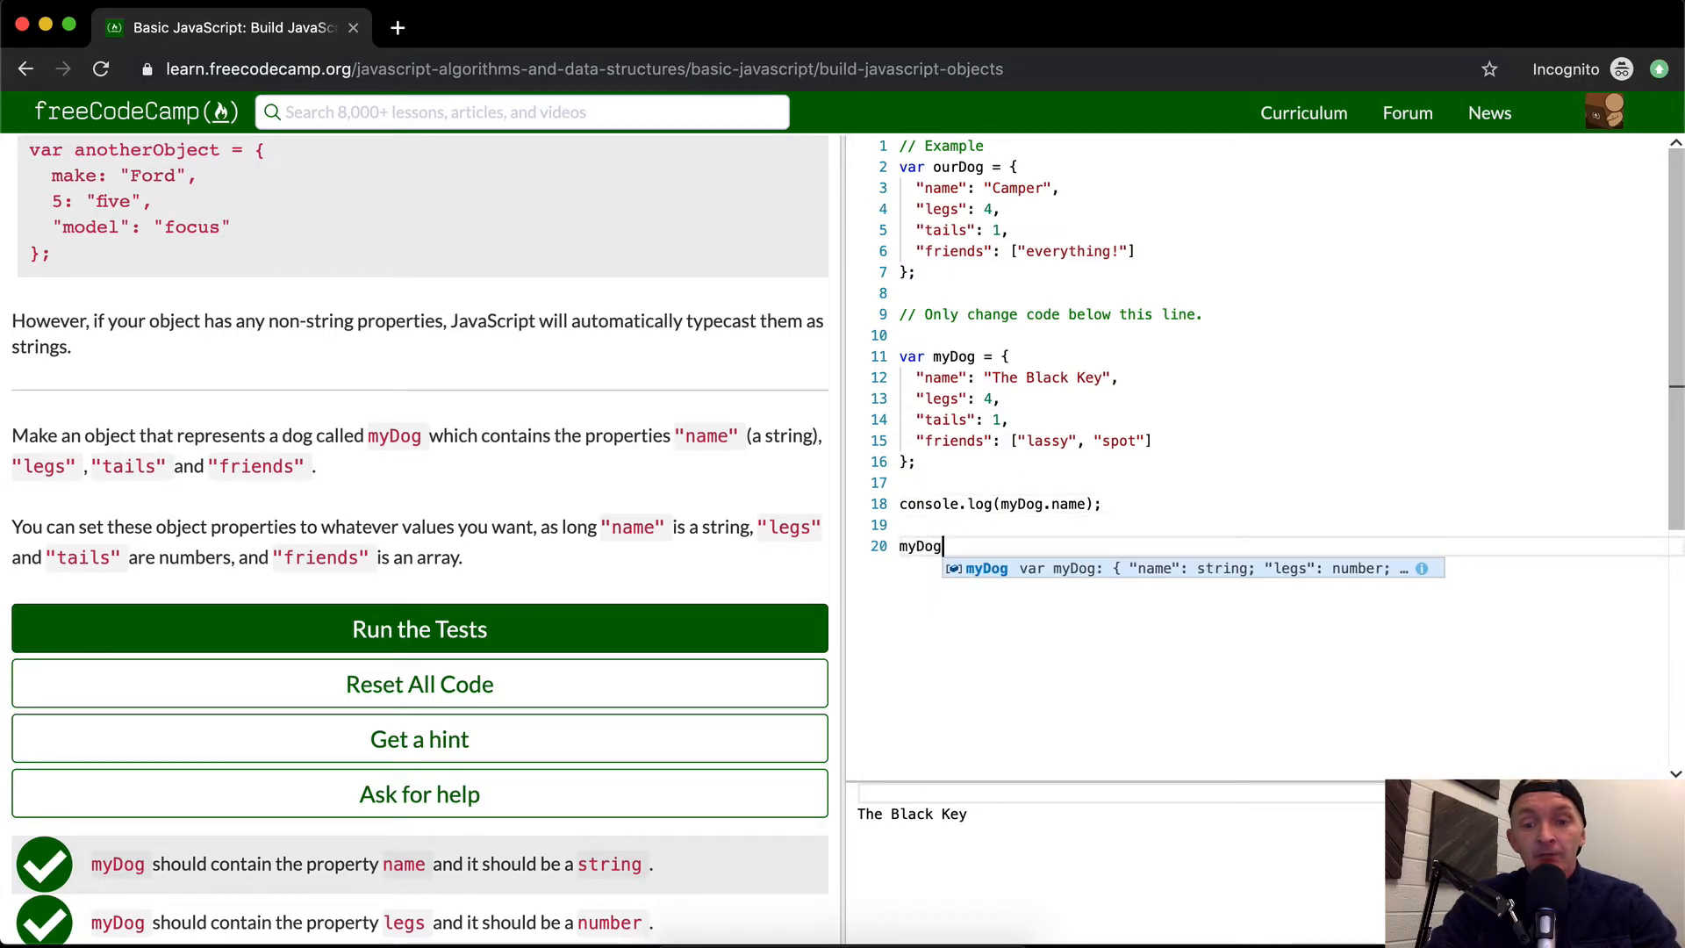
text(.tails +)
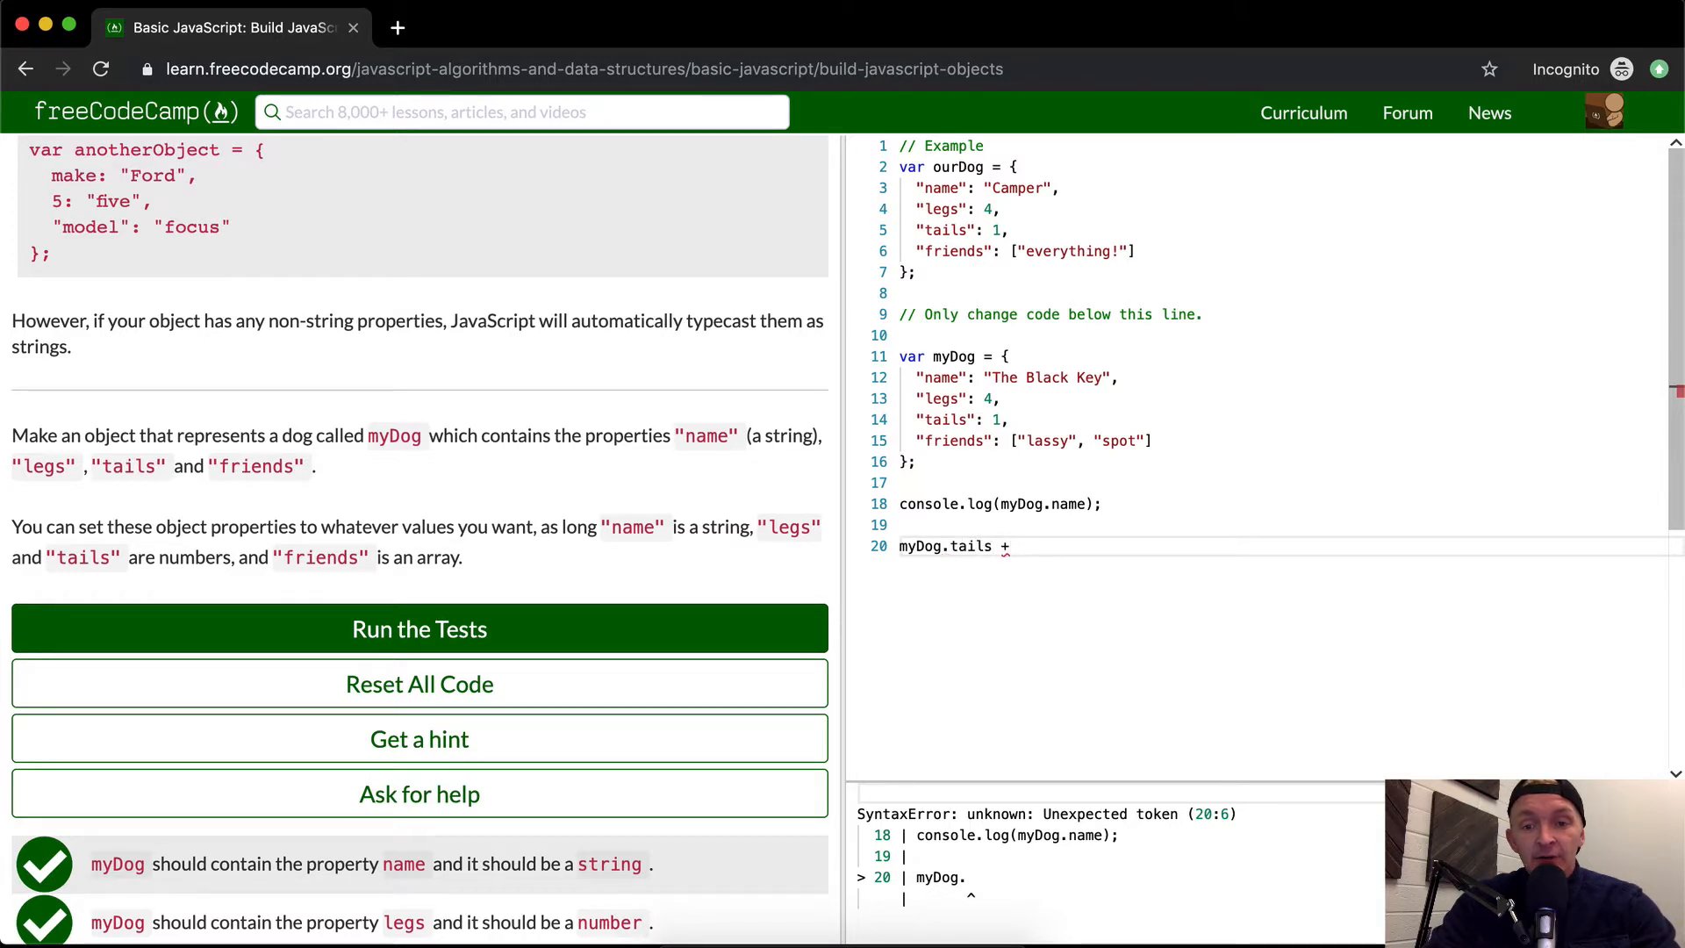
text(=1)
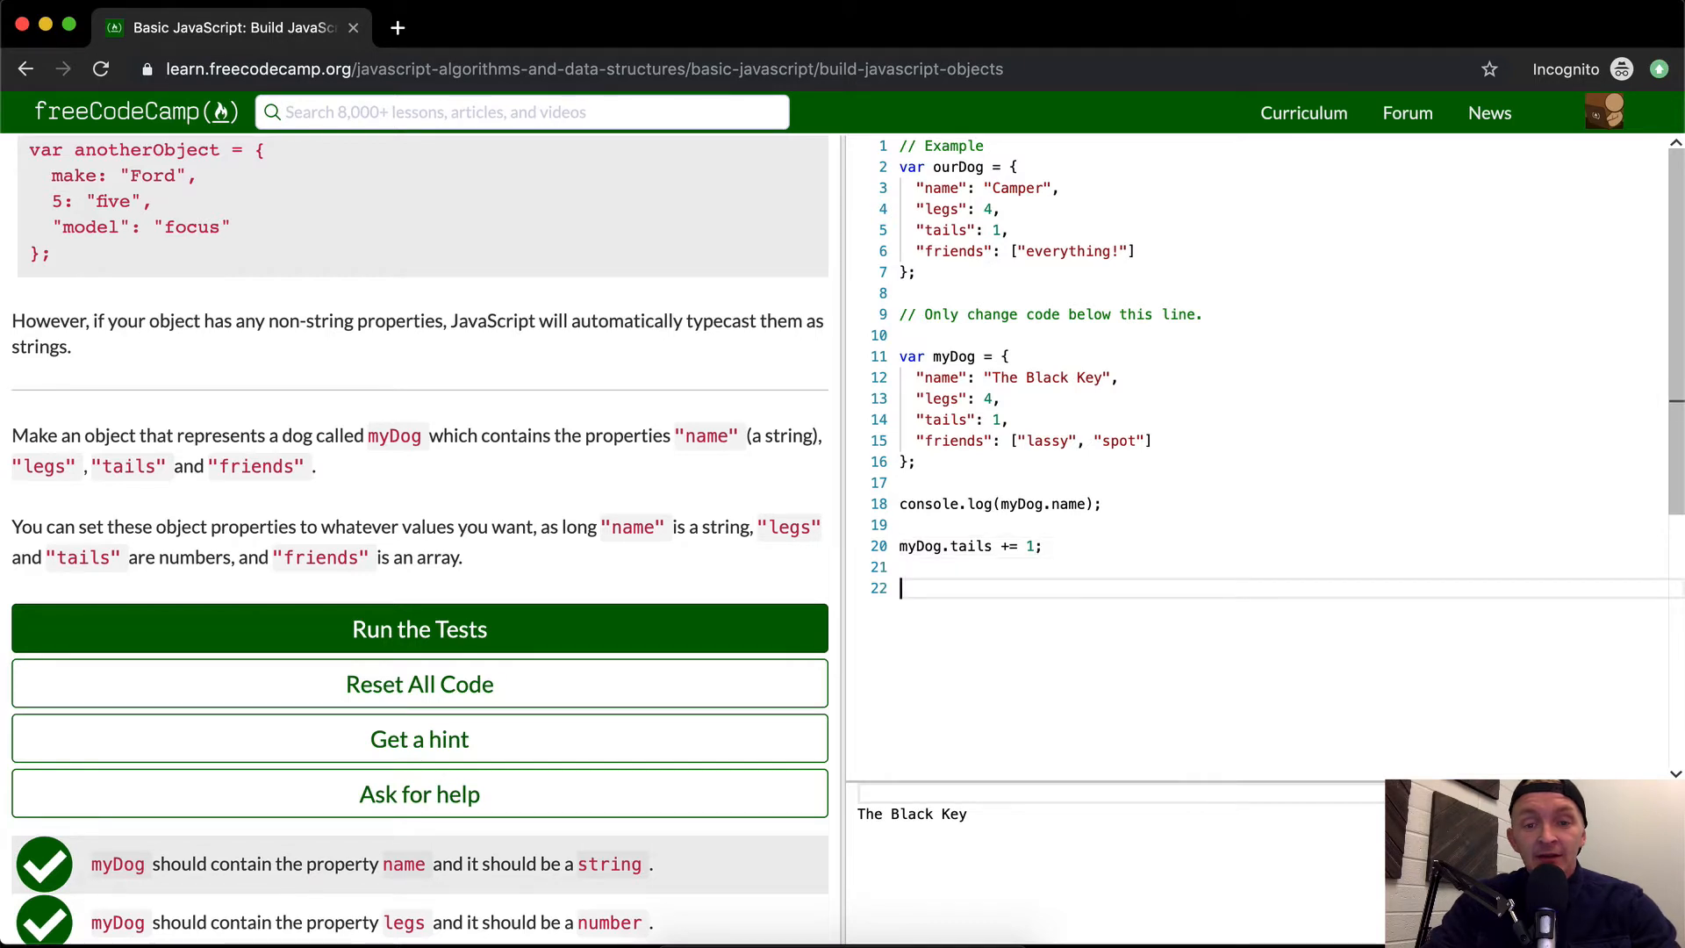
text(console.log()
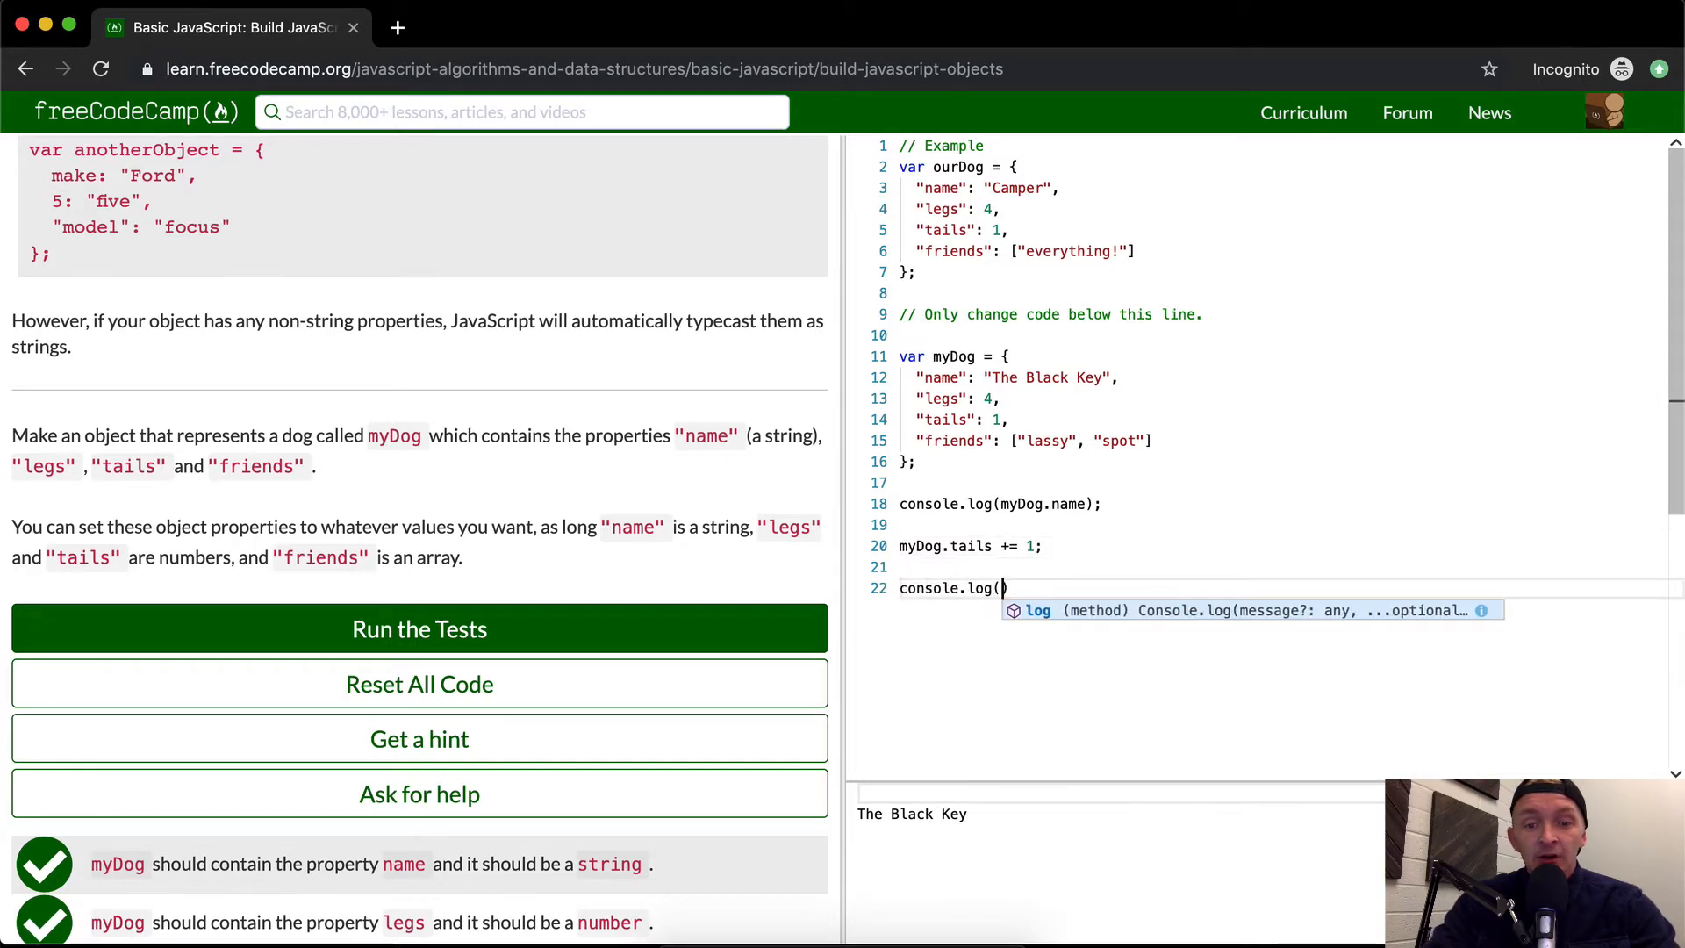
text(myDog.tails)
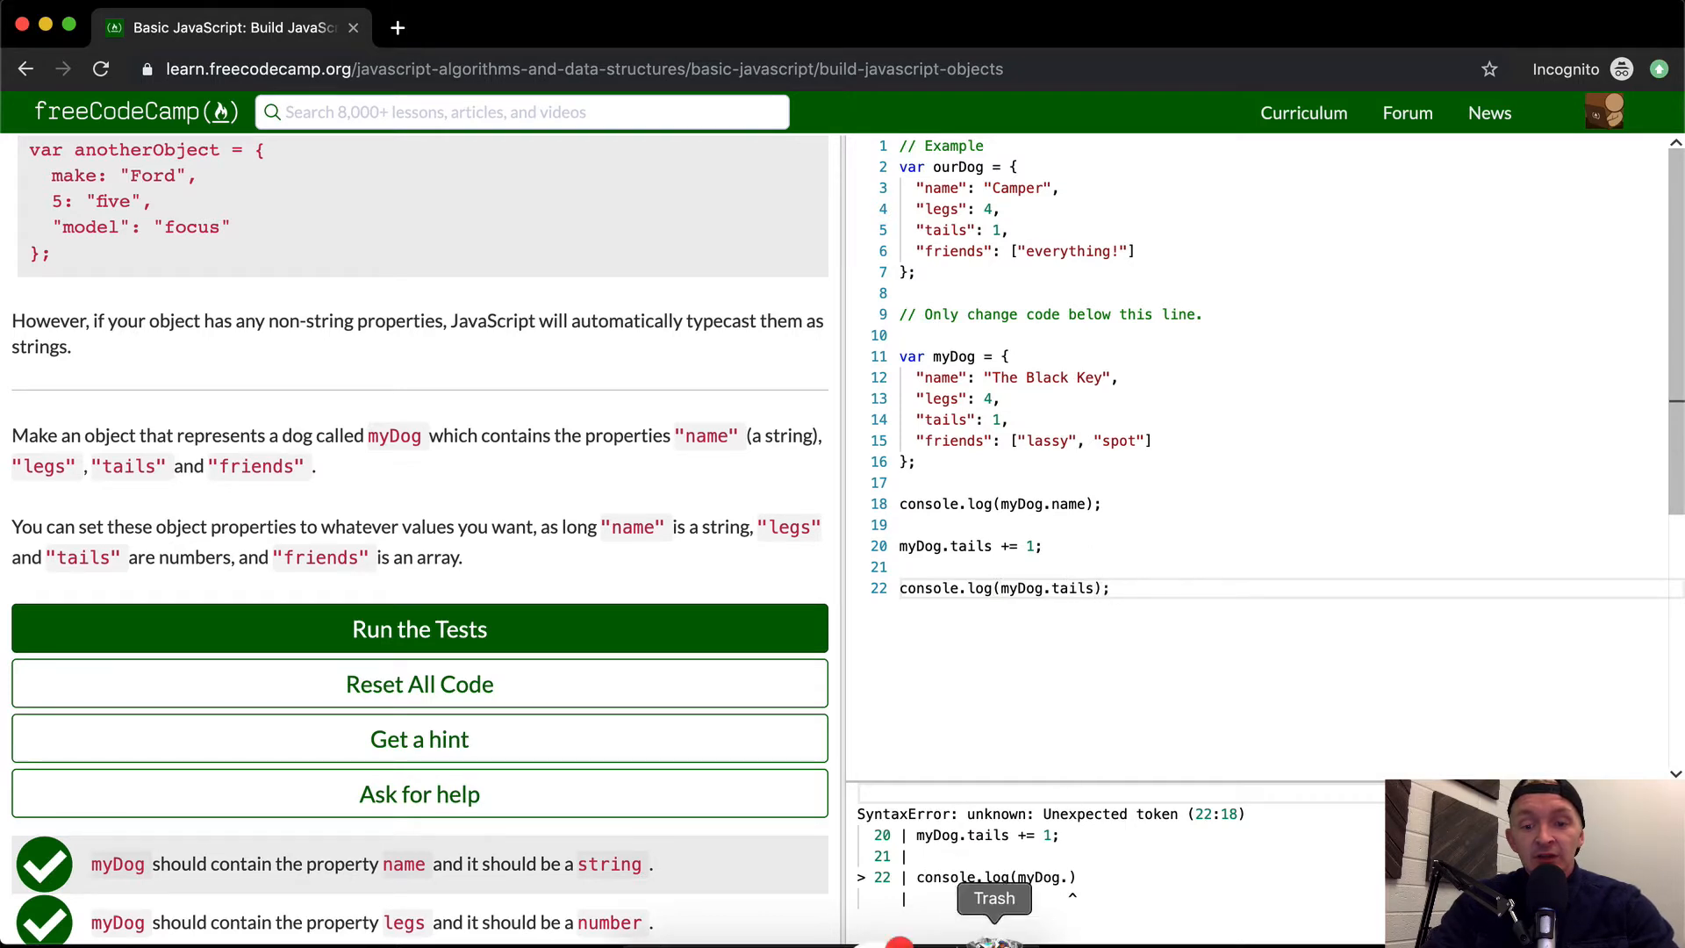
click(419, 629)
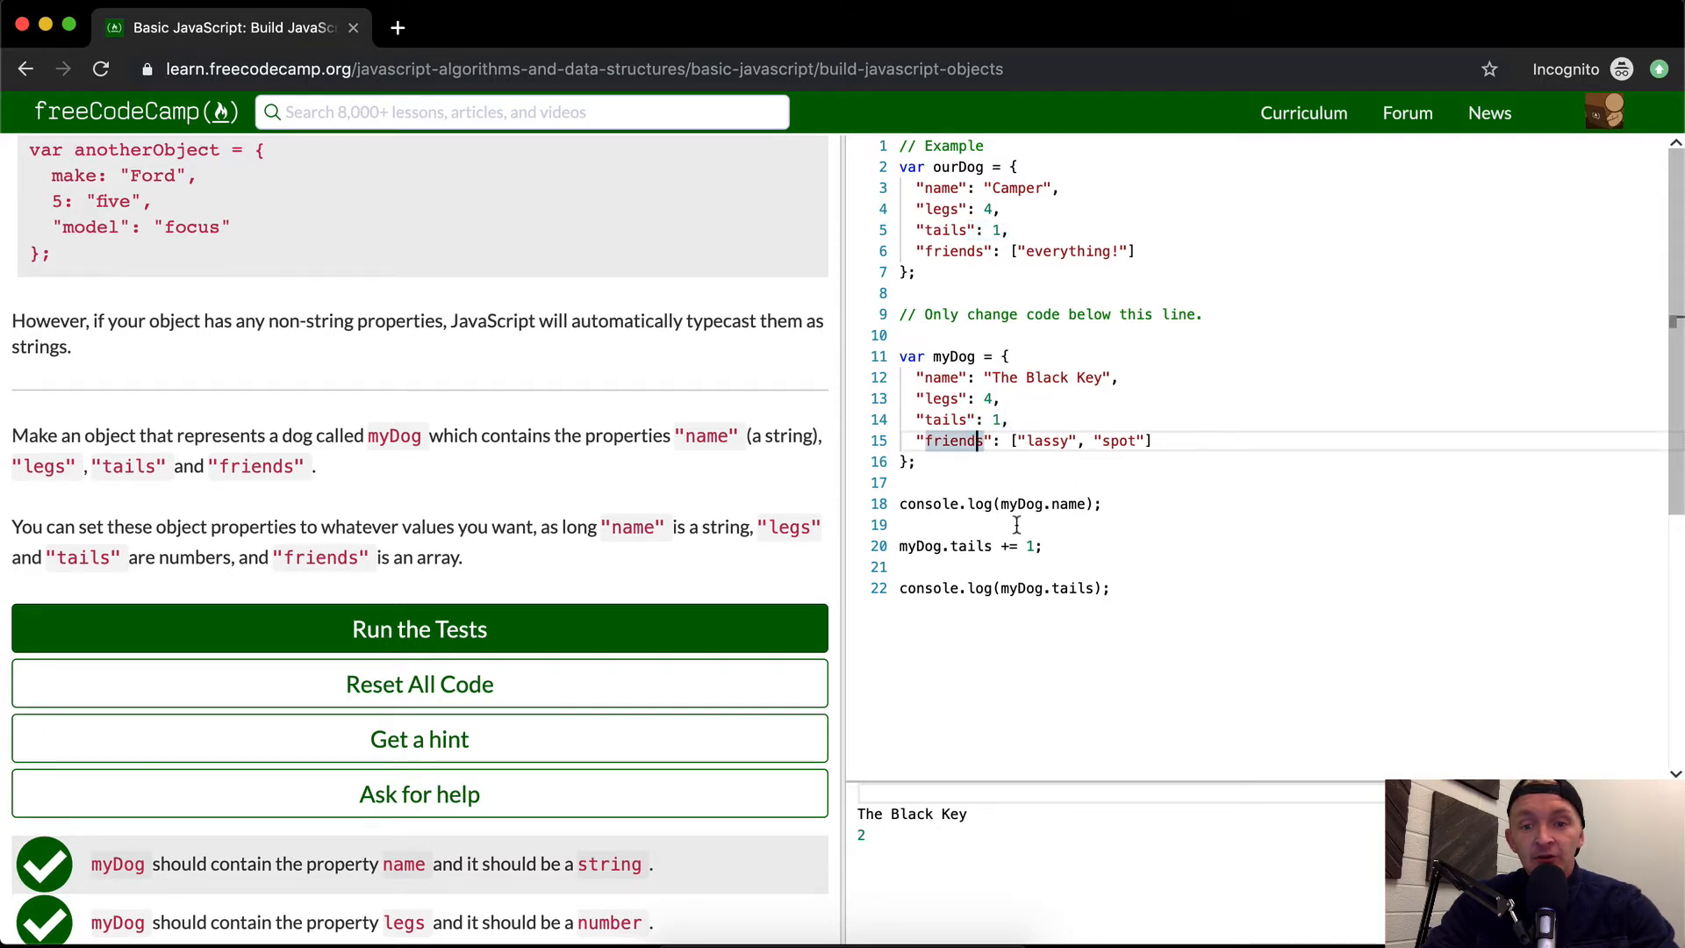
text(tails)
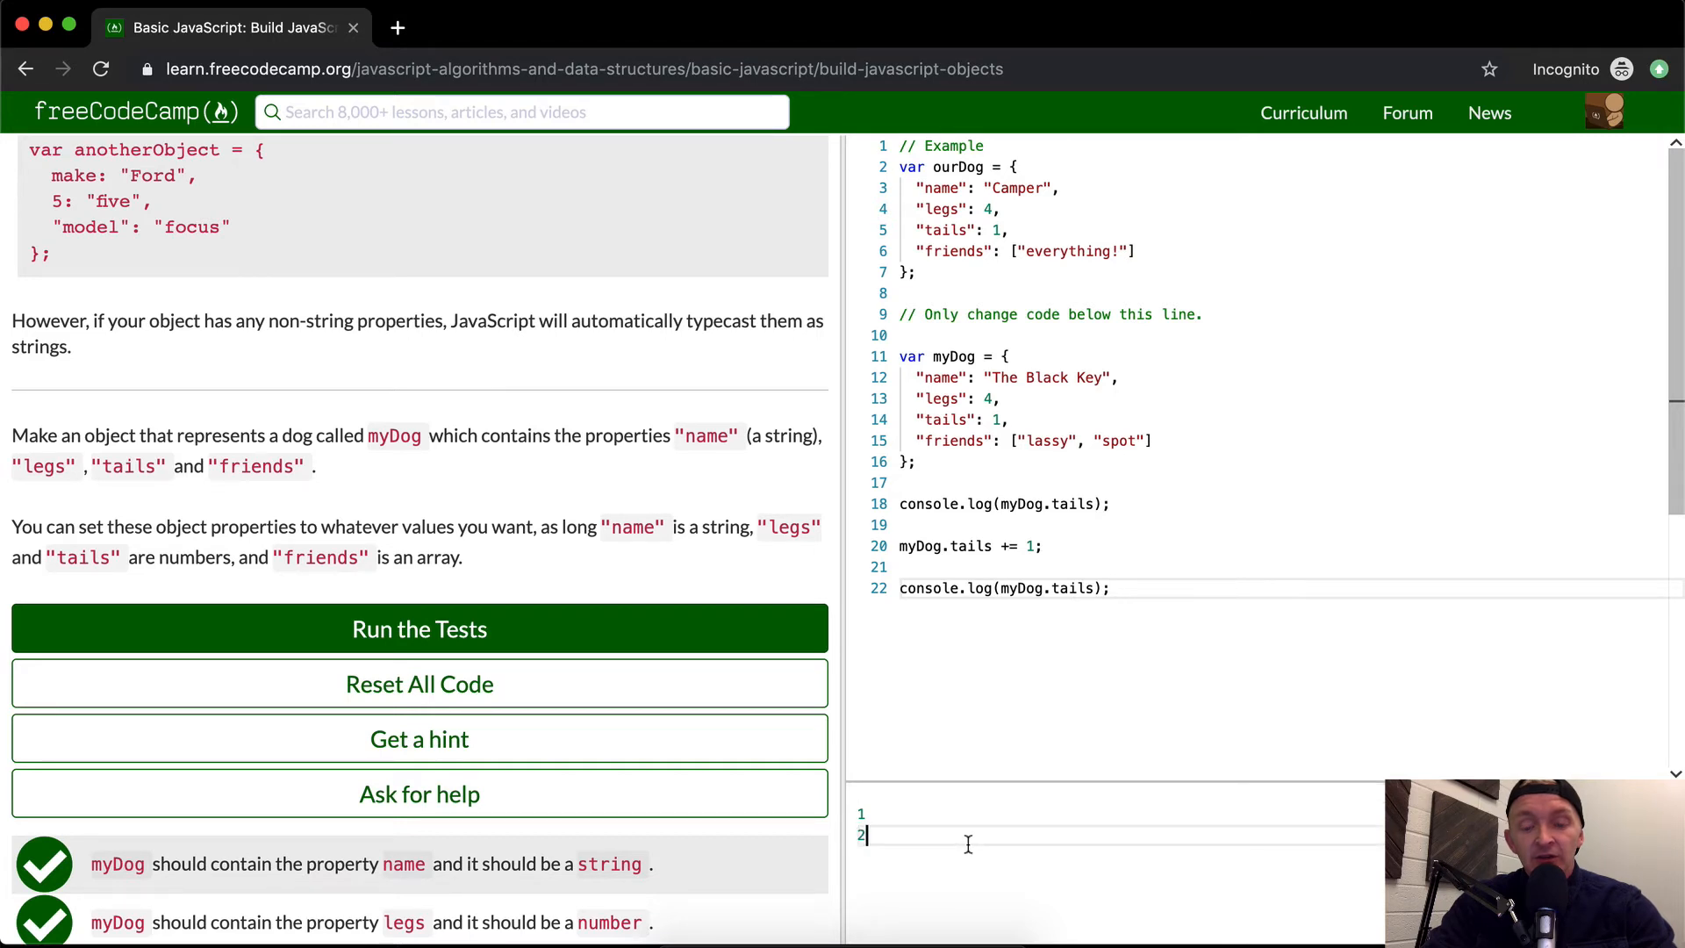
mouse_move(1174, 580)
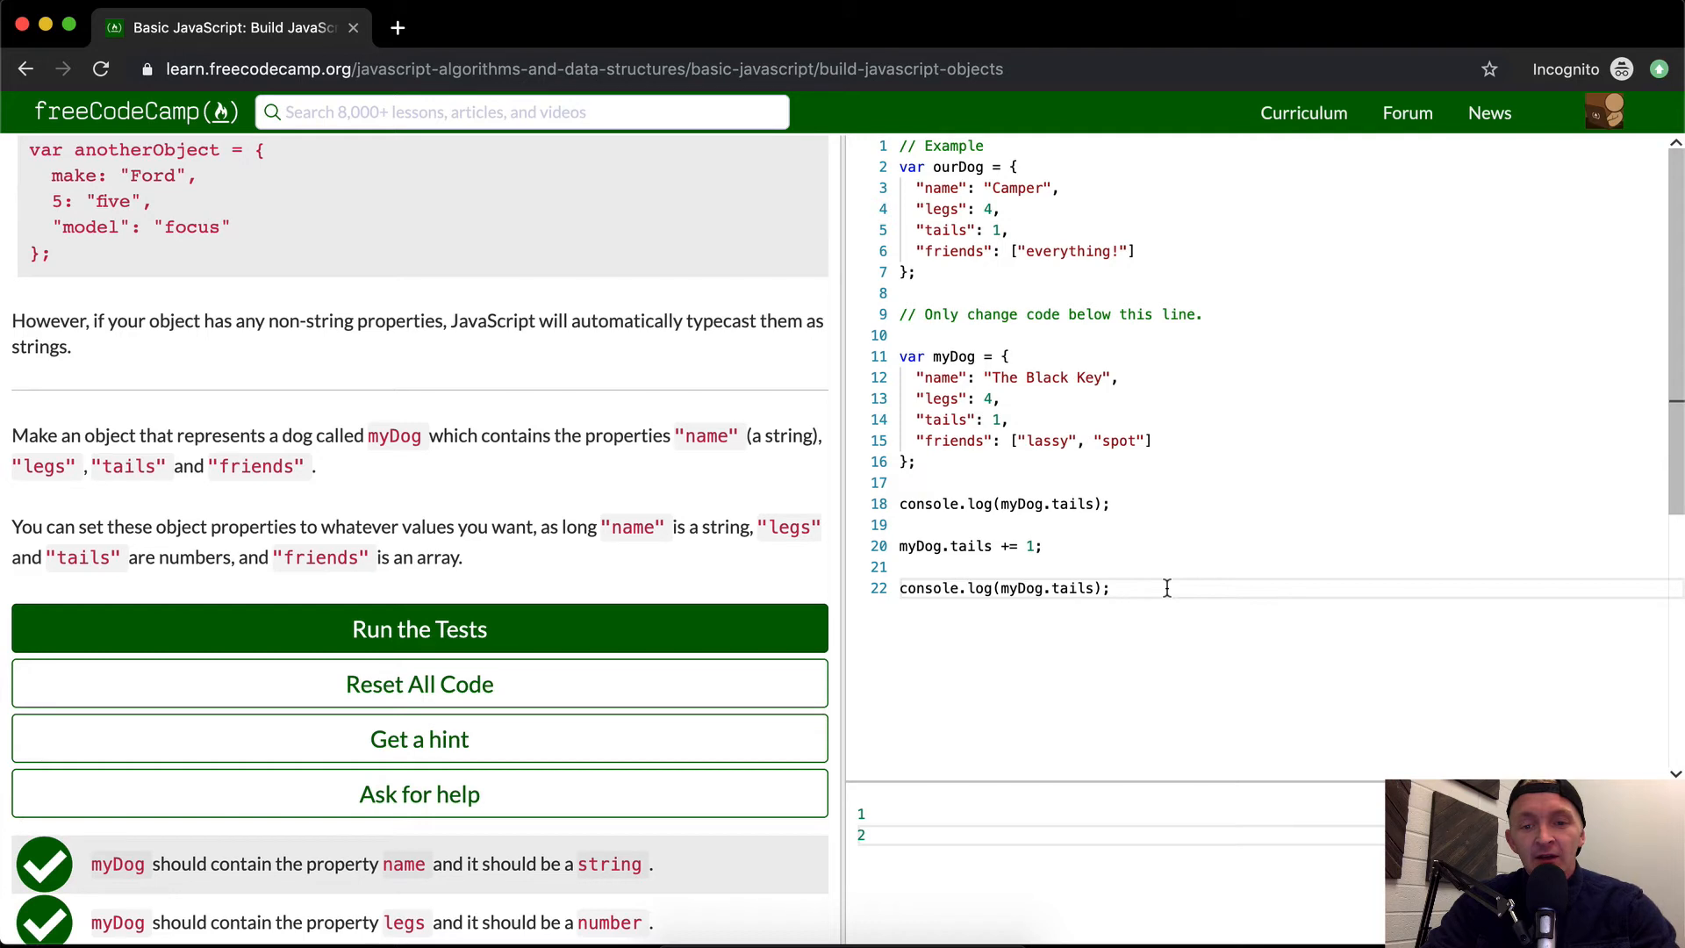
mouse_move(953, 450)
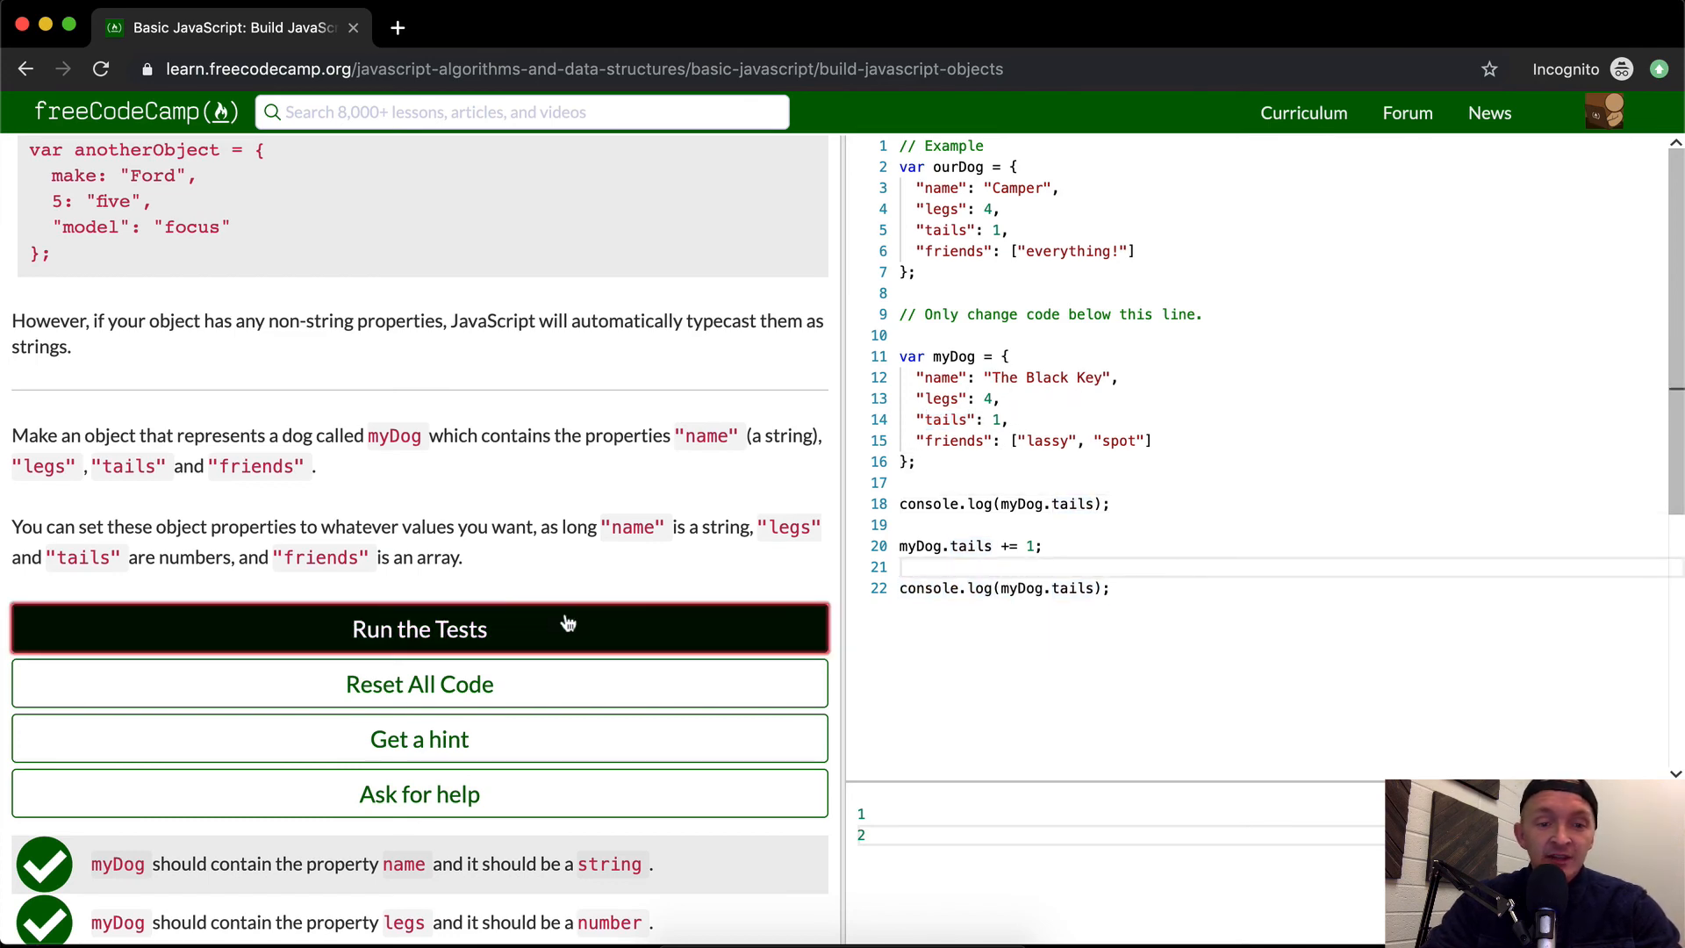
click(419, 628)
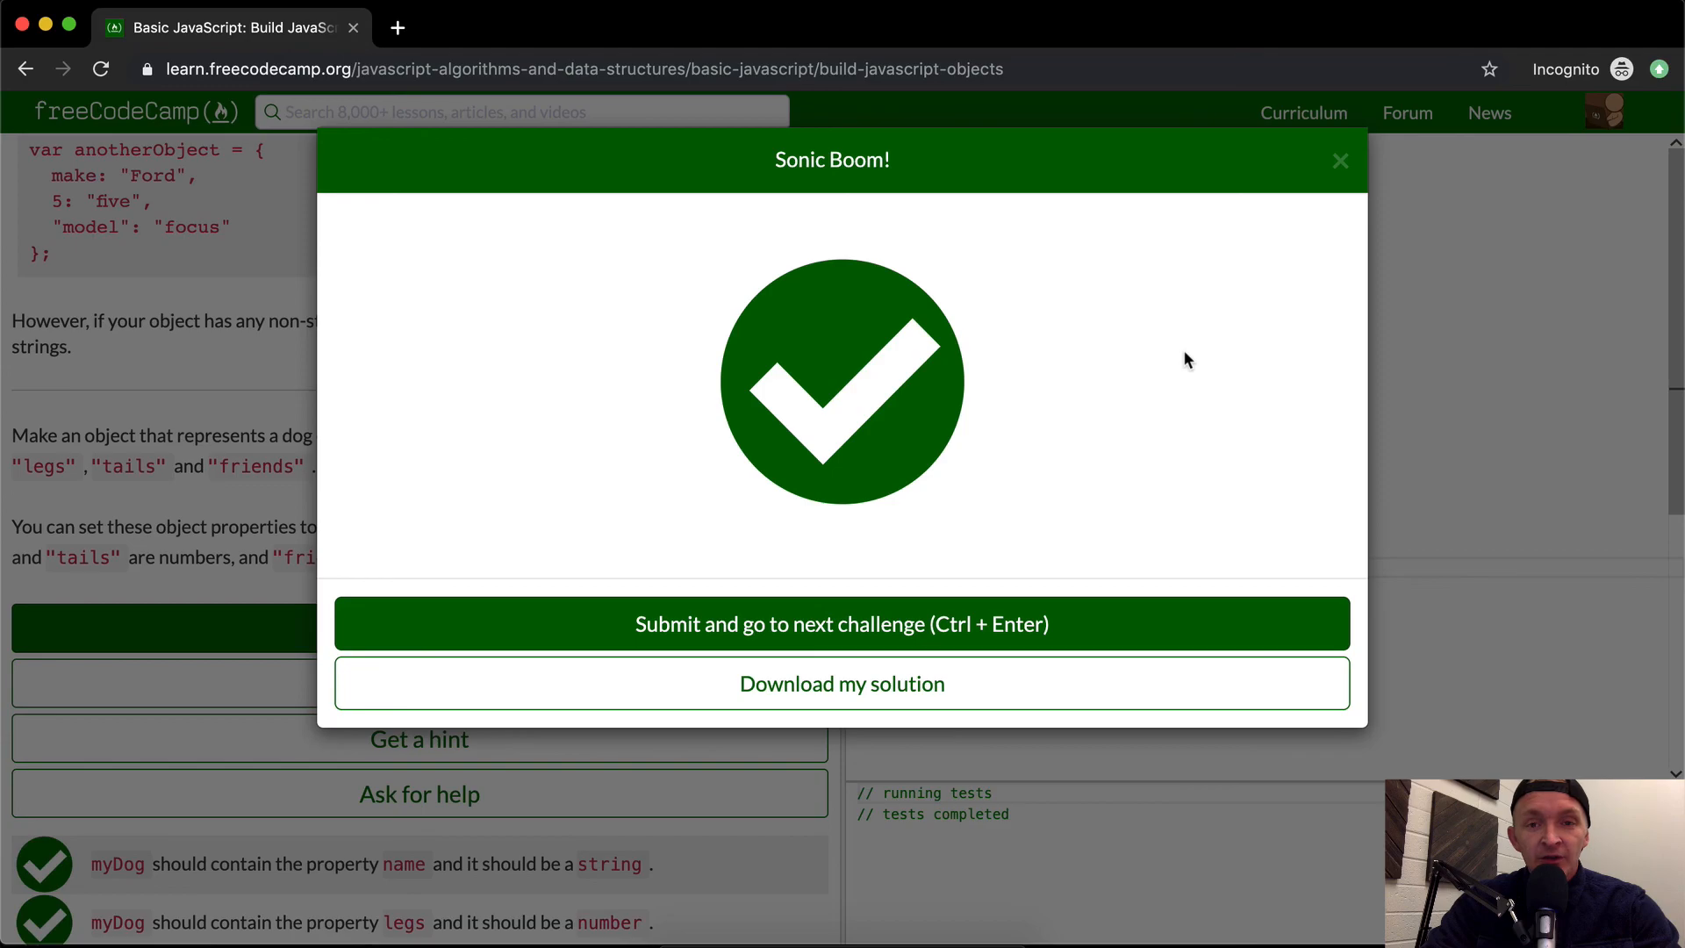